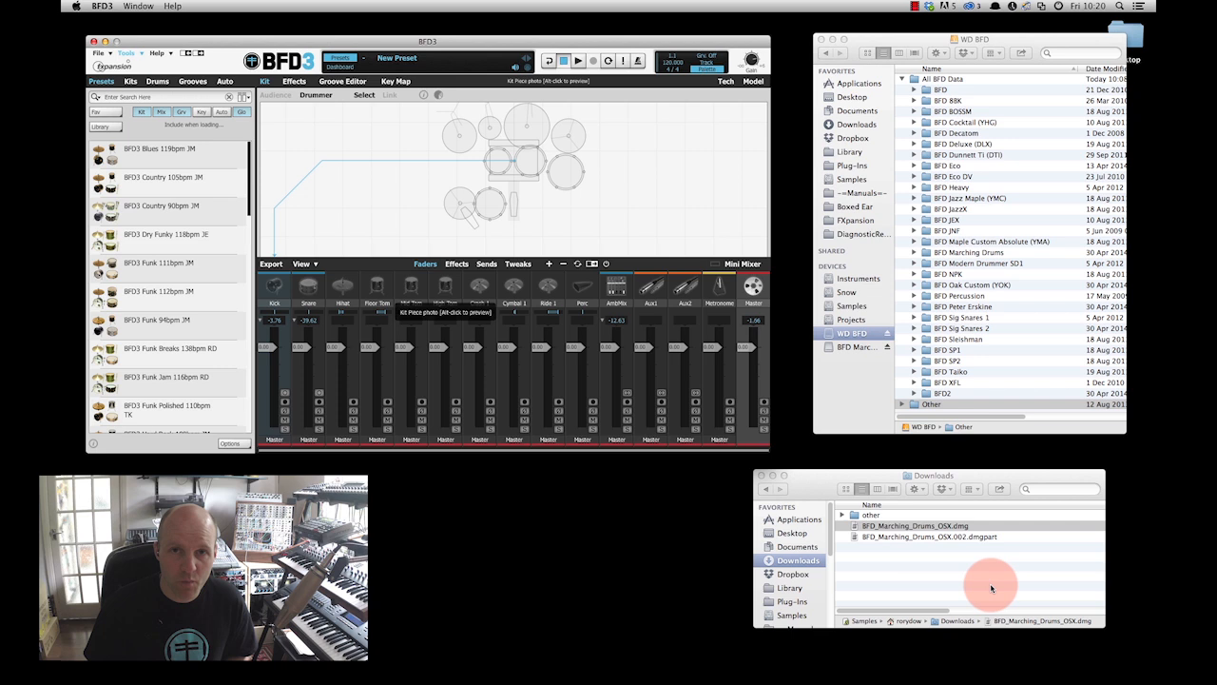
mouse_move(699, 502)
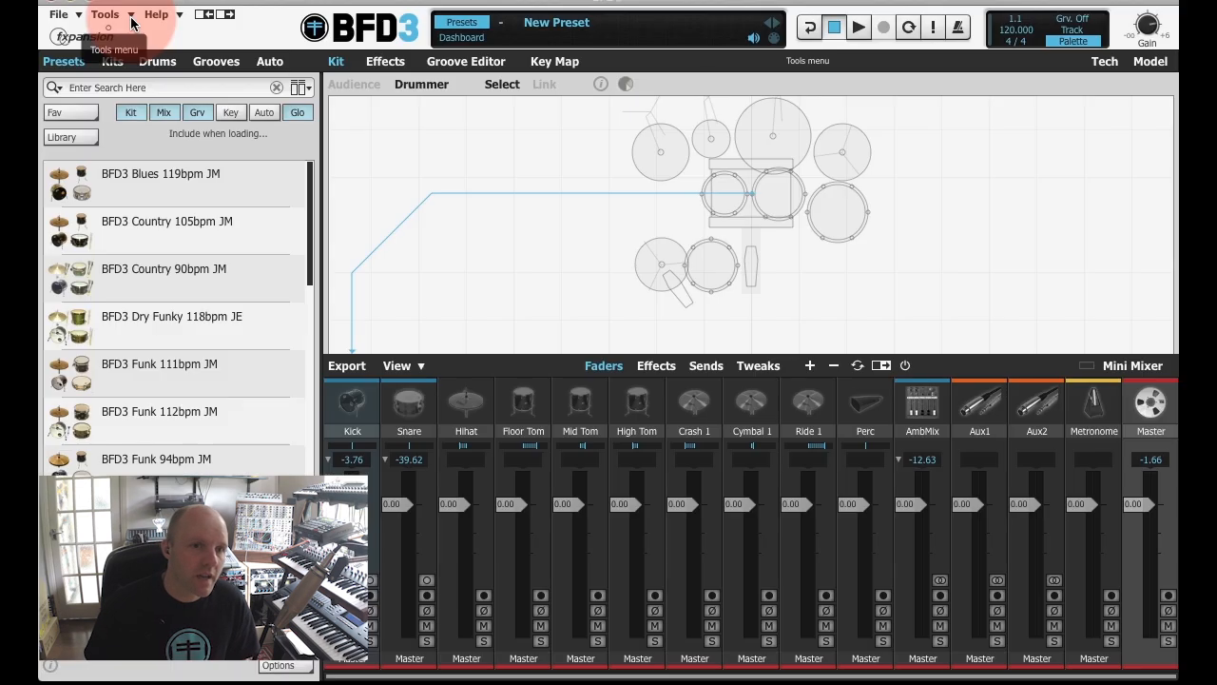
Open Set up content locations from BFD3's Tools menu to view the Core Library paths.
click(106, 14)
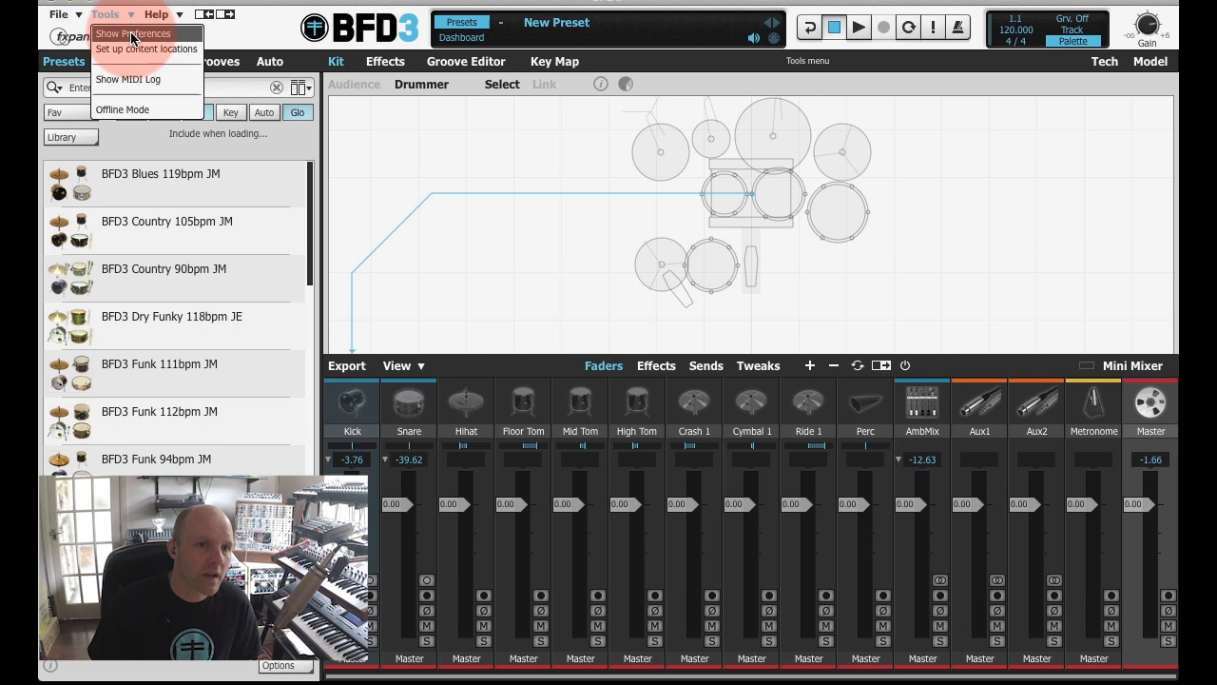
click(146, 49)
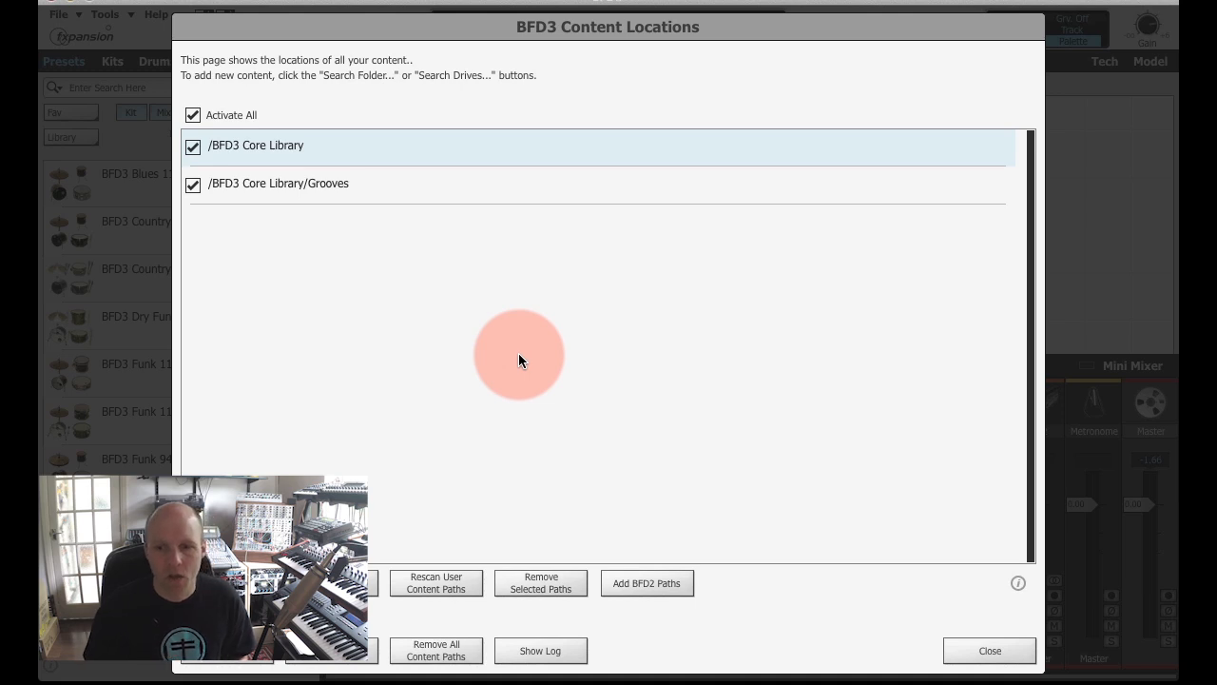
Mount BFD_Marching_Drums_OSX.dmg from Downloads, confirm the security warning, and enter the password.
click(988, 650)
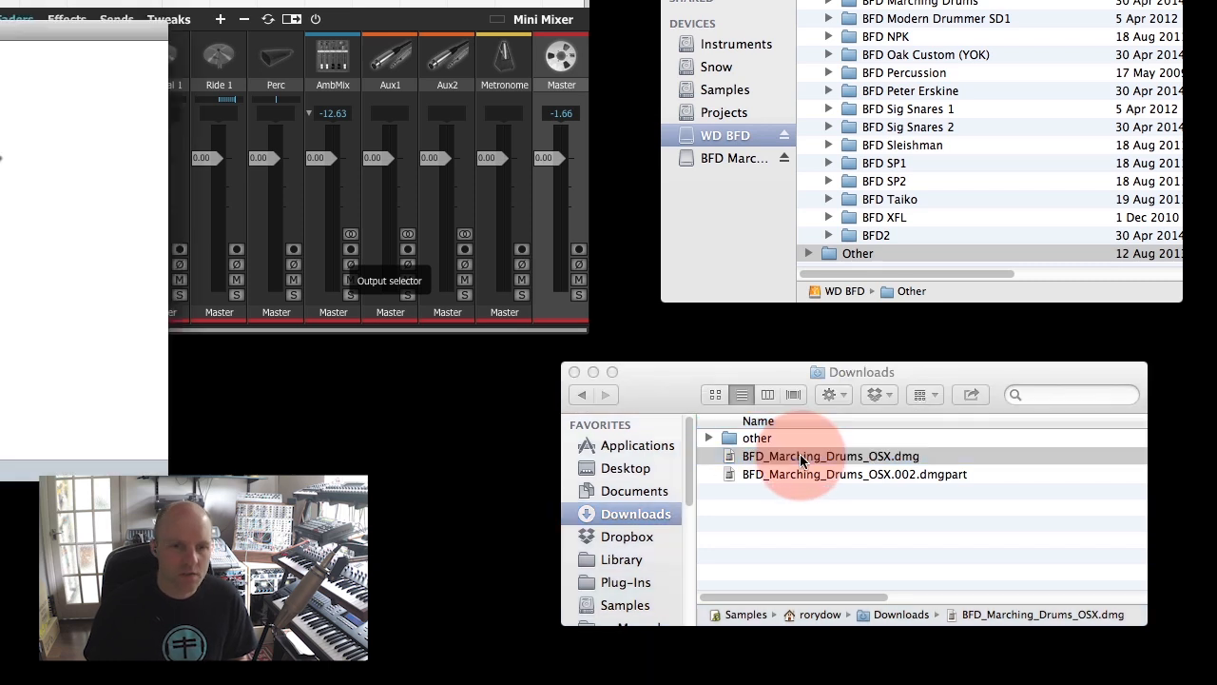
double_click(828, 455)
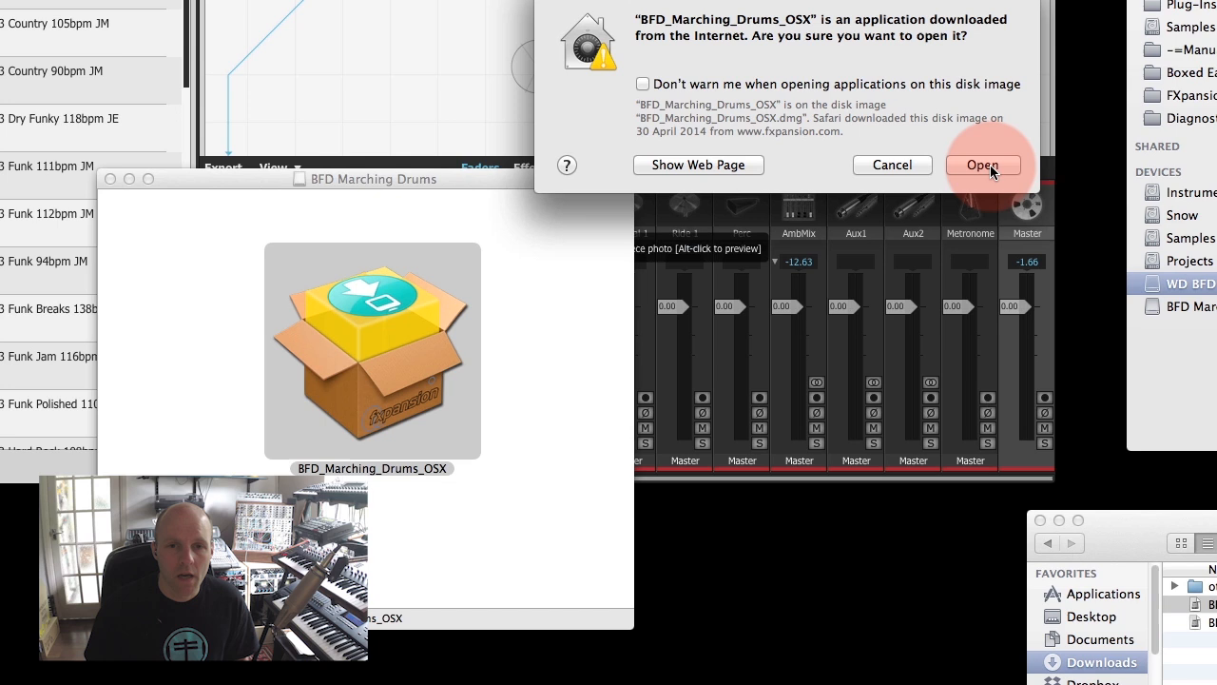
click(982, 165)
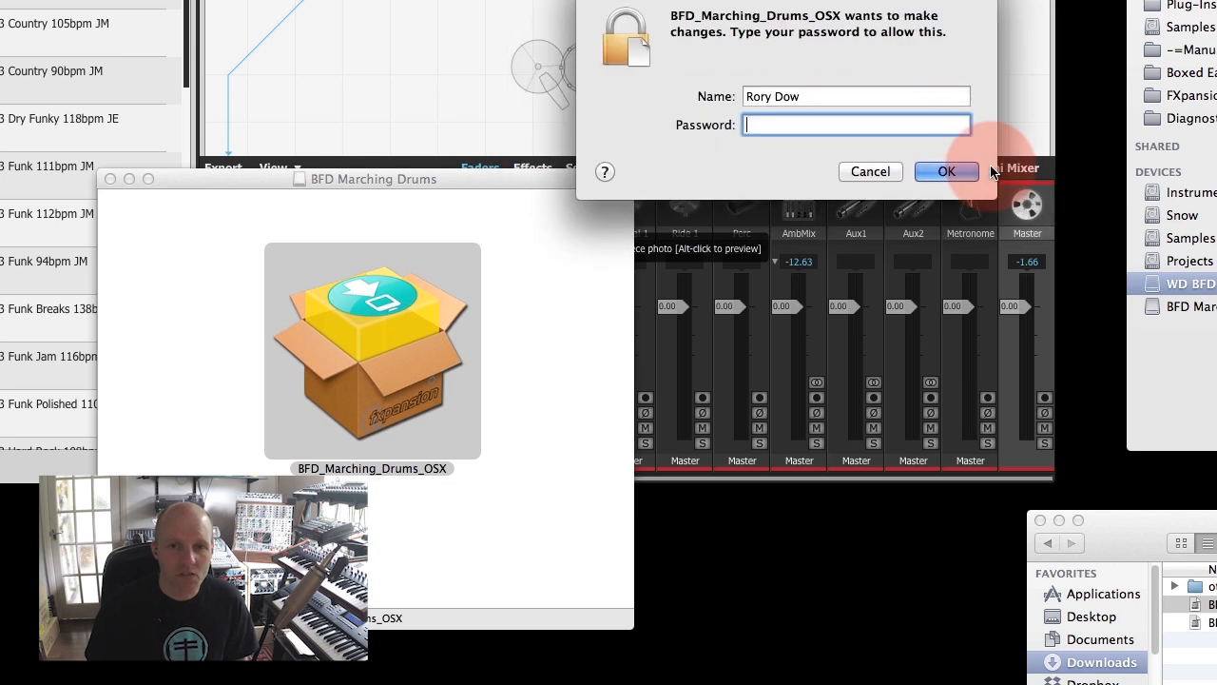
text(••)
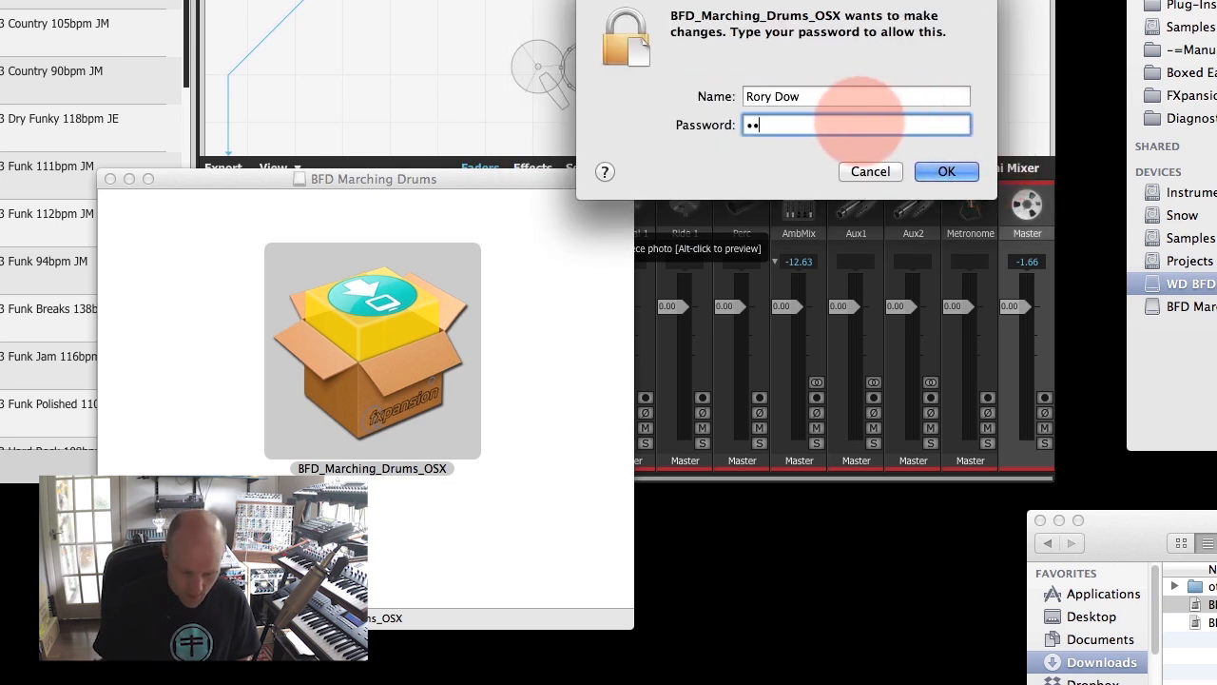
Authorize the installer, agree to the licence, and select the BFD3 ONLY platform option.
click(946, 171)
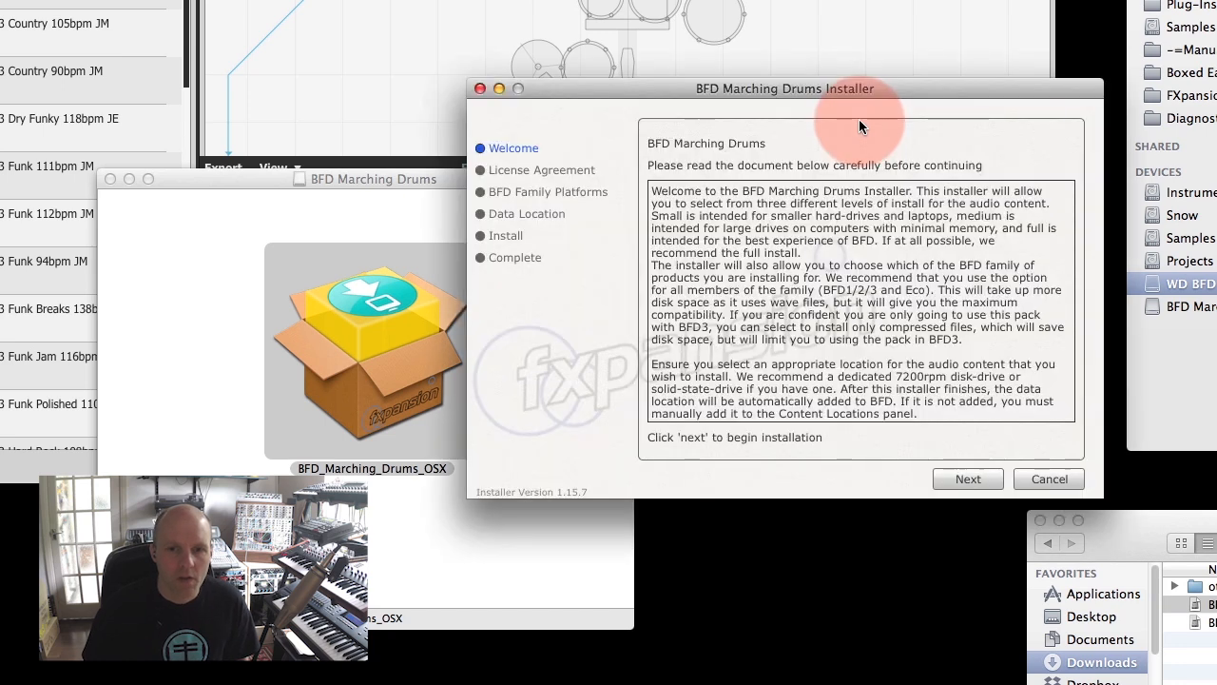
click(966, 479)
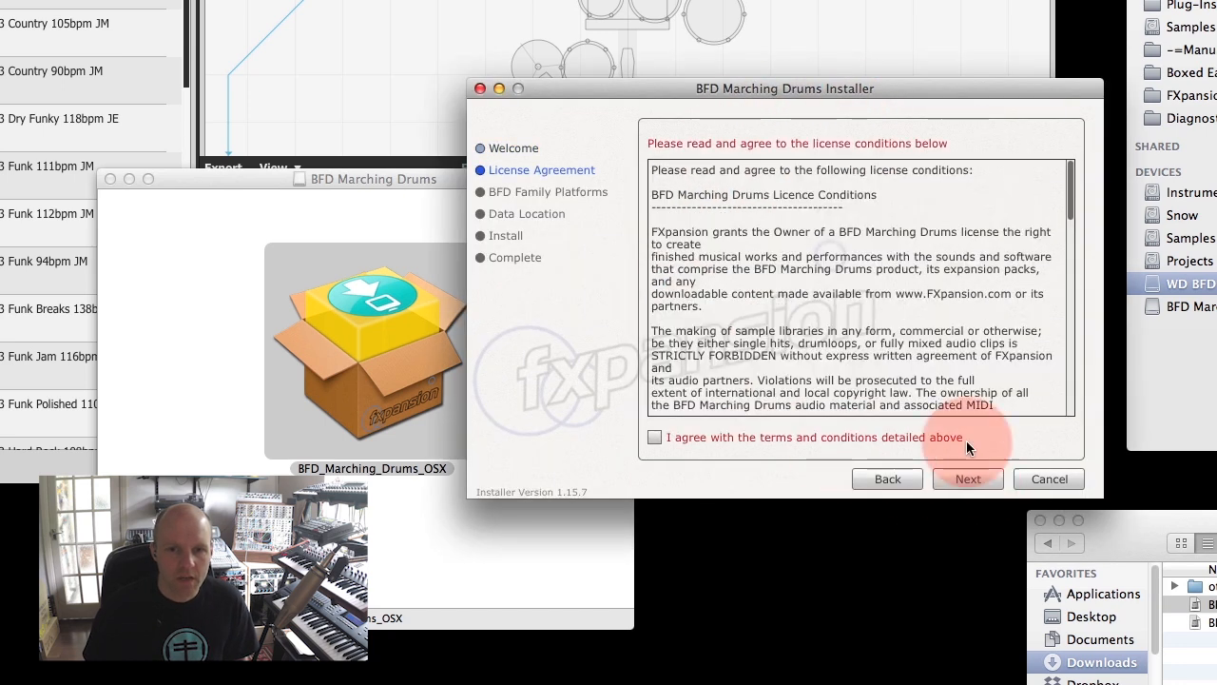
click(654, 436)
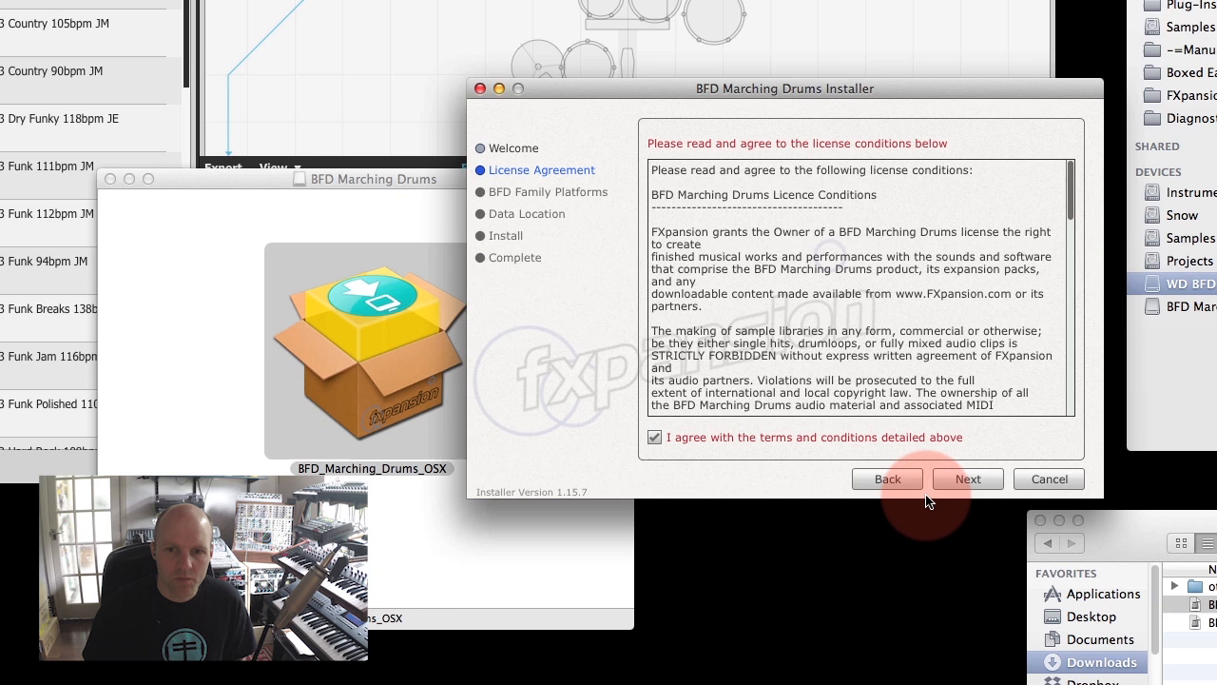
click(967, 478)
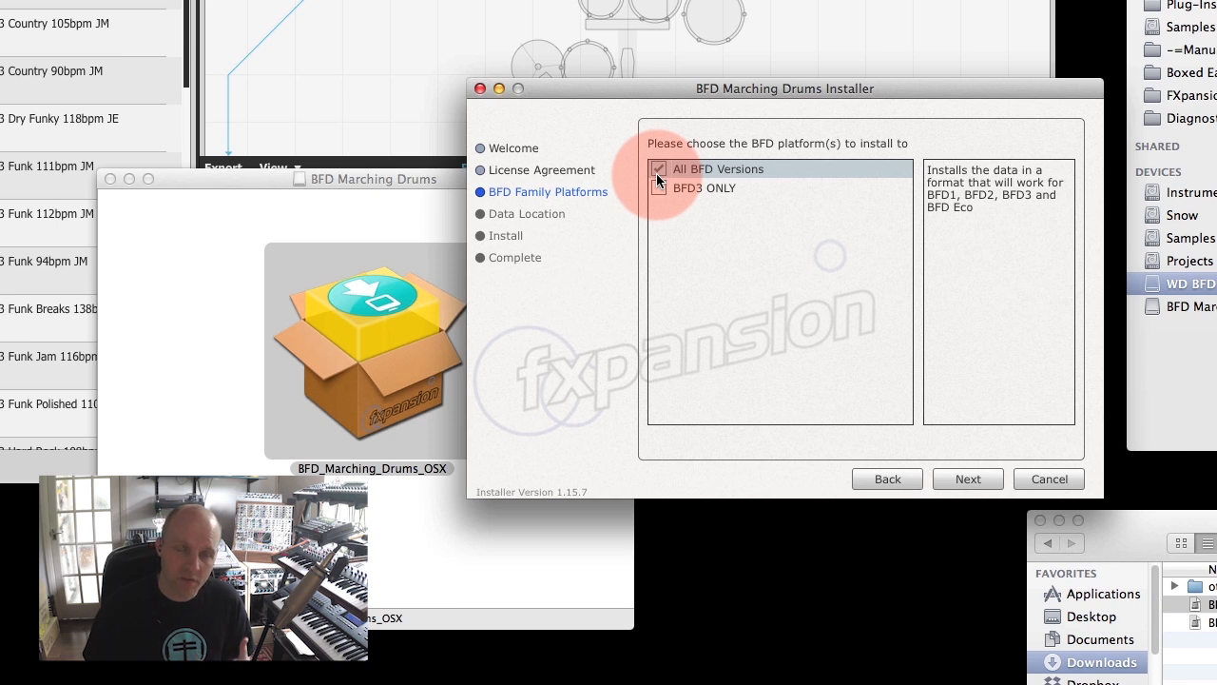
mouse_move(677, 229)
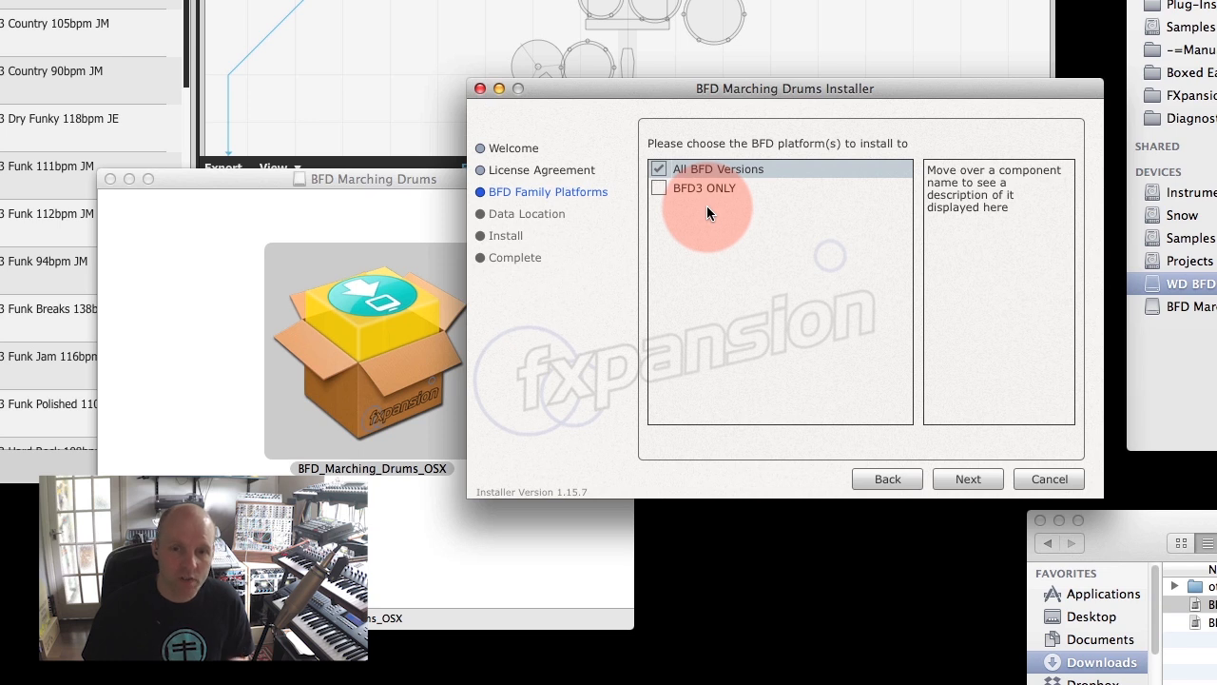
click(659, 187)
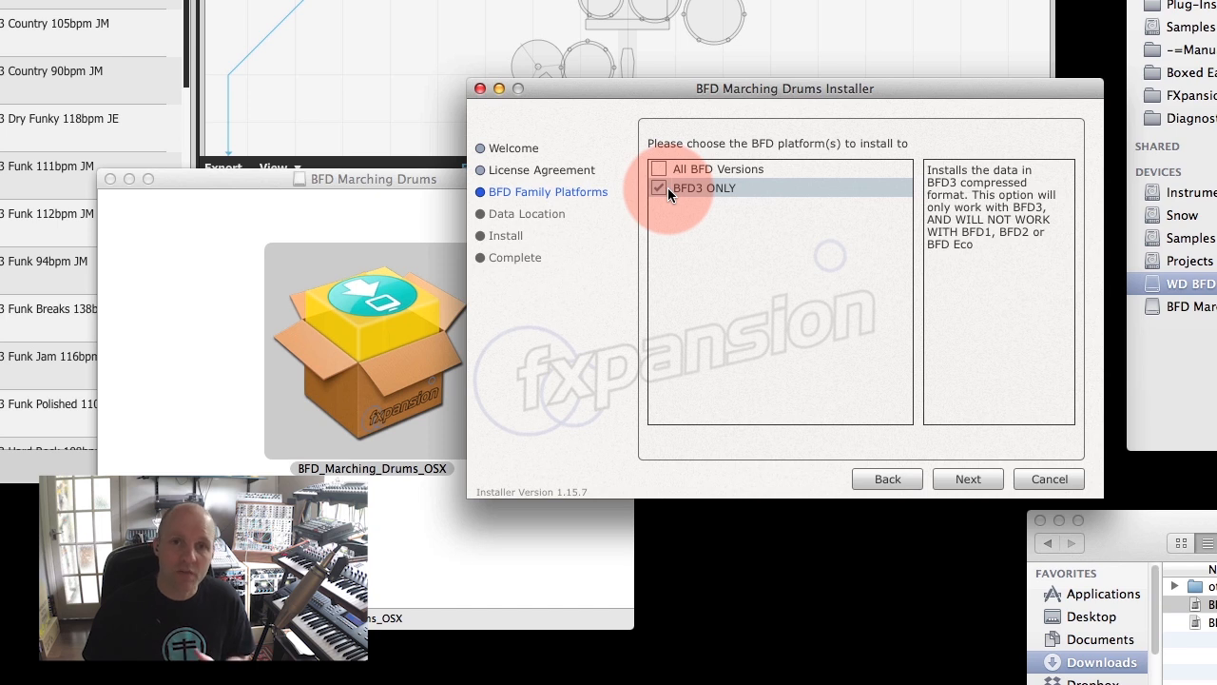
click(658, 168)
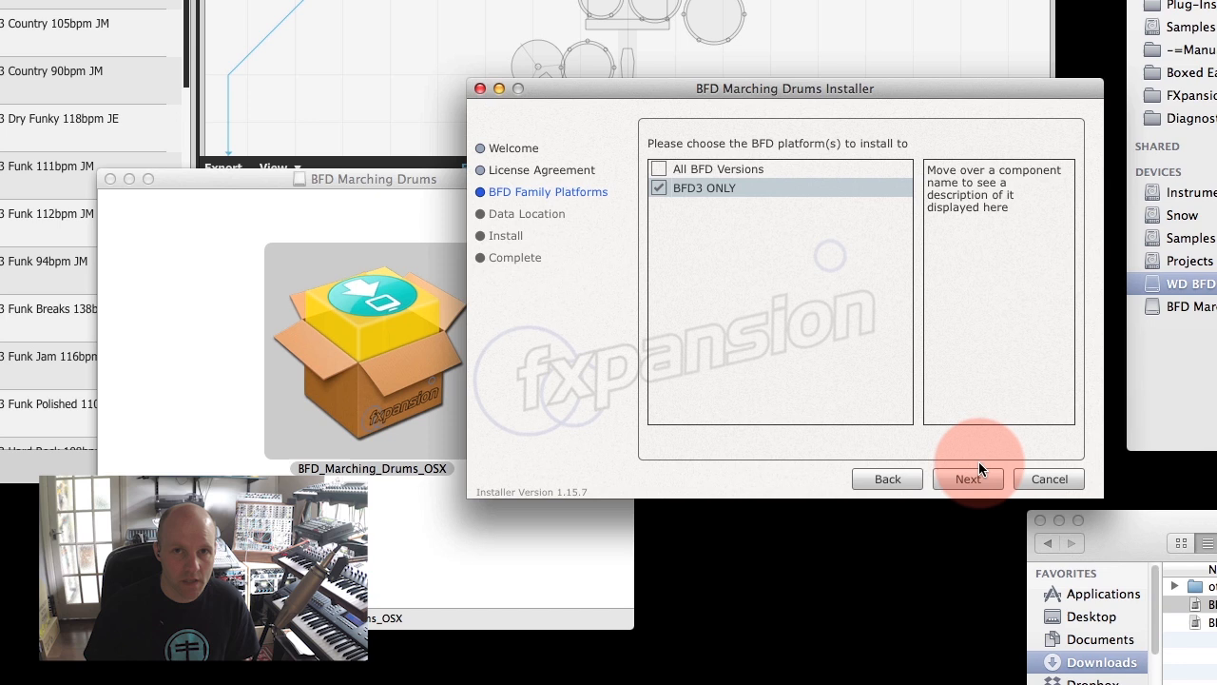
Advance to the Data Location page showing the Samples-drive path and 13.28GB Full size.
click(968, 478)
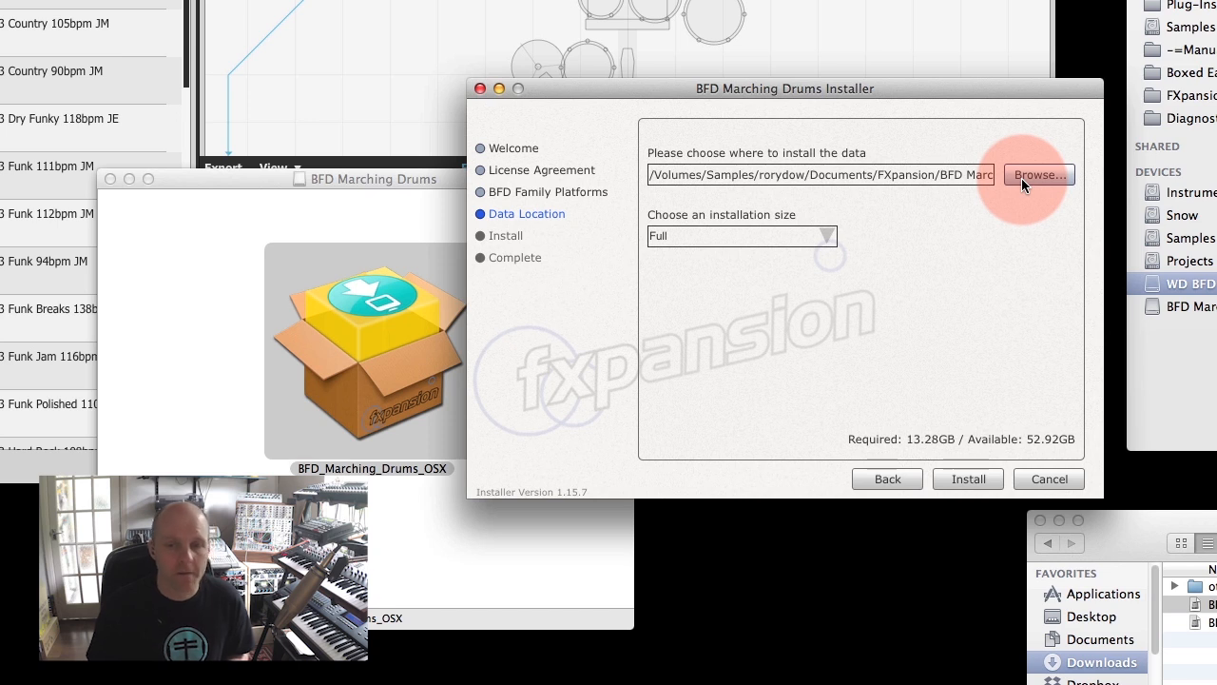
Browse to WD BFD > All BFD Data and choose it as the install path.
click(1037, 175)
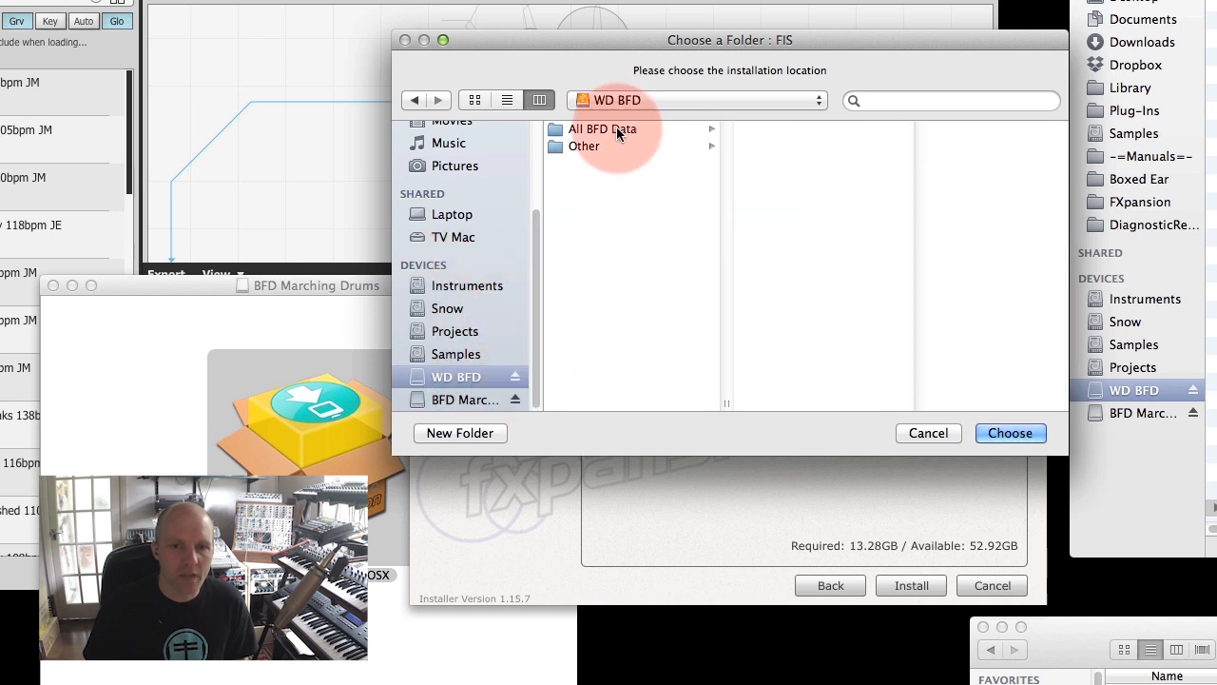
click(602, 128)
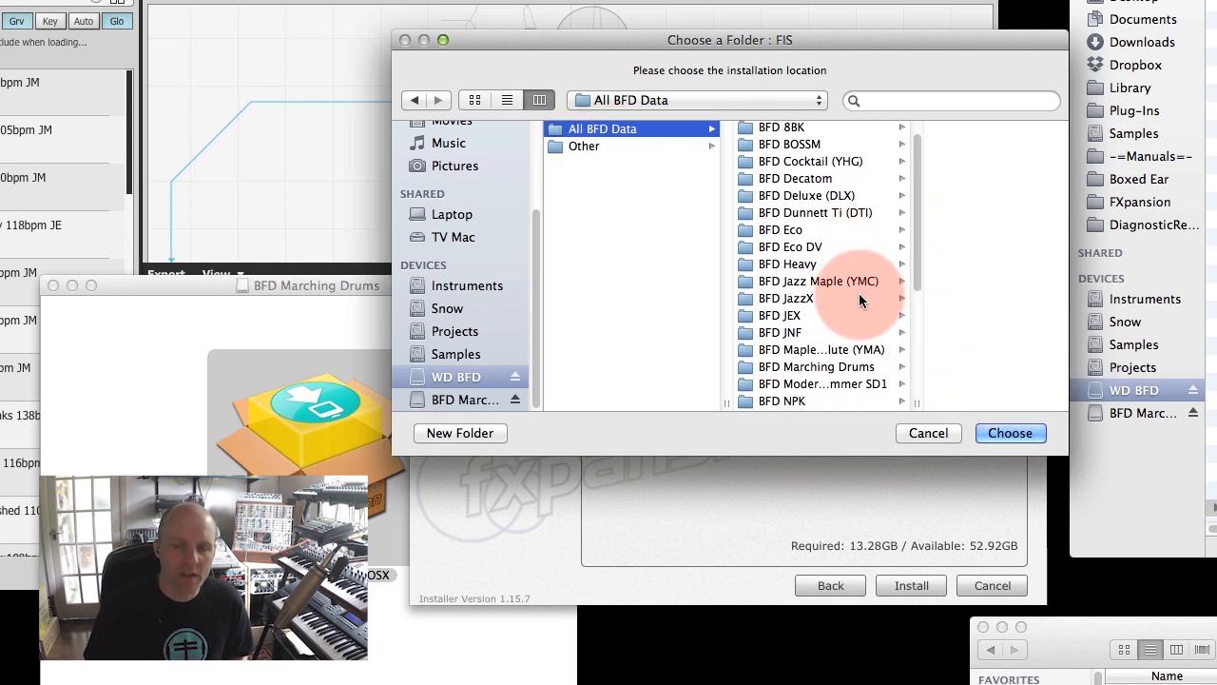
scroll(down, 3)
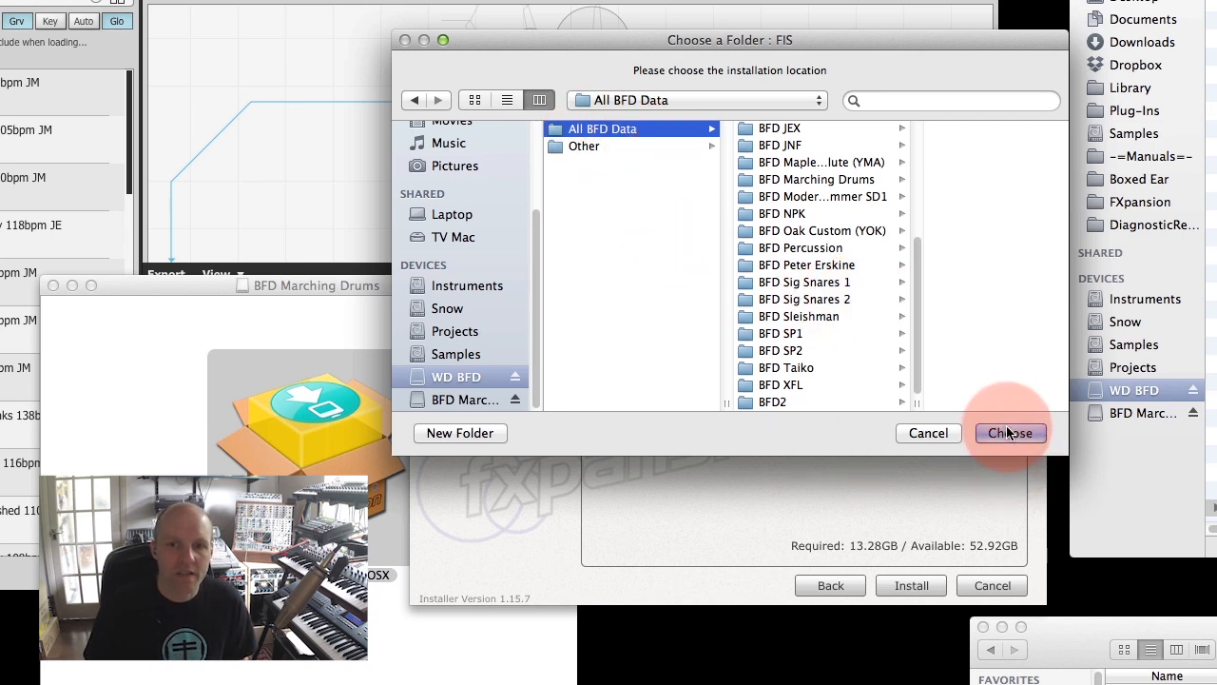
click(1008, 432)
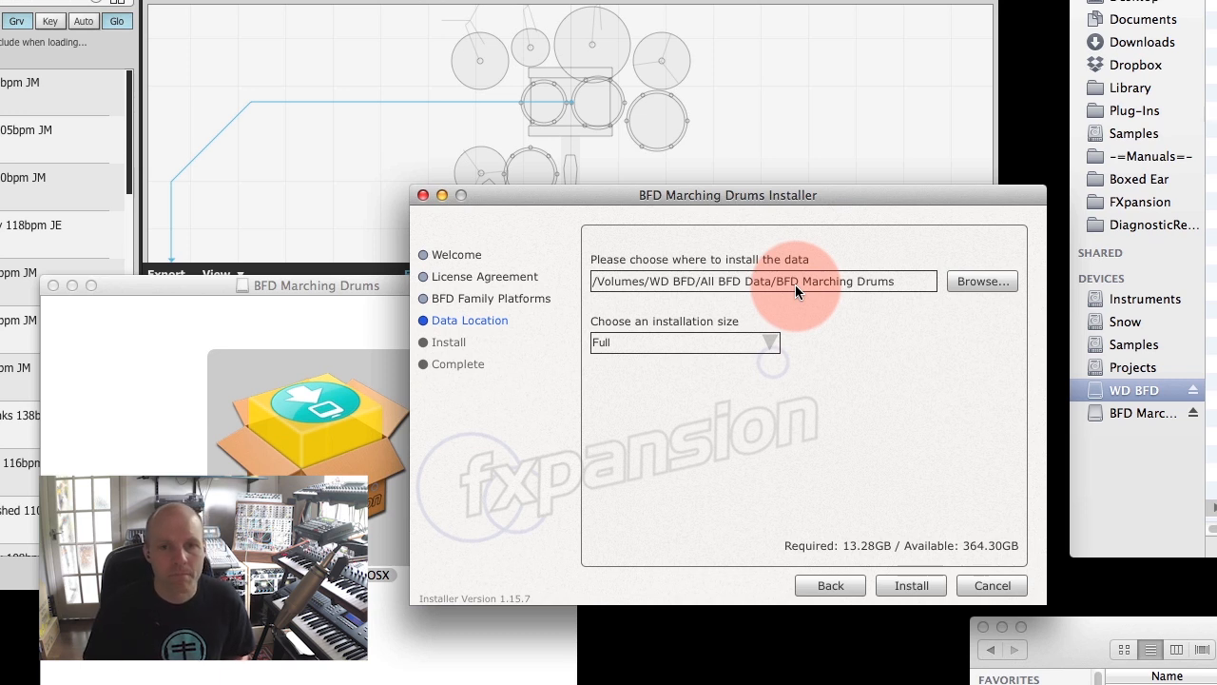
Try Small, set the installation size back to Full, and install Marching Drums.
click(683, 342)
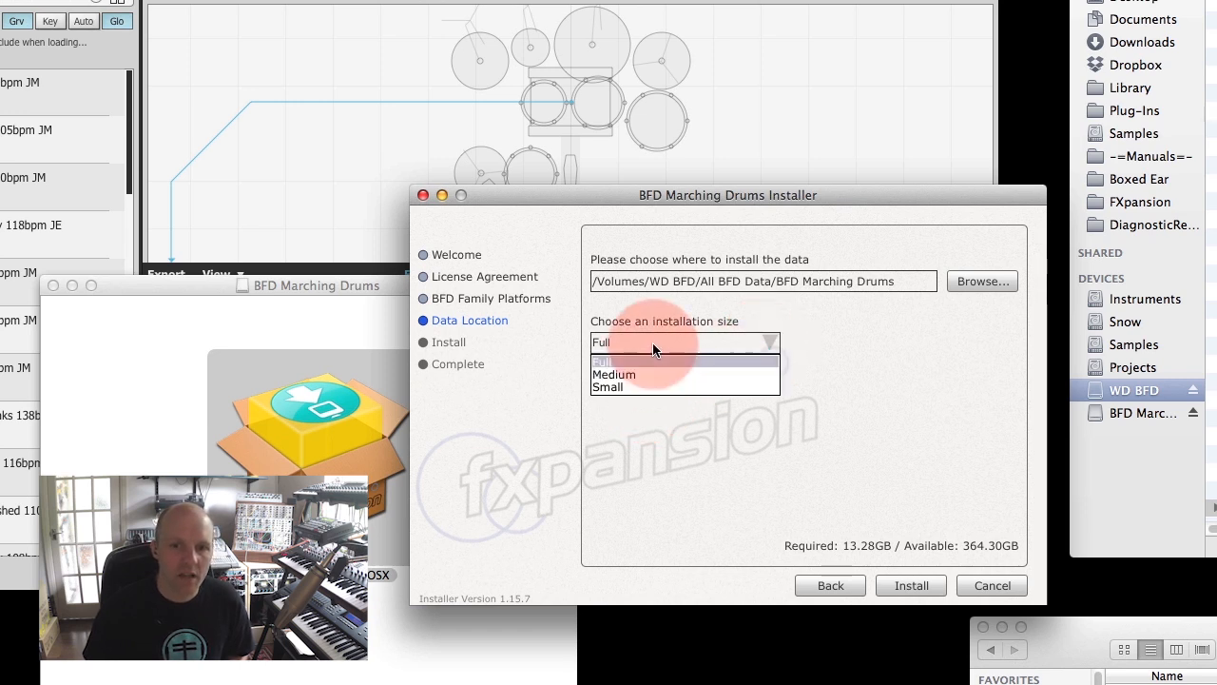
click(608, 387)
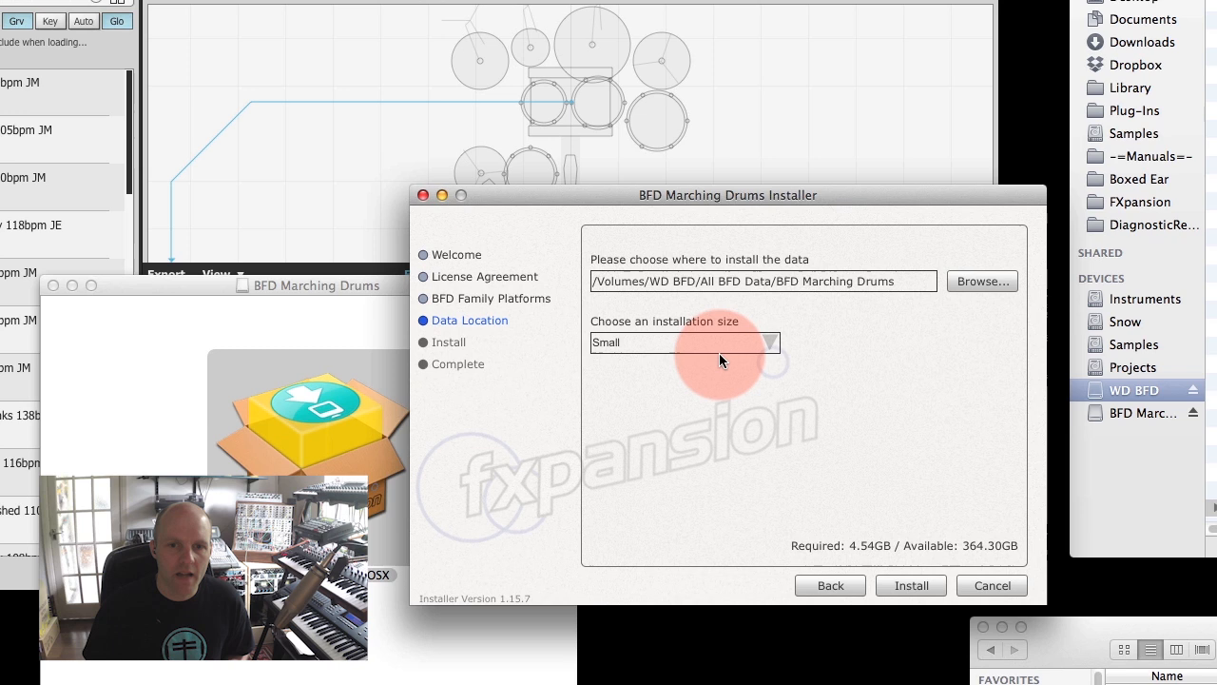
mouse_move(859, 531)
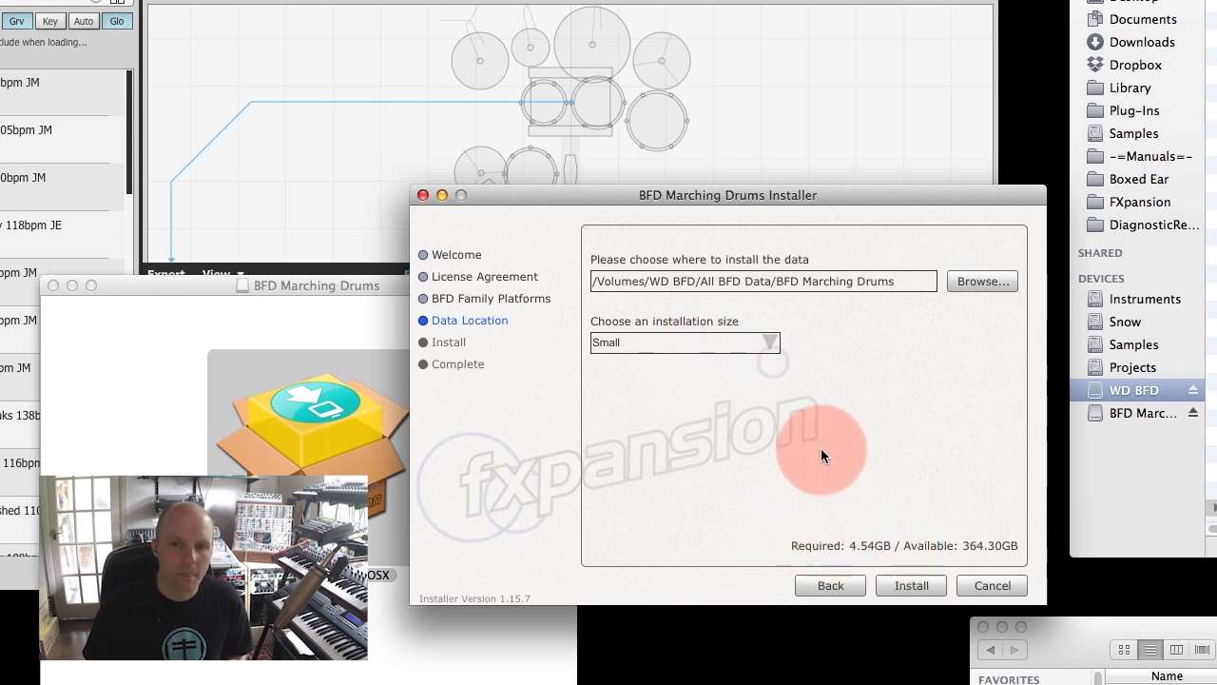
click(684, 343)
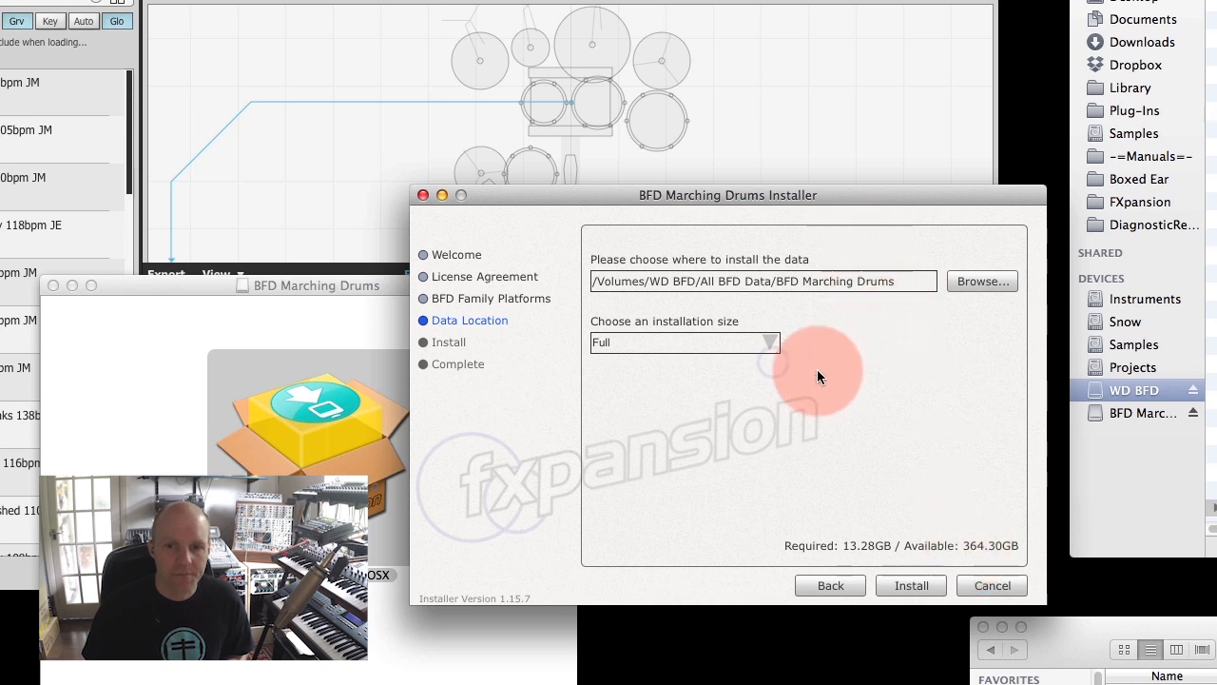
click(910, 585)
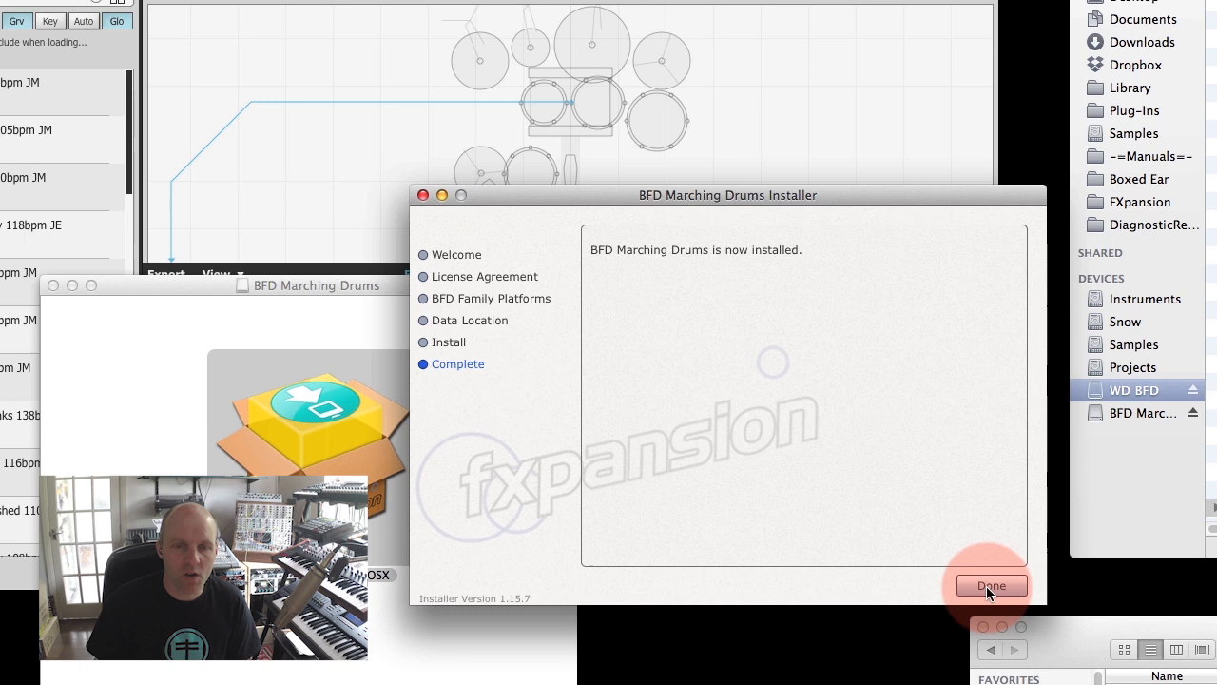
click(991, 585)
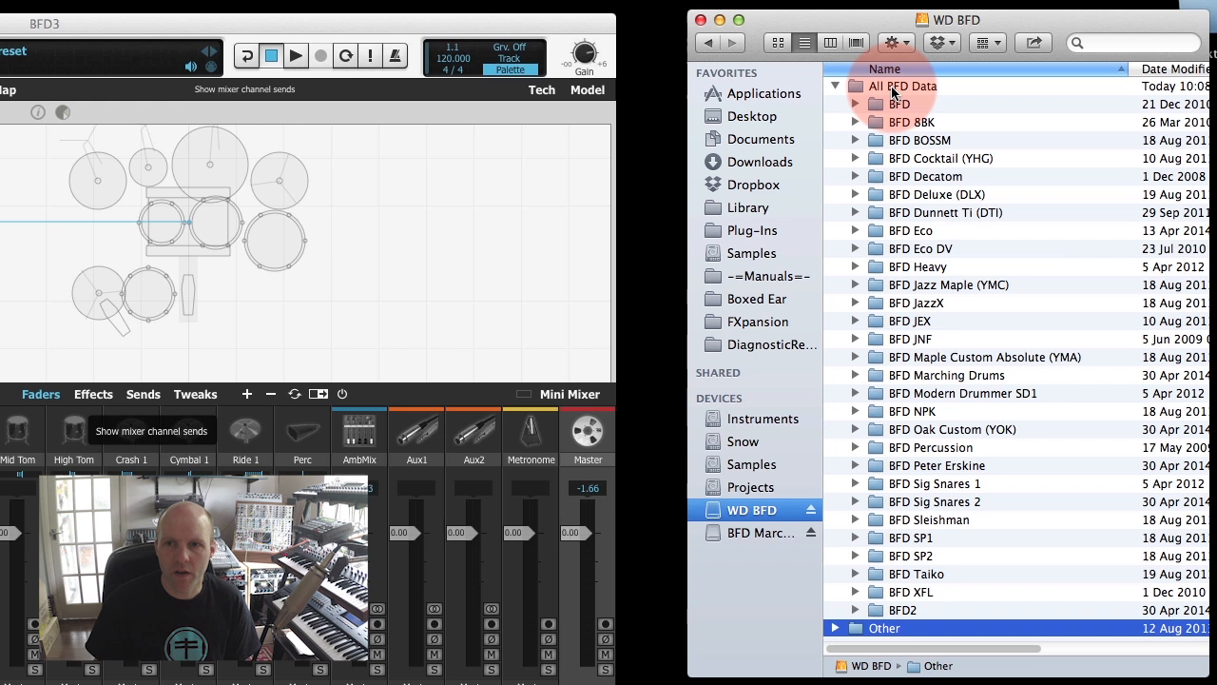
click(901, 85)
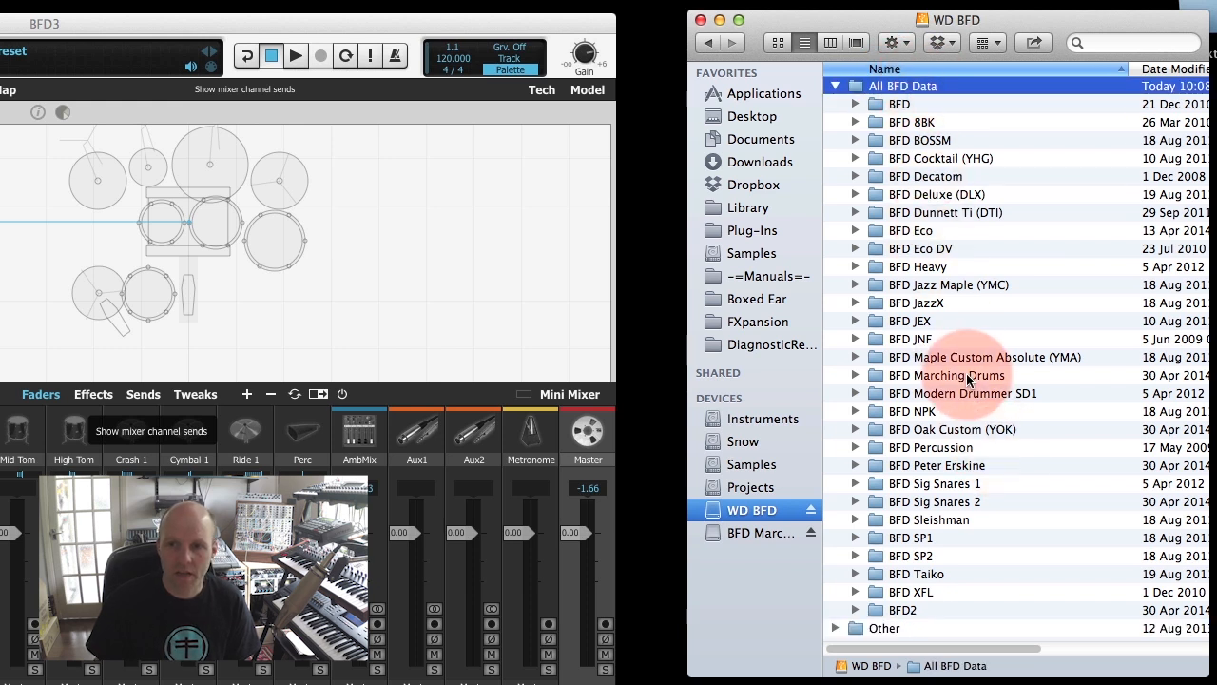
click(946, 375)
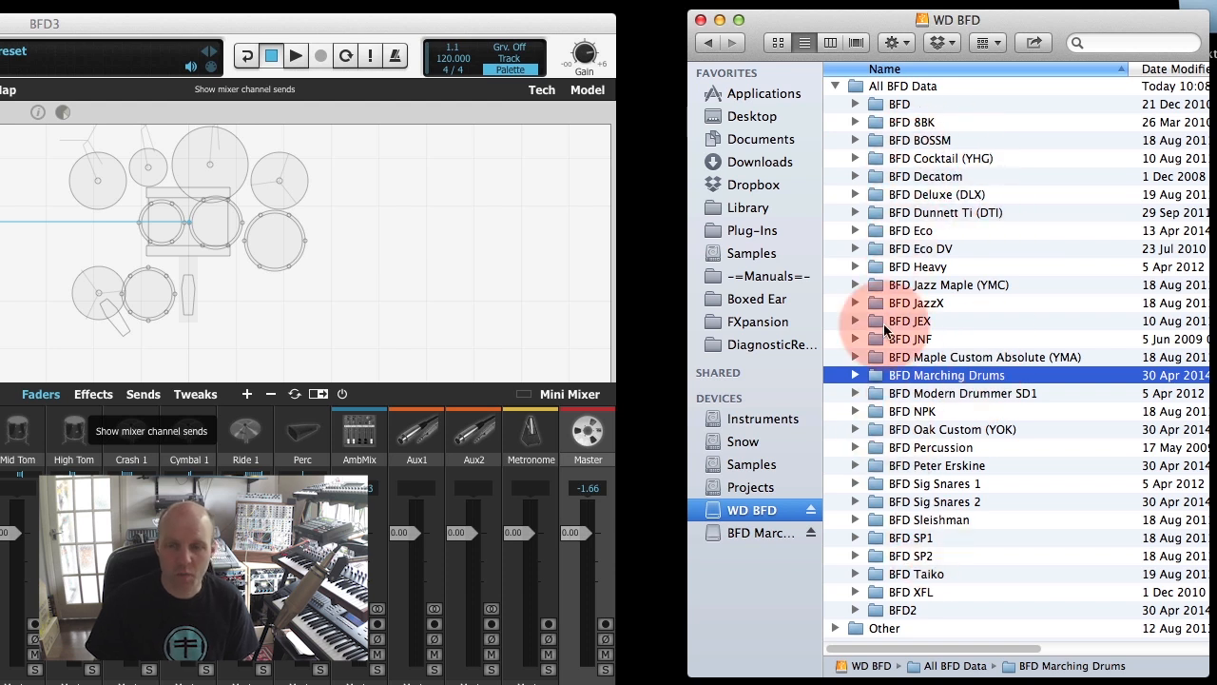
click(853, 373)
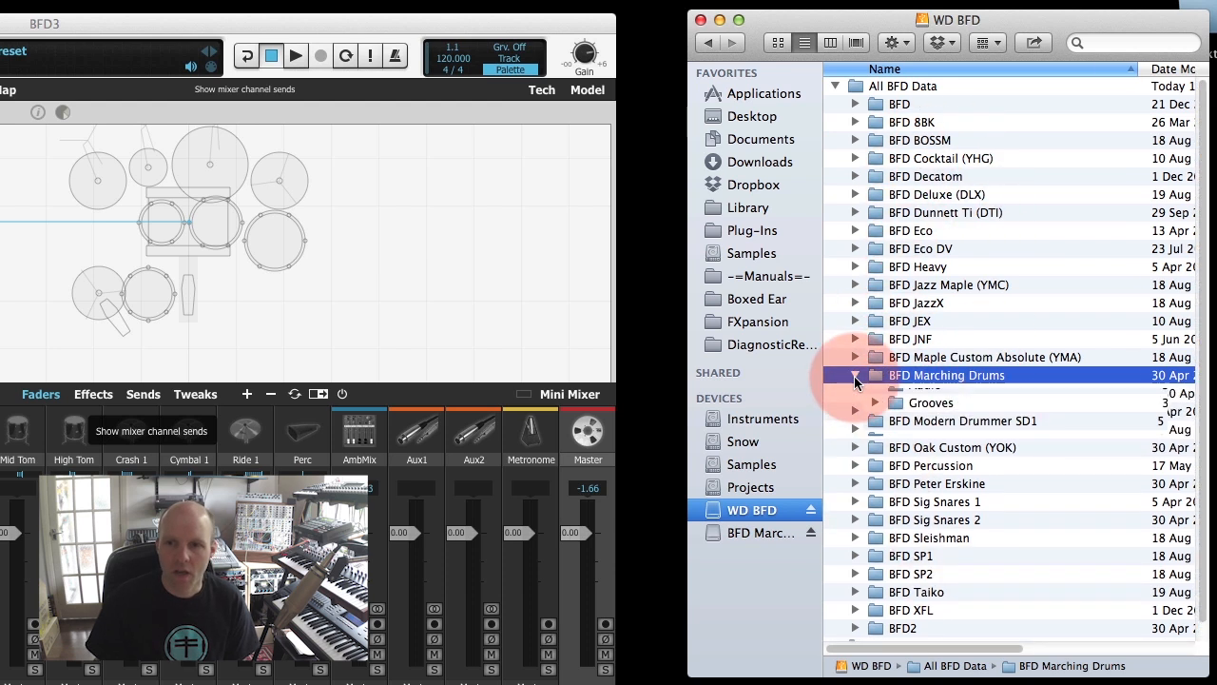
click(854, 375)
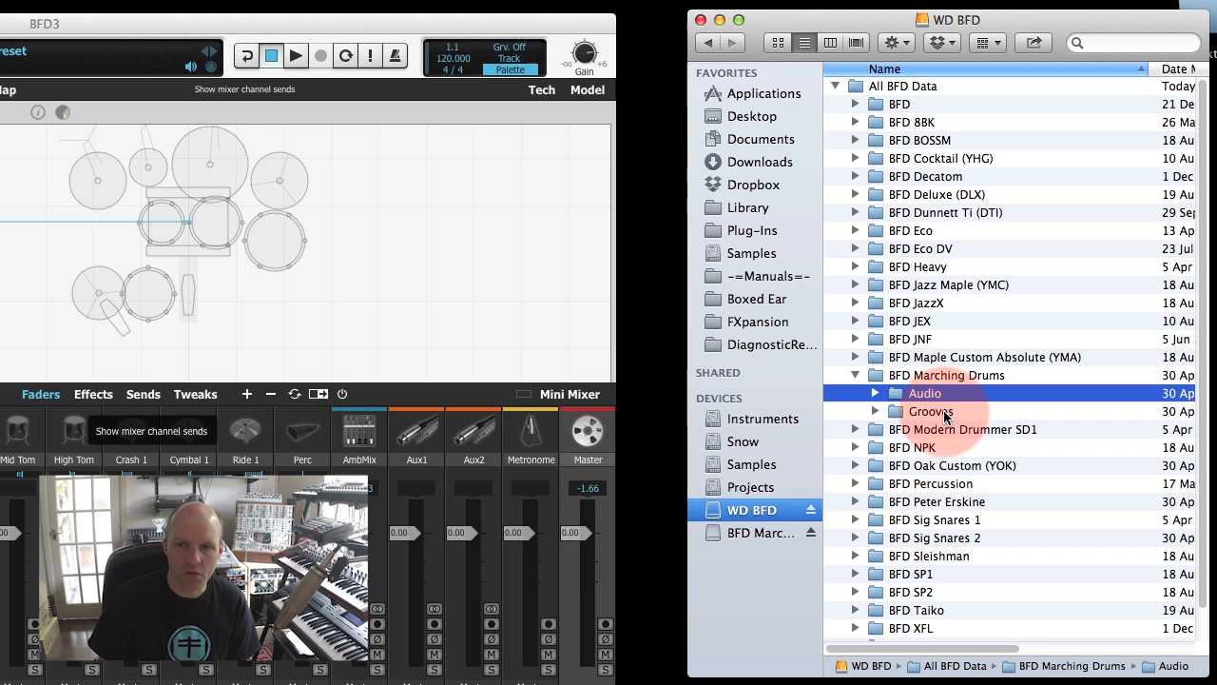
click(930, 411)
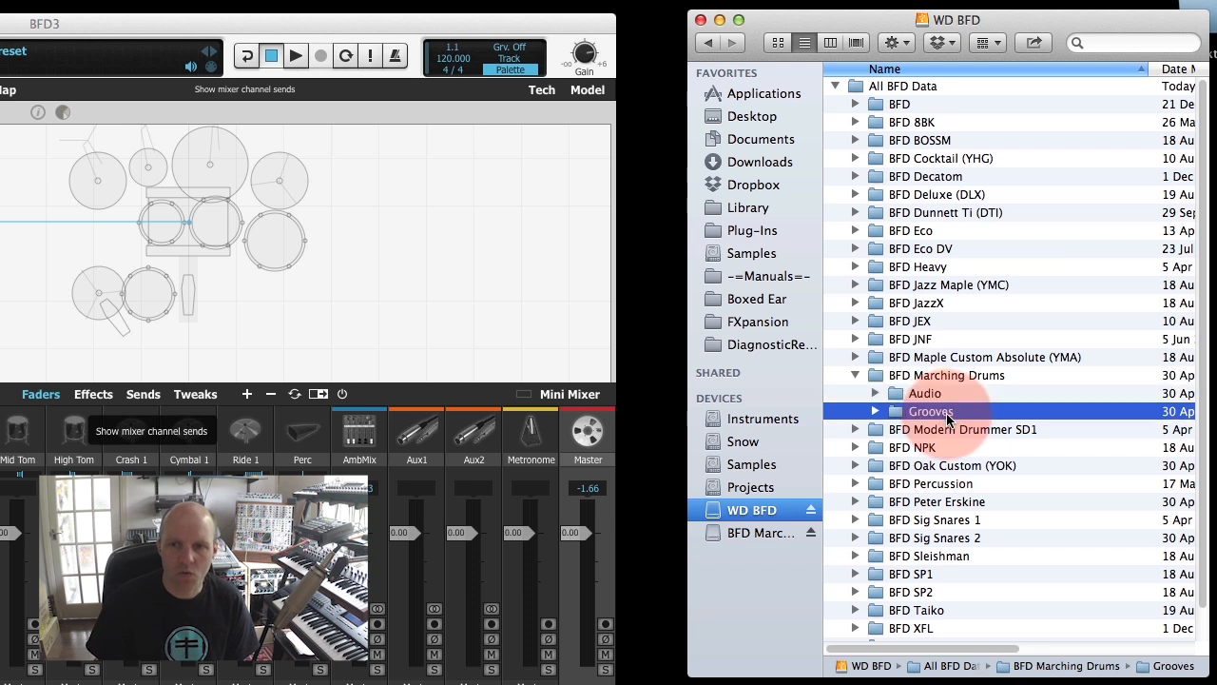
click(874, 393)
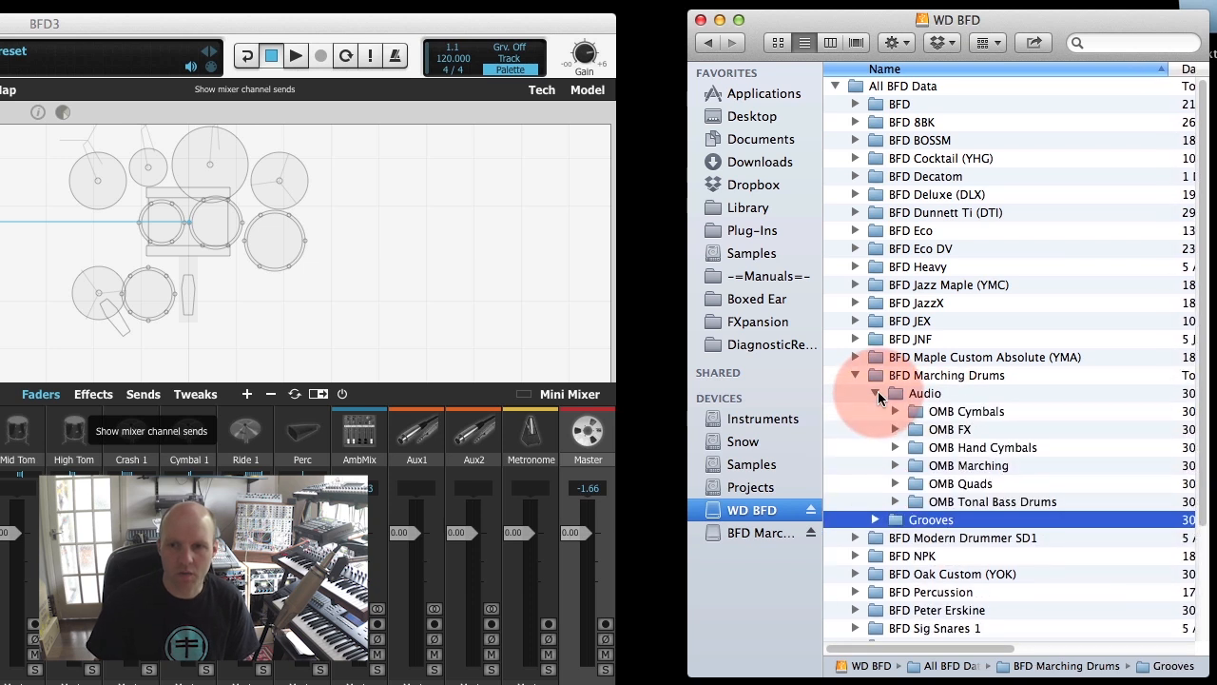
click(894, 410)
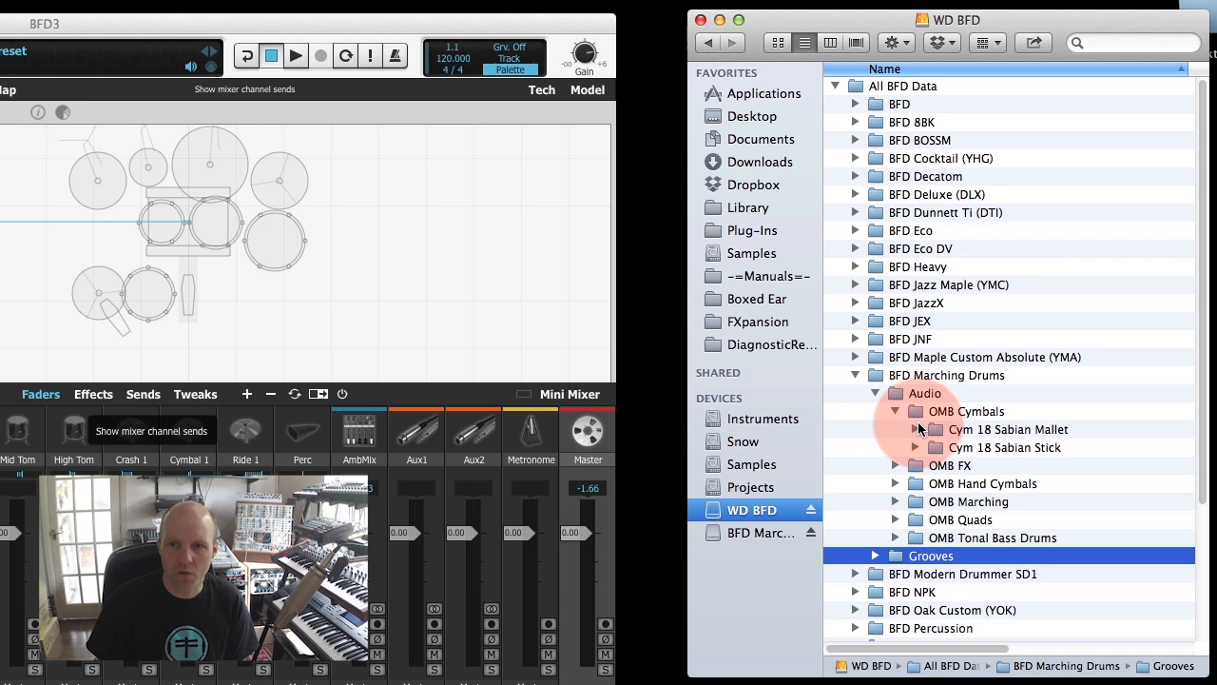
click(895, 429)
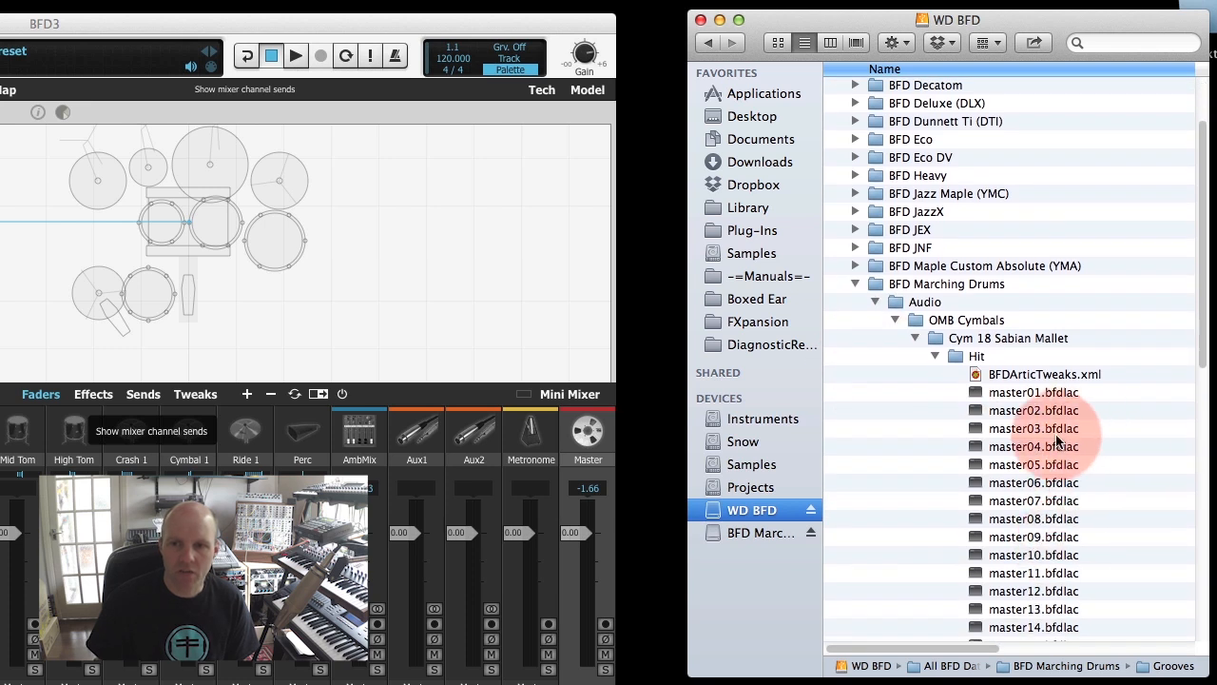
click(1034, 482)
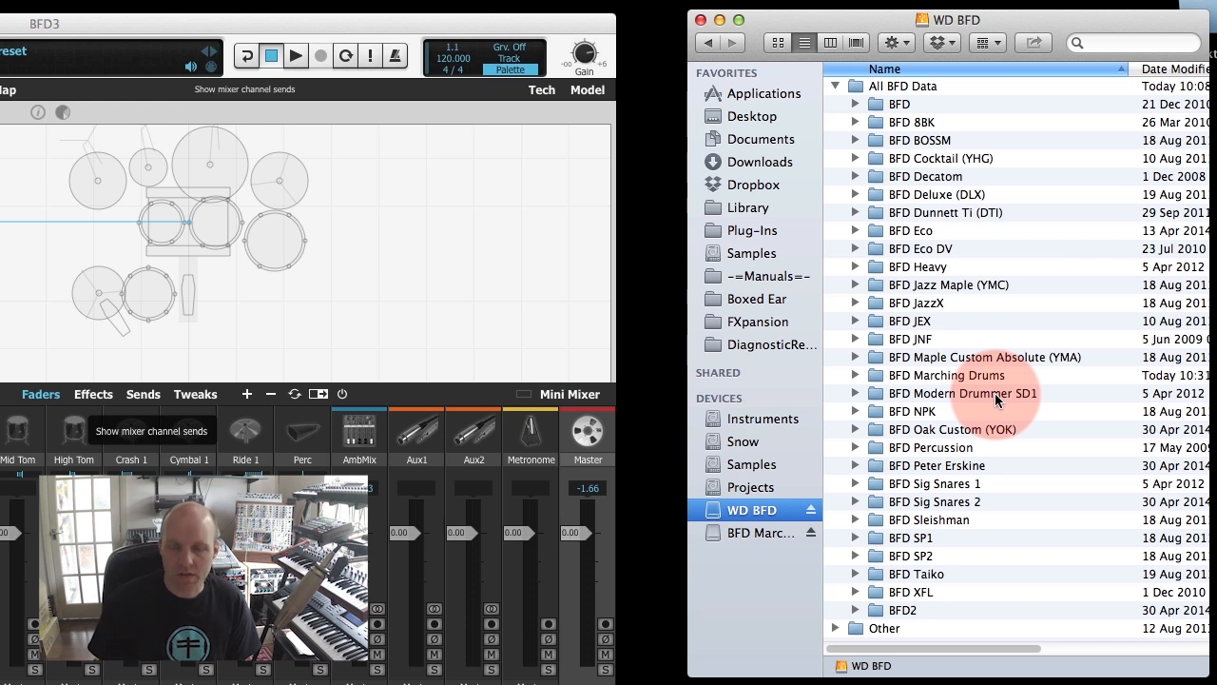
Expand and inspect BFD XFL's Kits and Mixers folders, collapse it, and return to BFD3.
click(854, 591)
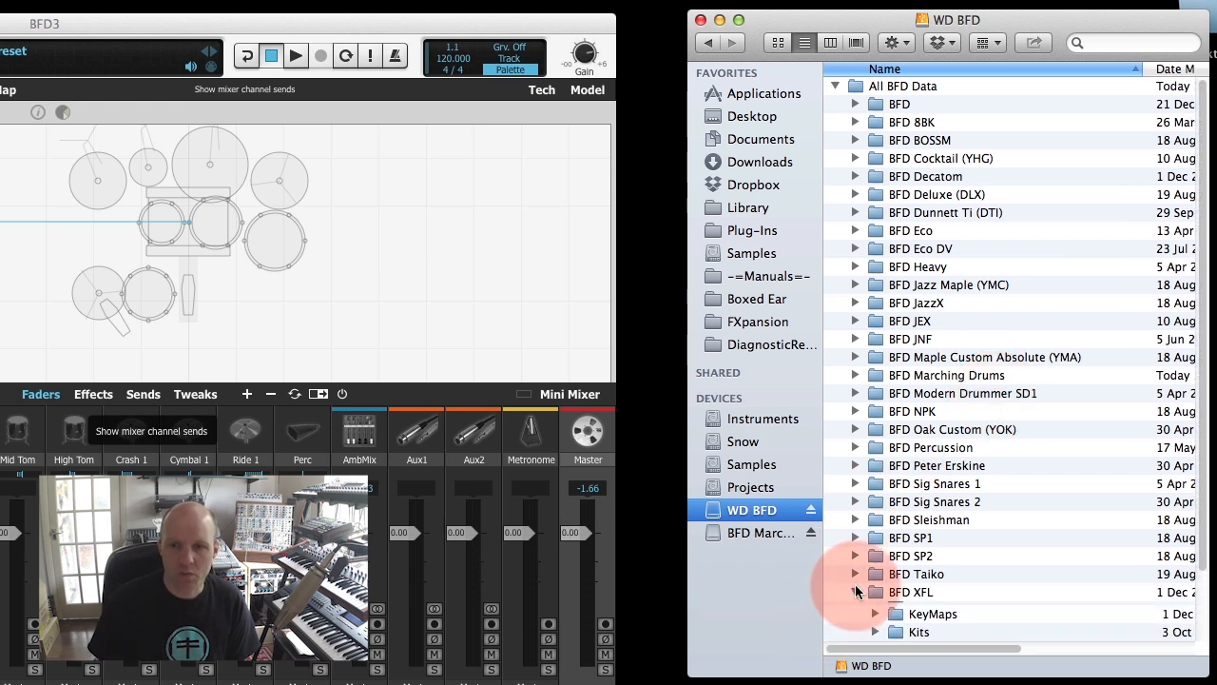
scroll(down, 3)
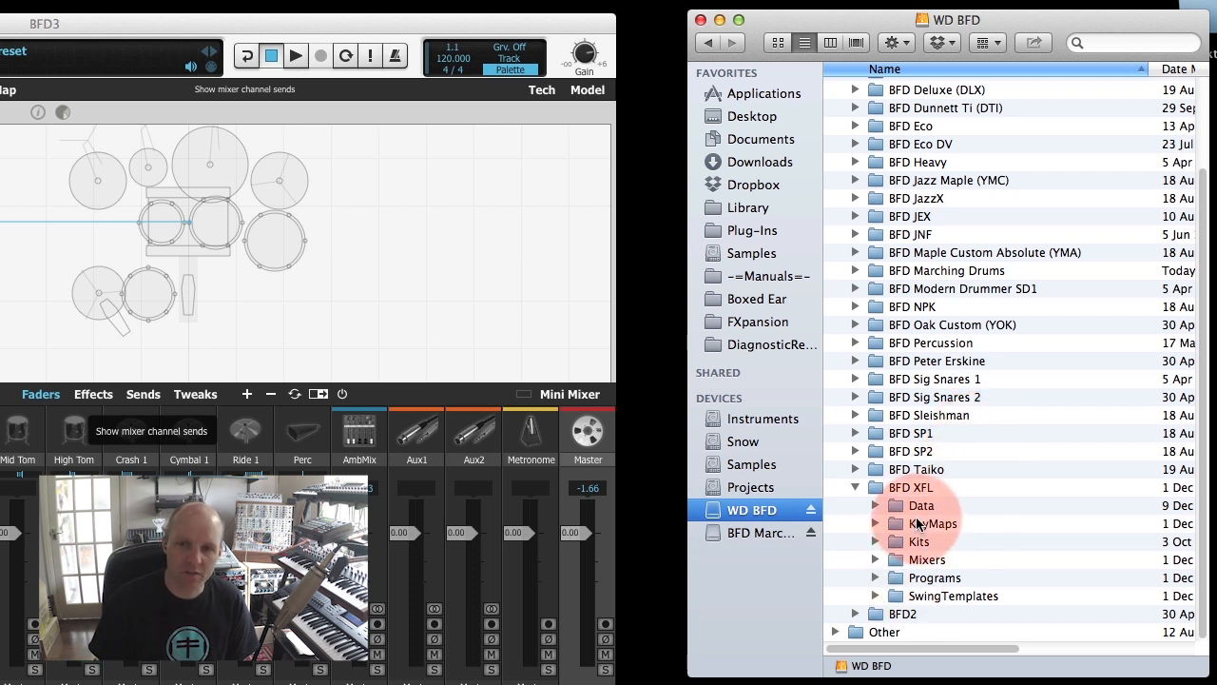
click(909, 487)
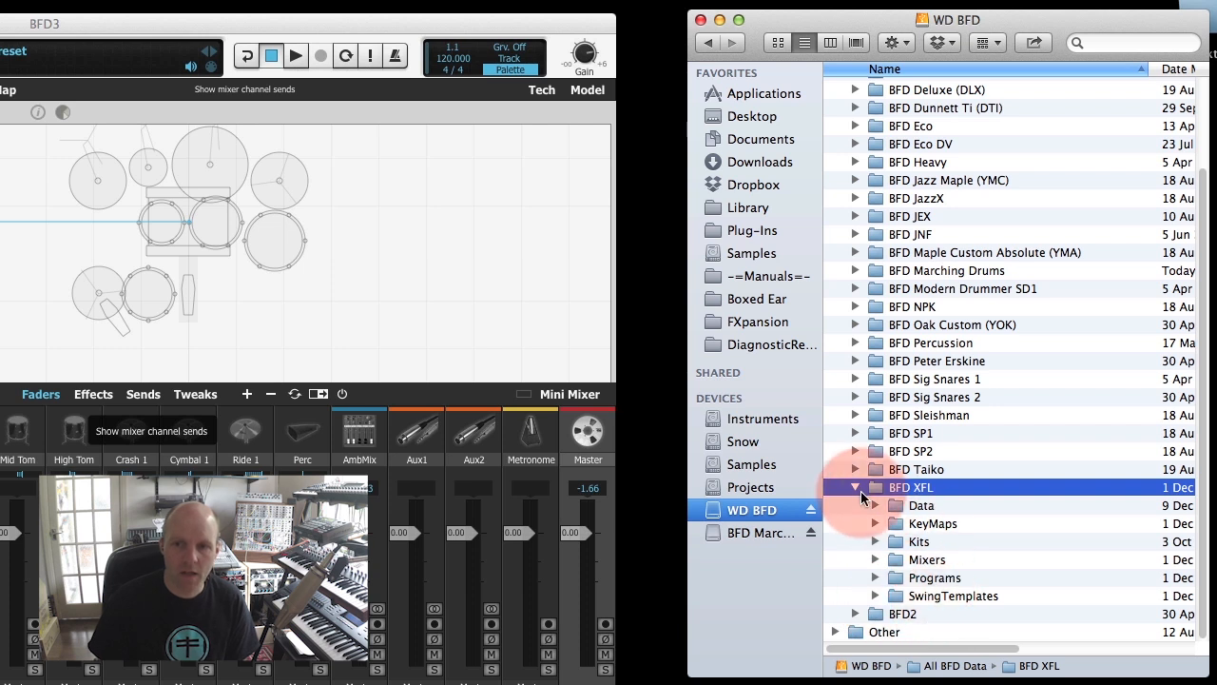
click(855, 486)
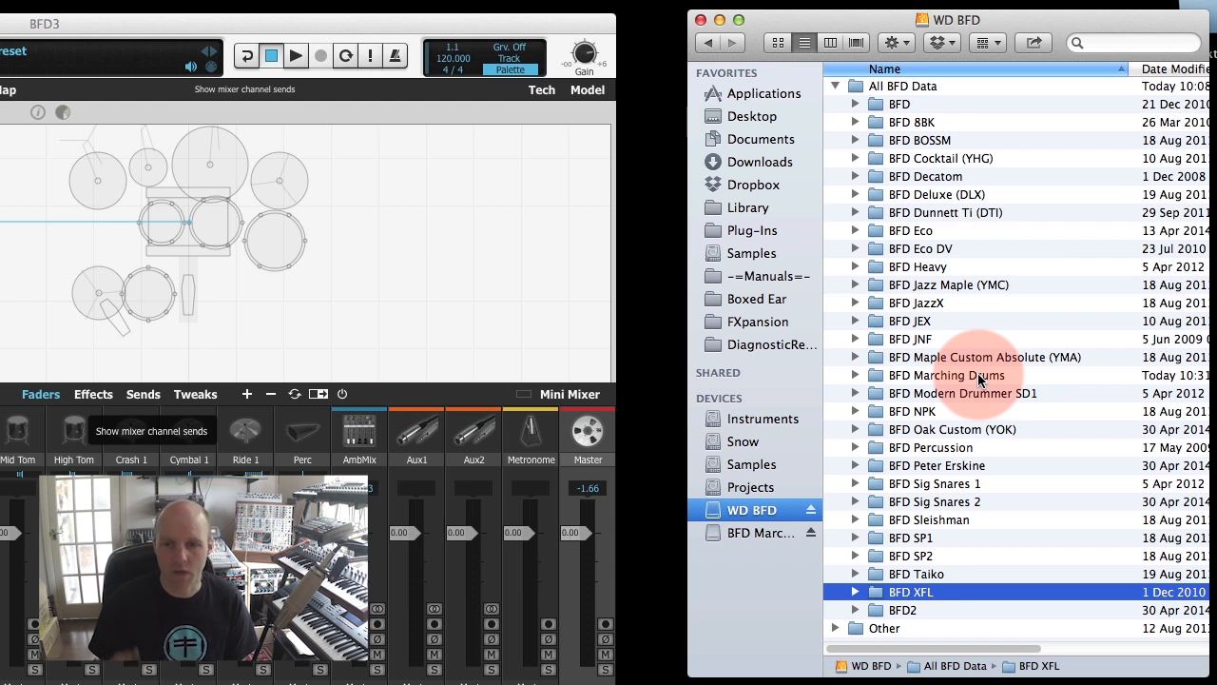
click(934, 483)
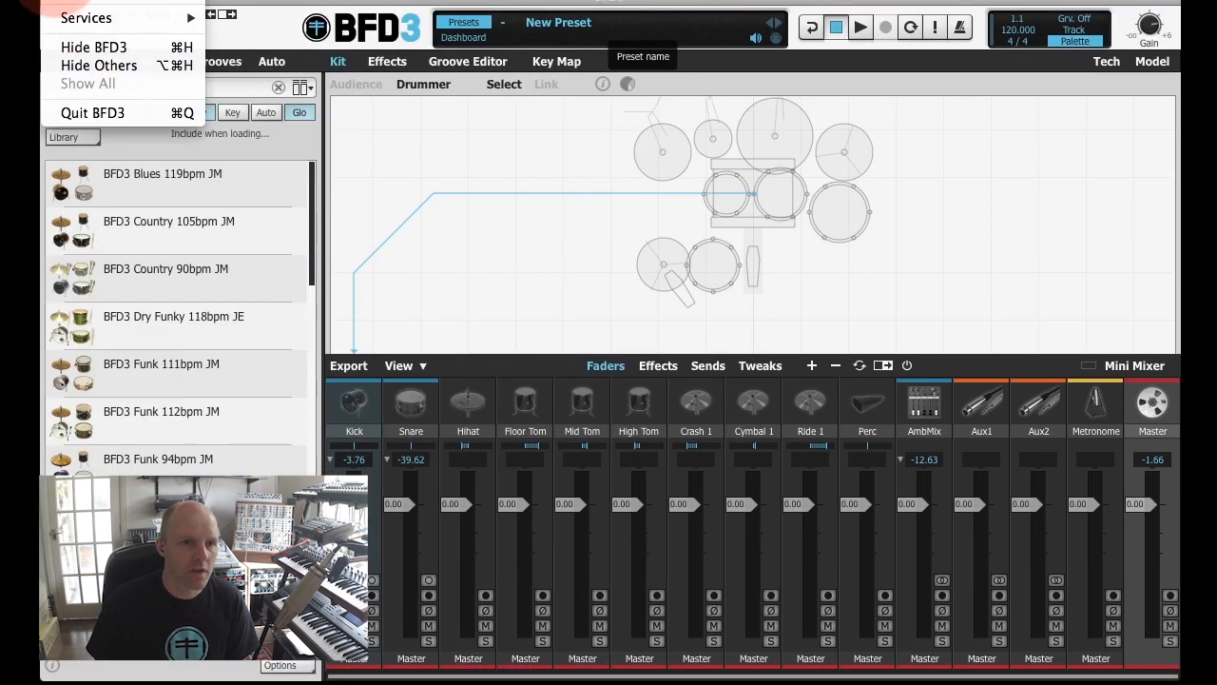
Reopen Tools > Set up content locations, now listing the Marching Drums paths.
click(108, 14)
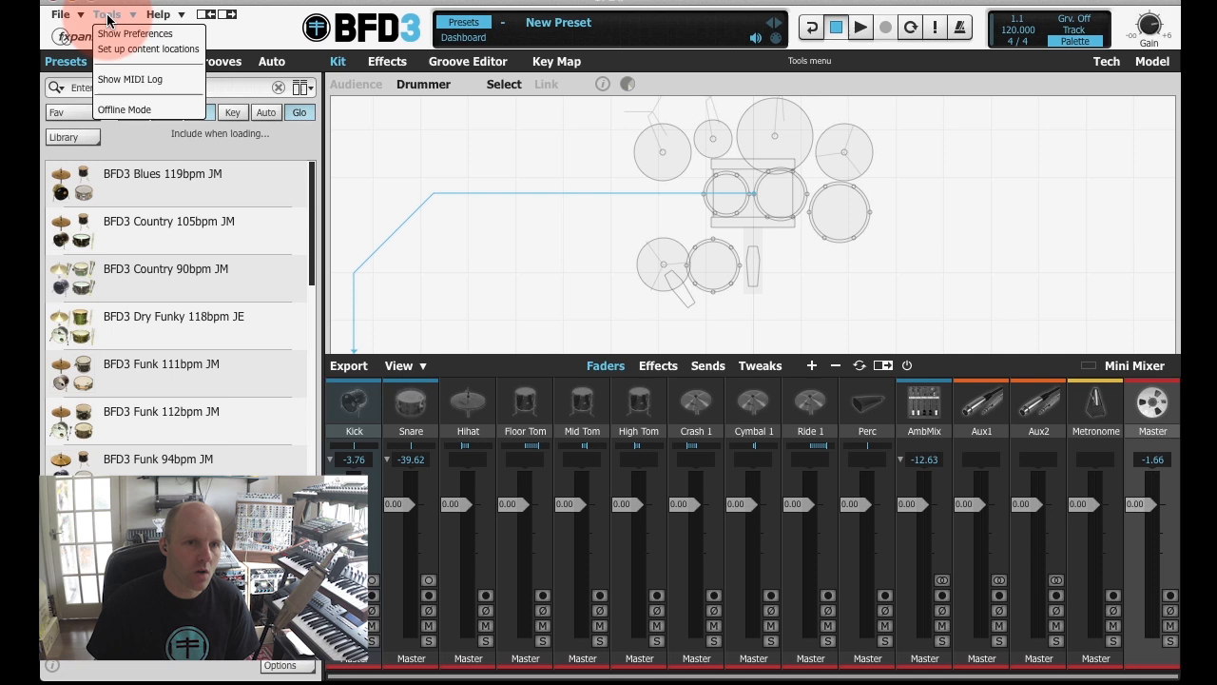
click(147, 49)
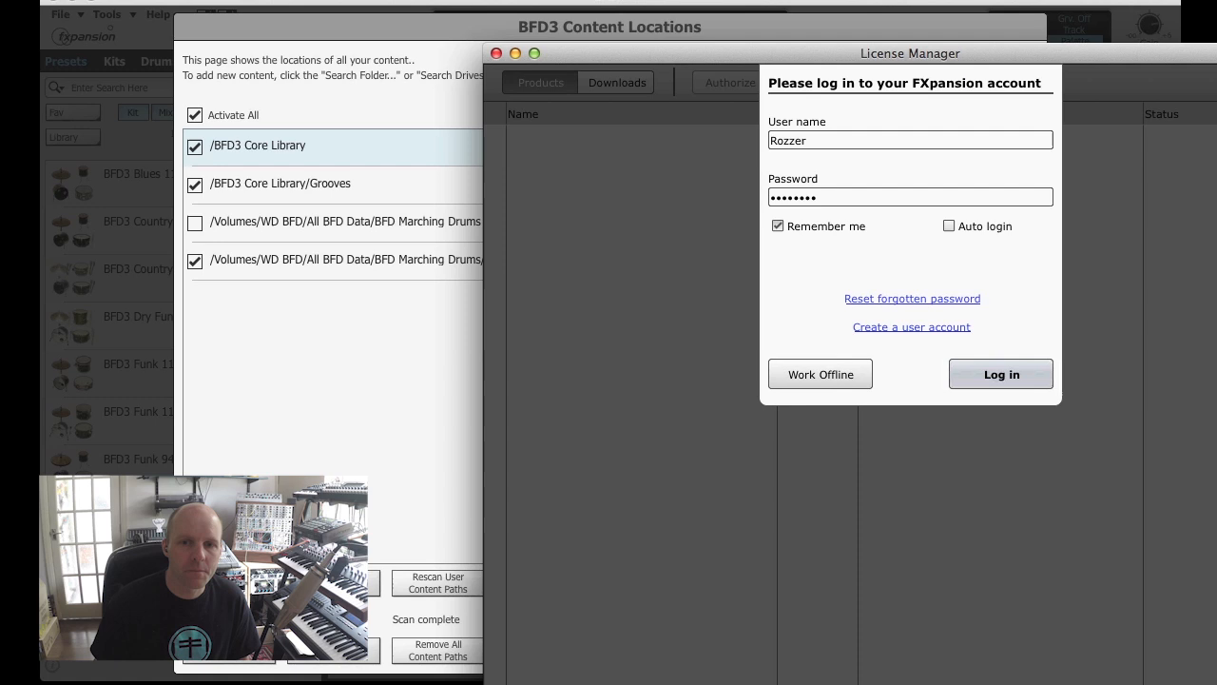
Log in, authorize BFD Exp: Marching Drums, dismiss the success message, and close License Manager.
click(1000, 374)
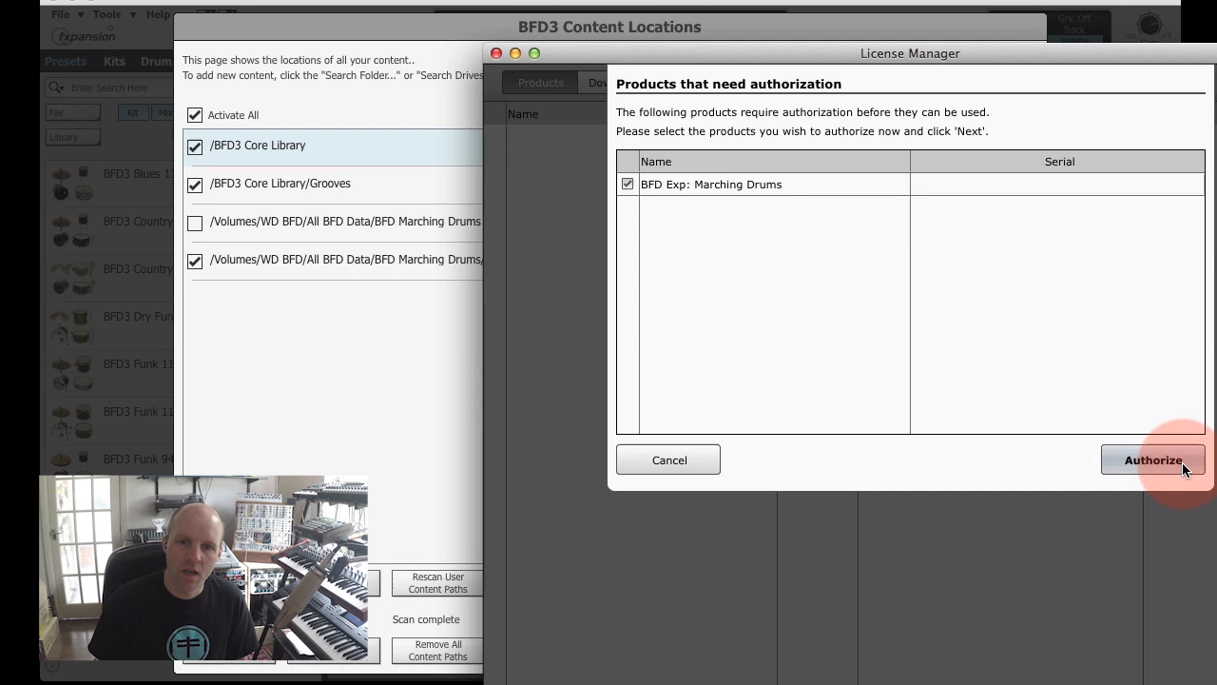
click(1153, 459)
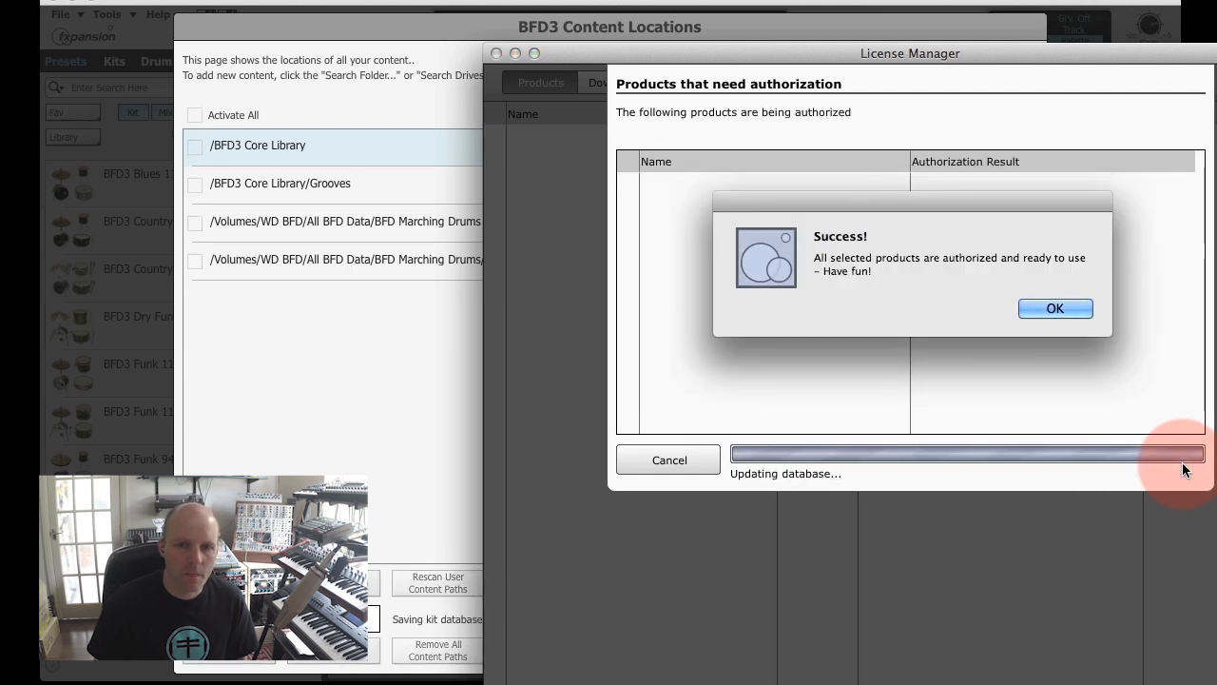
click(1054, 308)
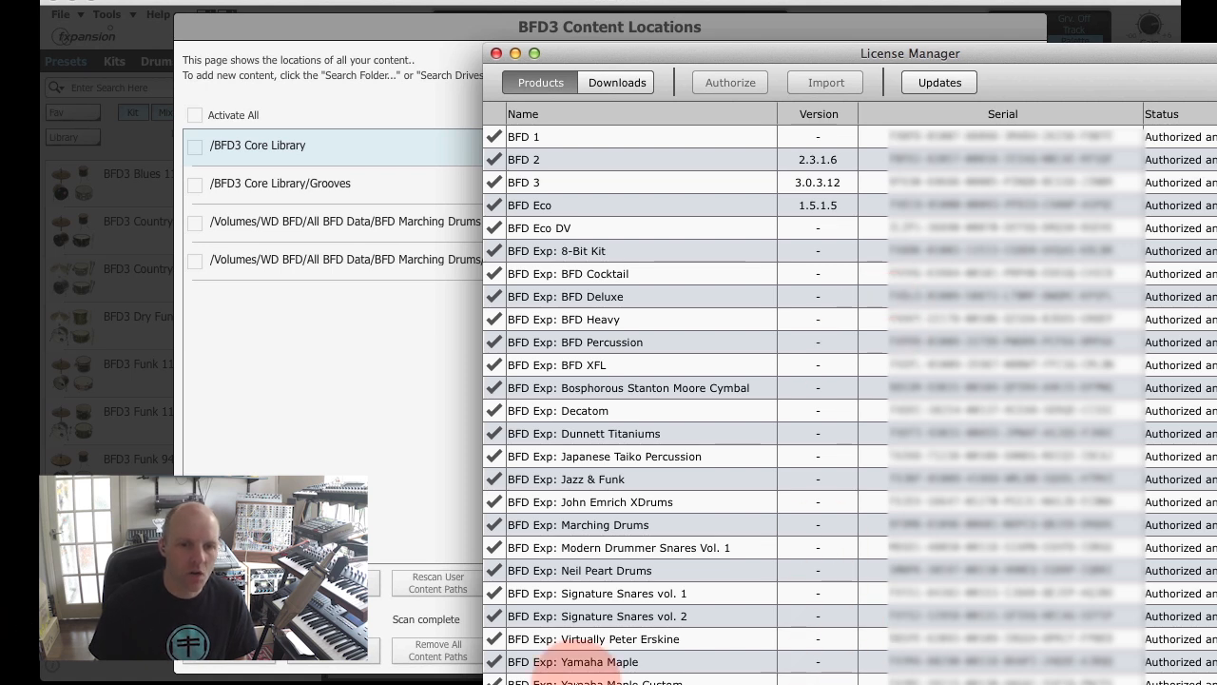
click(578, 523)
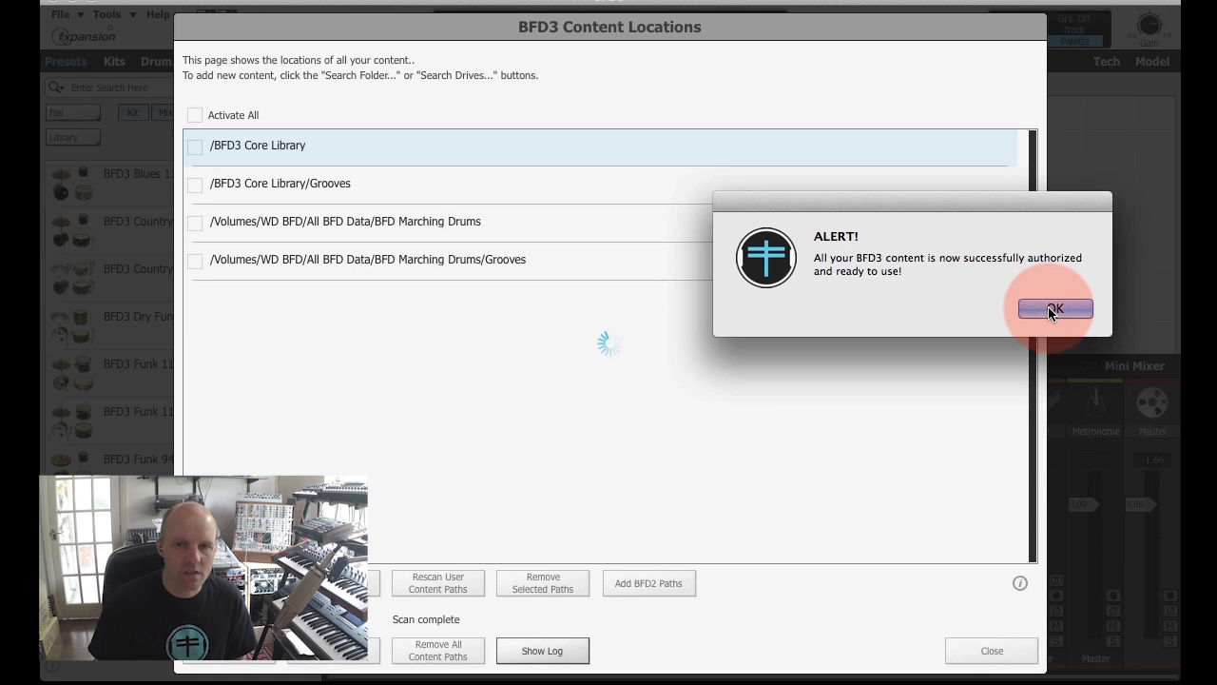
Acknowledge the authorization alert, check both Marching Drums paths, and close Content Locations.
click(1053, 308)
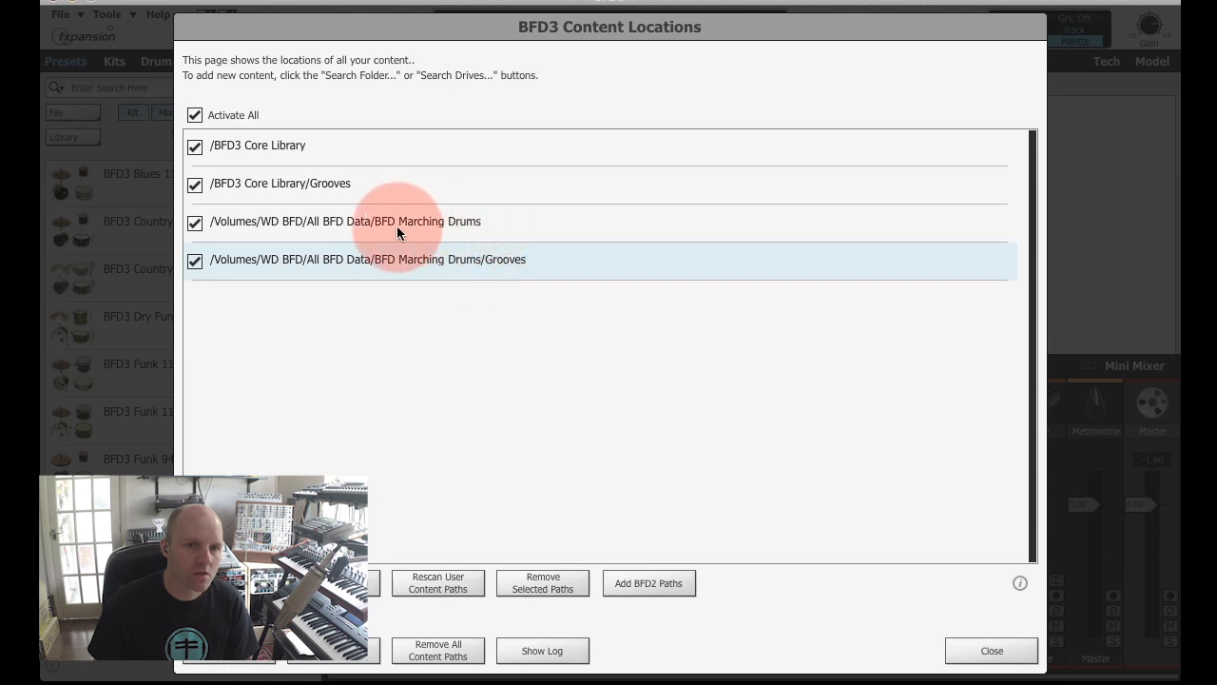
mouse_move(504, 307)
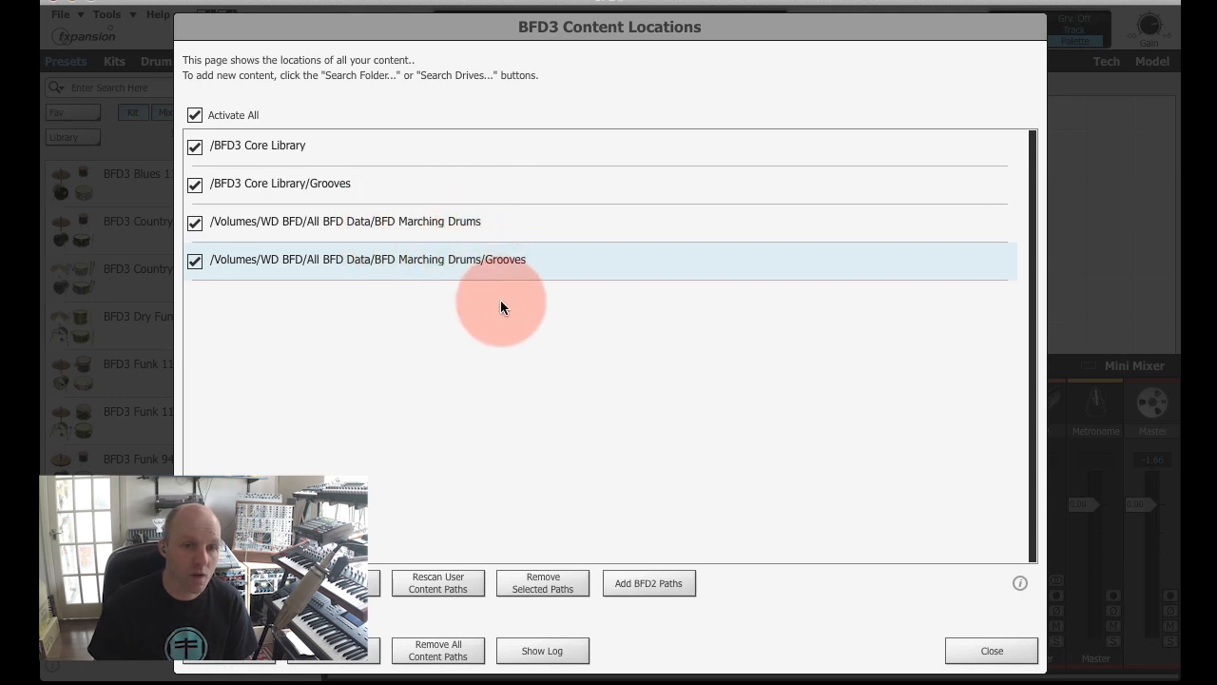
click(345, 221)
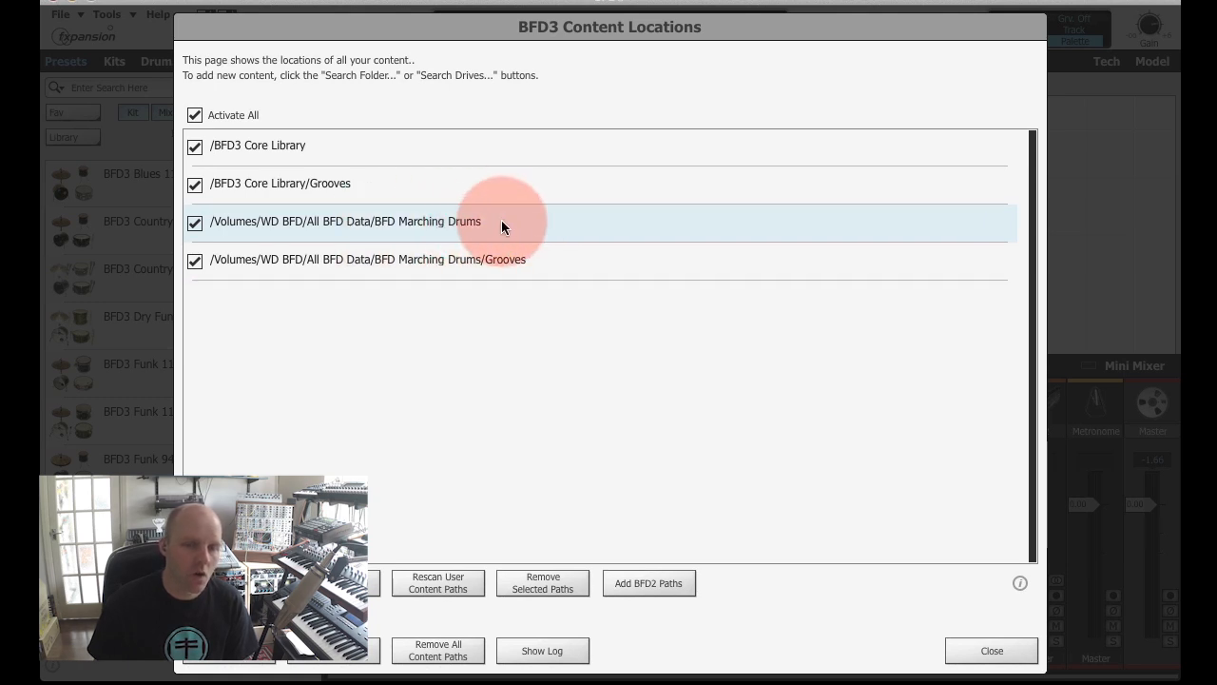
click(367, 259)
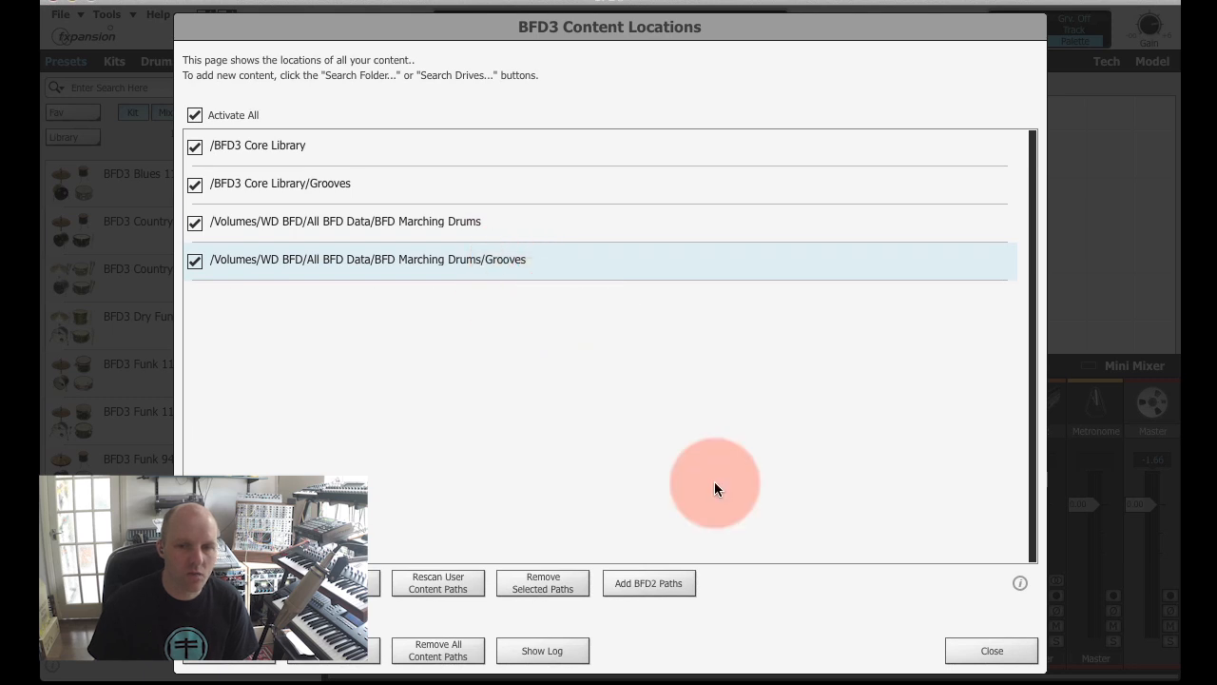
click(991, 650)
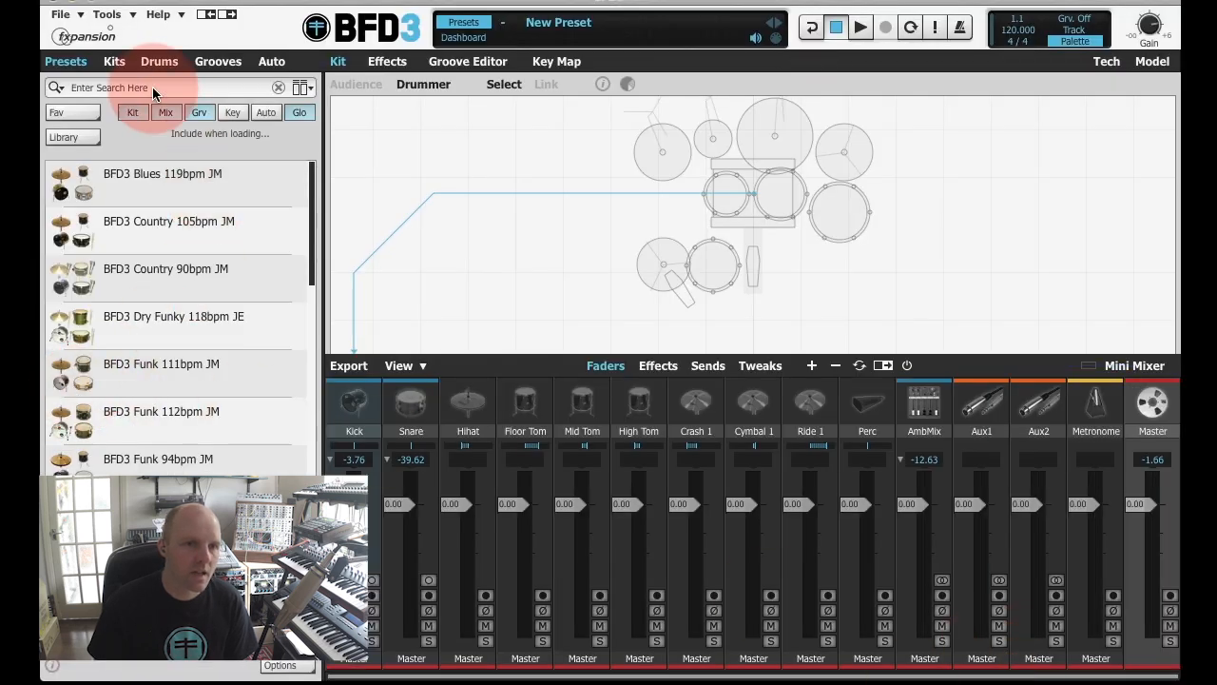
mouse_move(45, 143)
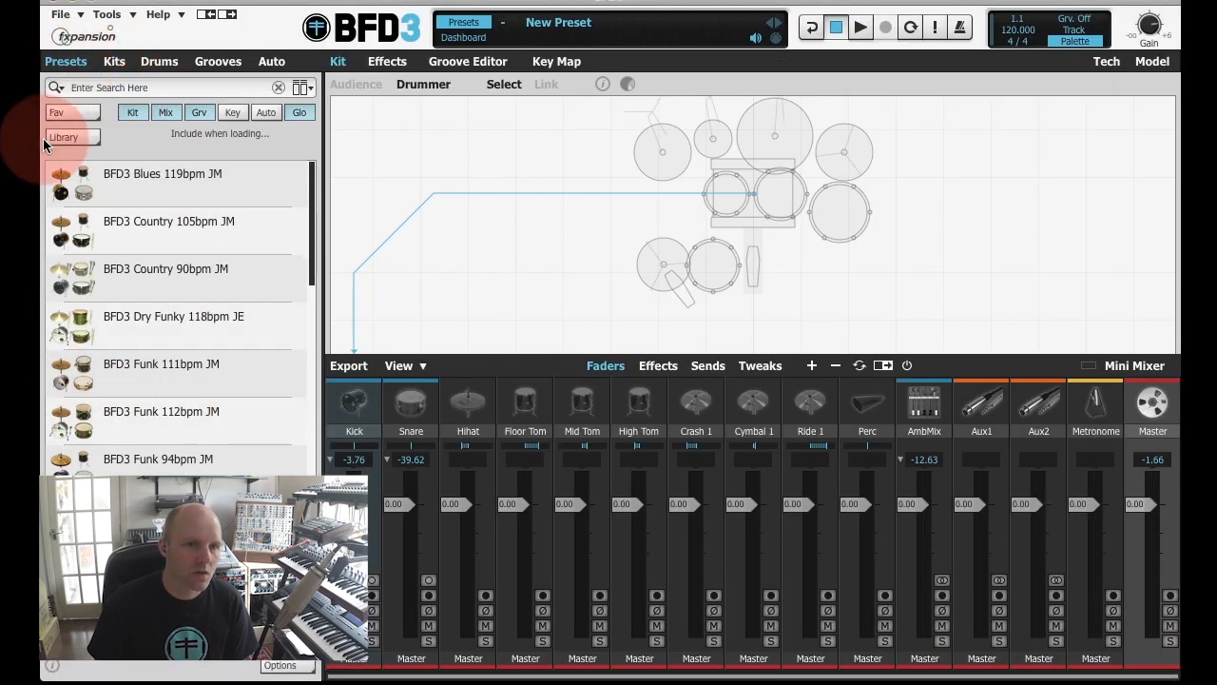
Filter presets to BFD Marching Drums and load Marching Tonal Mallet Jazz, confirming with OK.
click(64, 136)
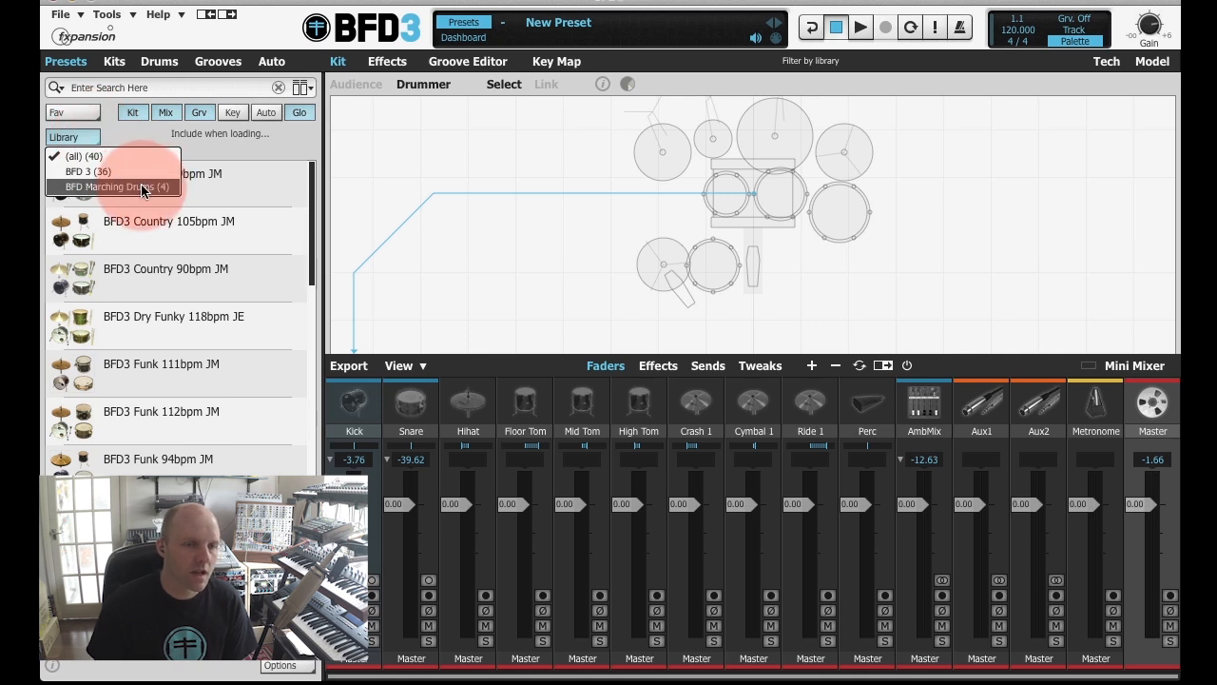
click(118, 186)
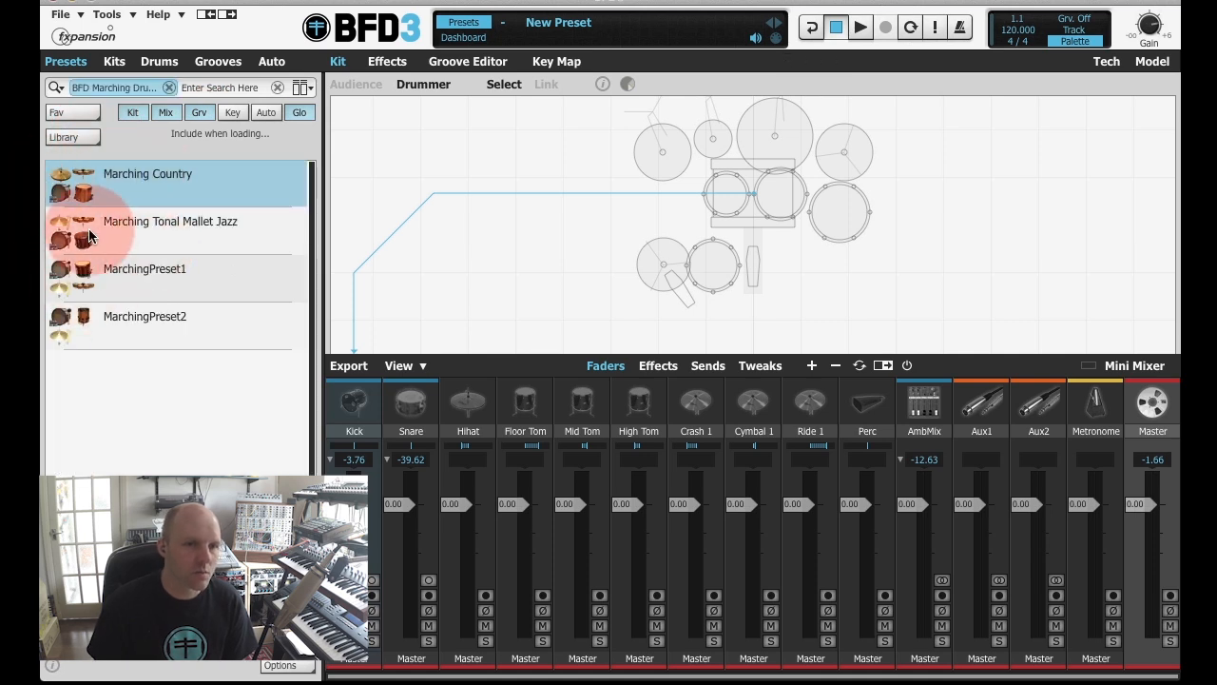
double_click(171, 228)
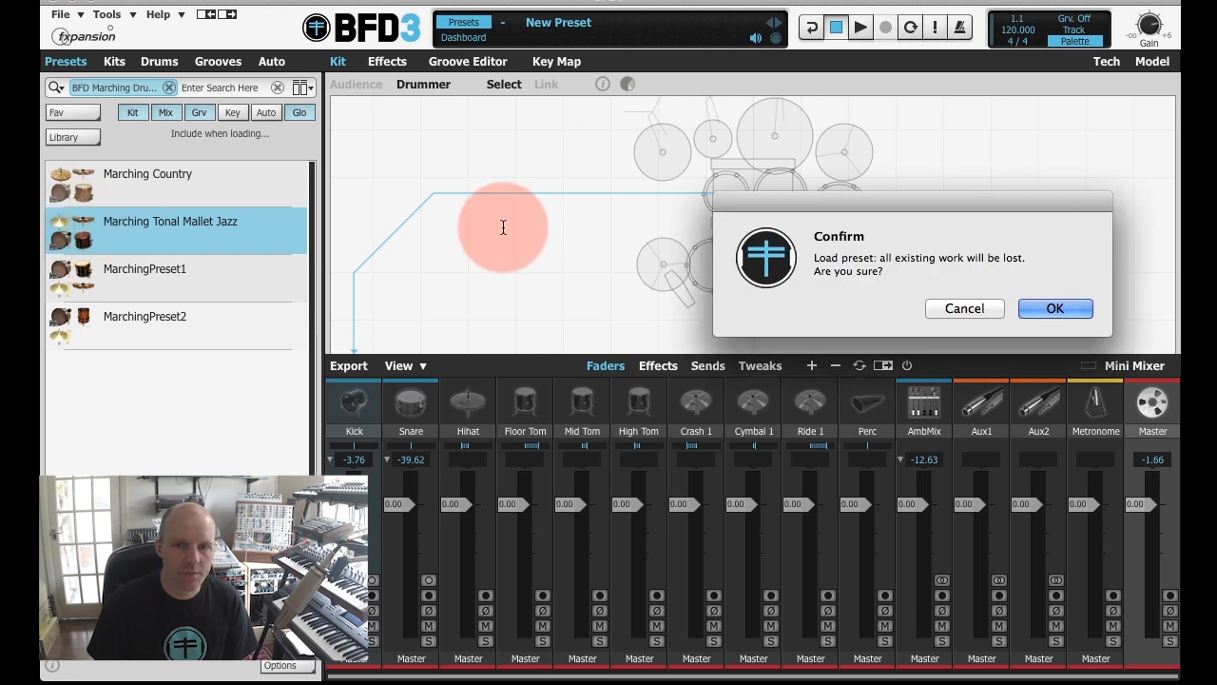
click(1054, 308)
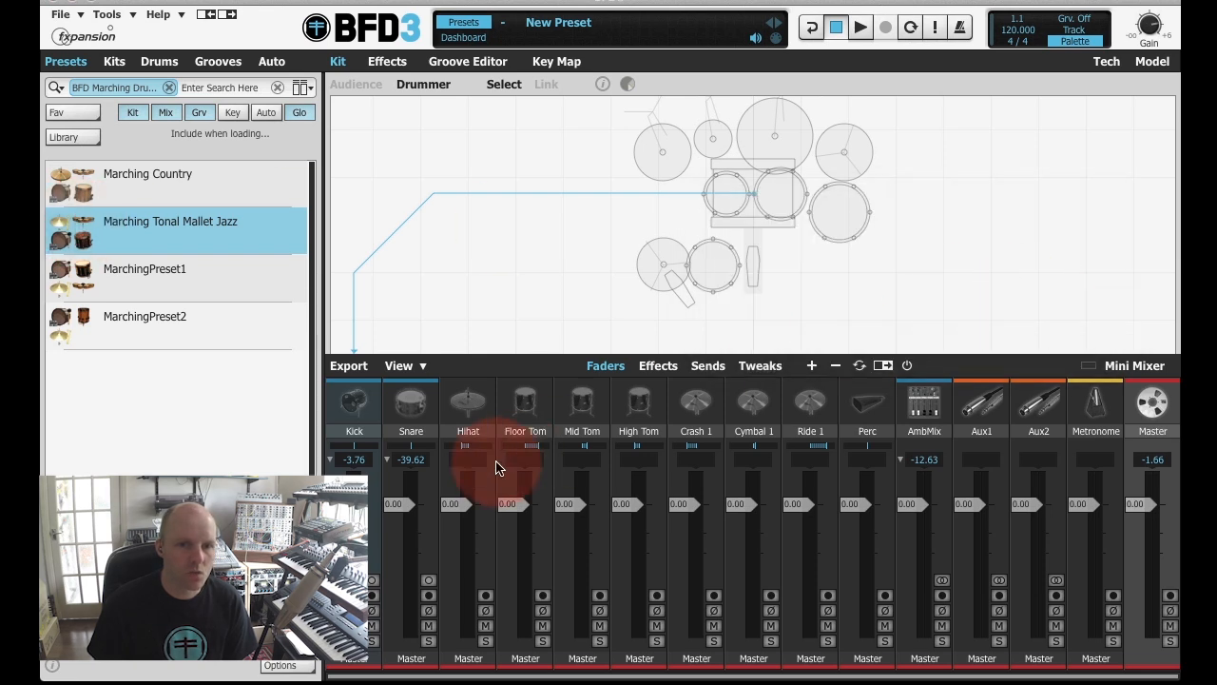
double_click(170, 228)
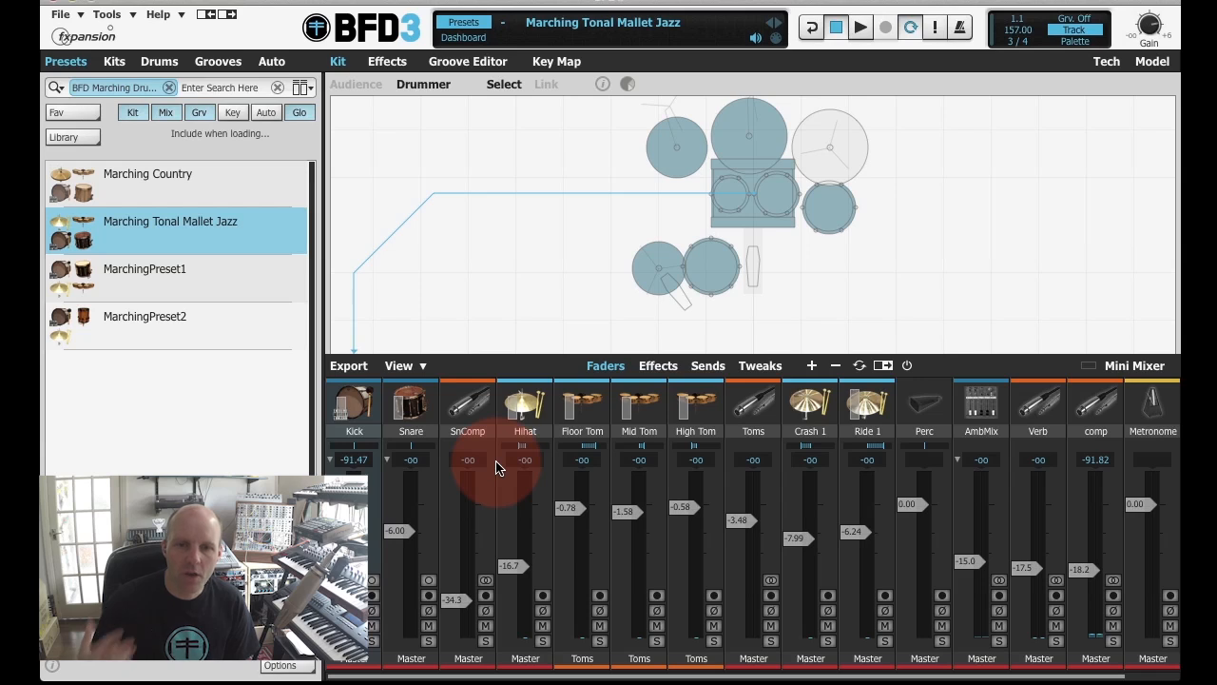
Open the Tools menu from the top bar.
click(107, 13)
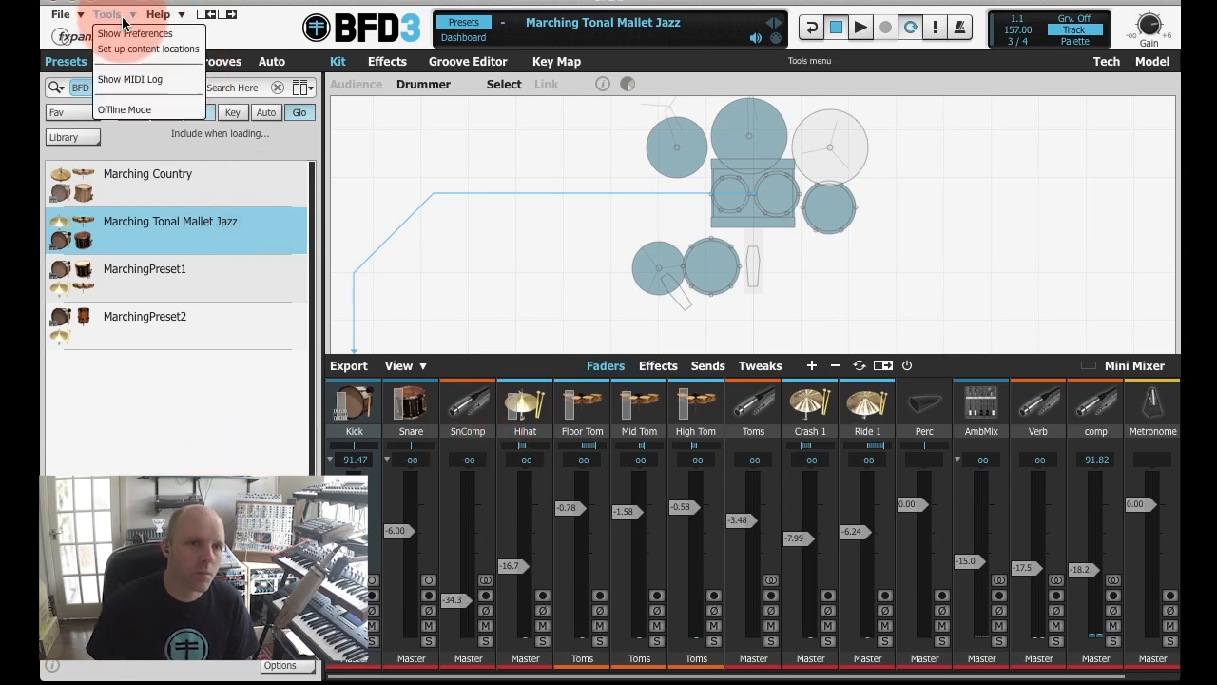
Open Set up content locations, then begin and cancel a Search Folder selection.
click(147, 48)
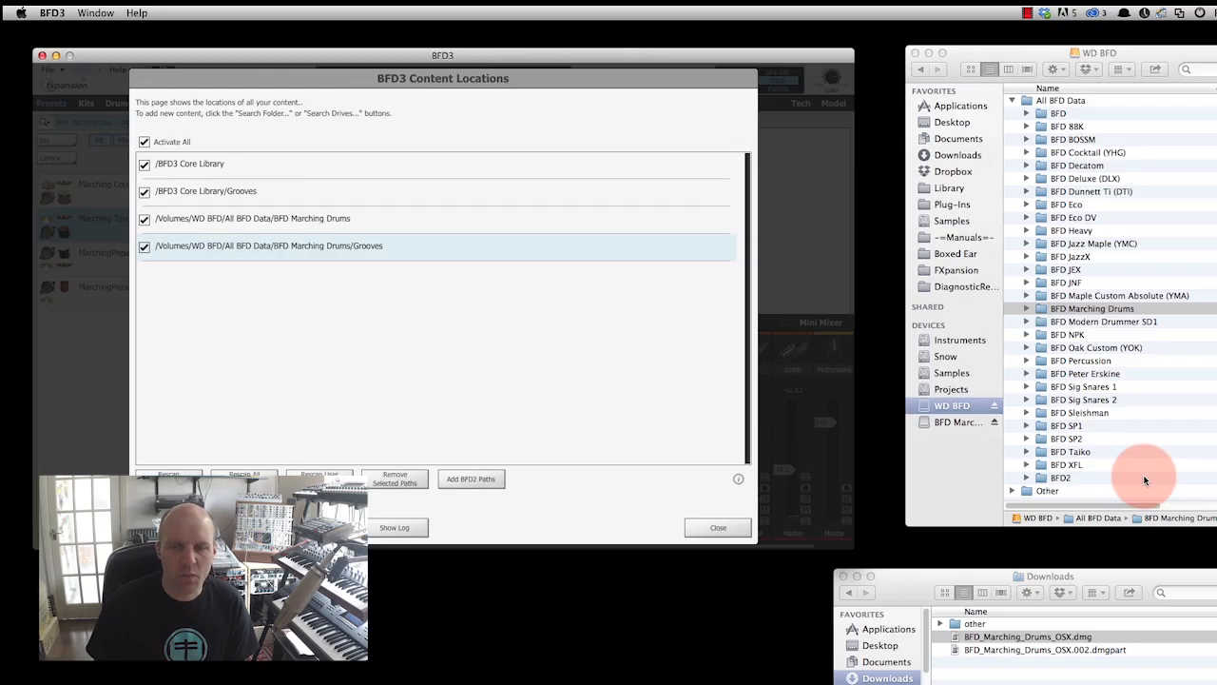
mouse_move(643, 383)
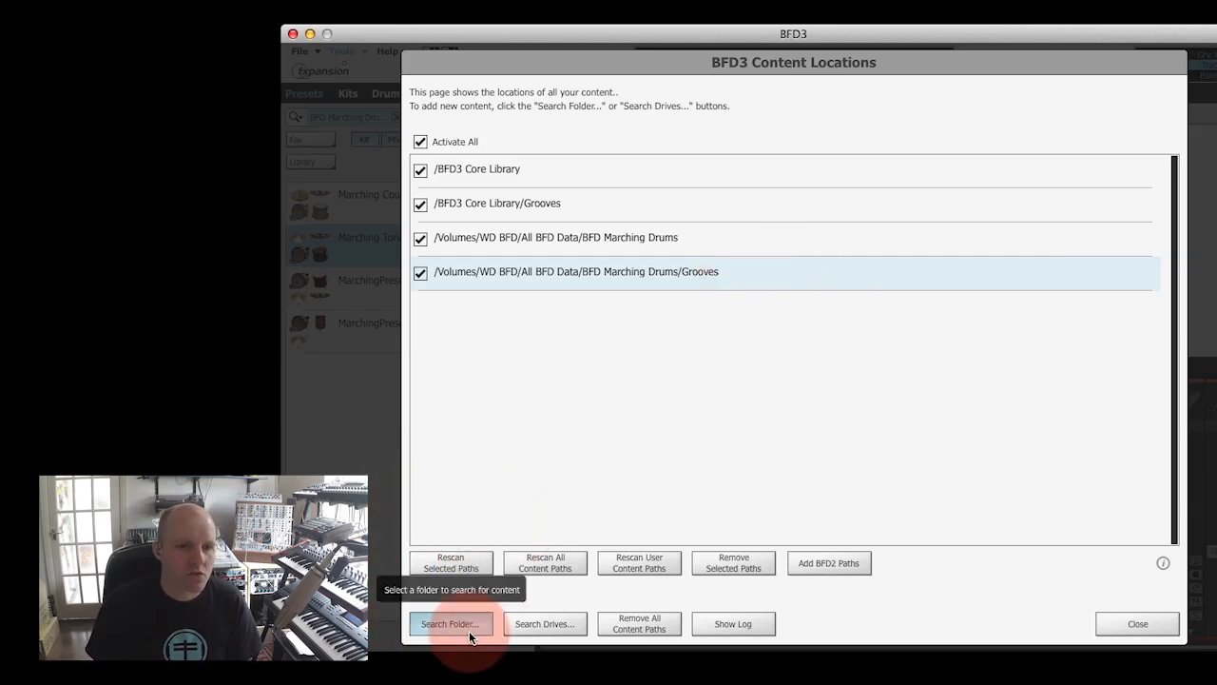
click(449, 623)
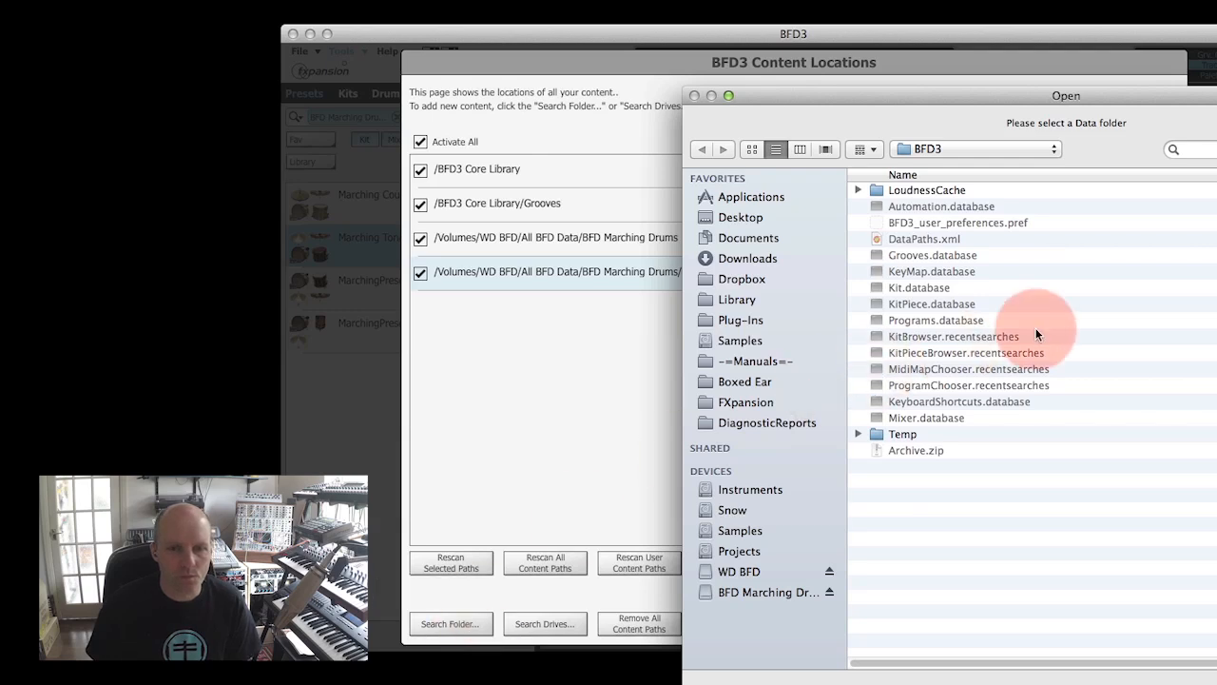
click(544, 623)
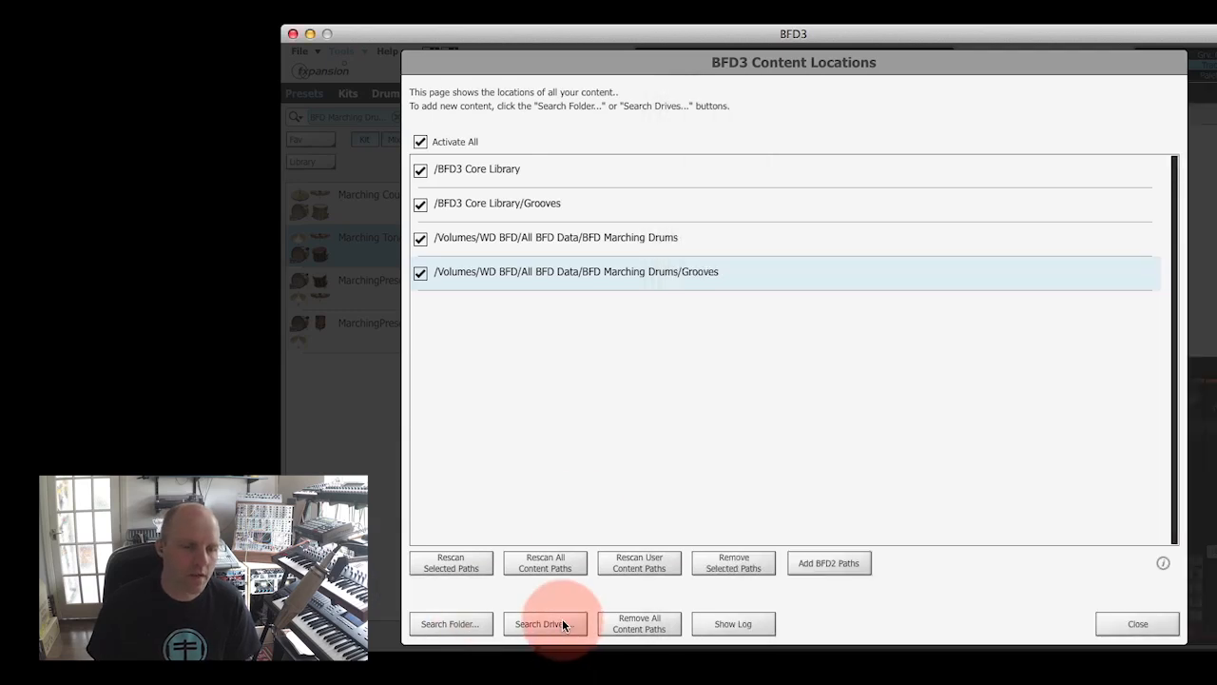
mouse_move(545, 623)
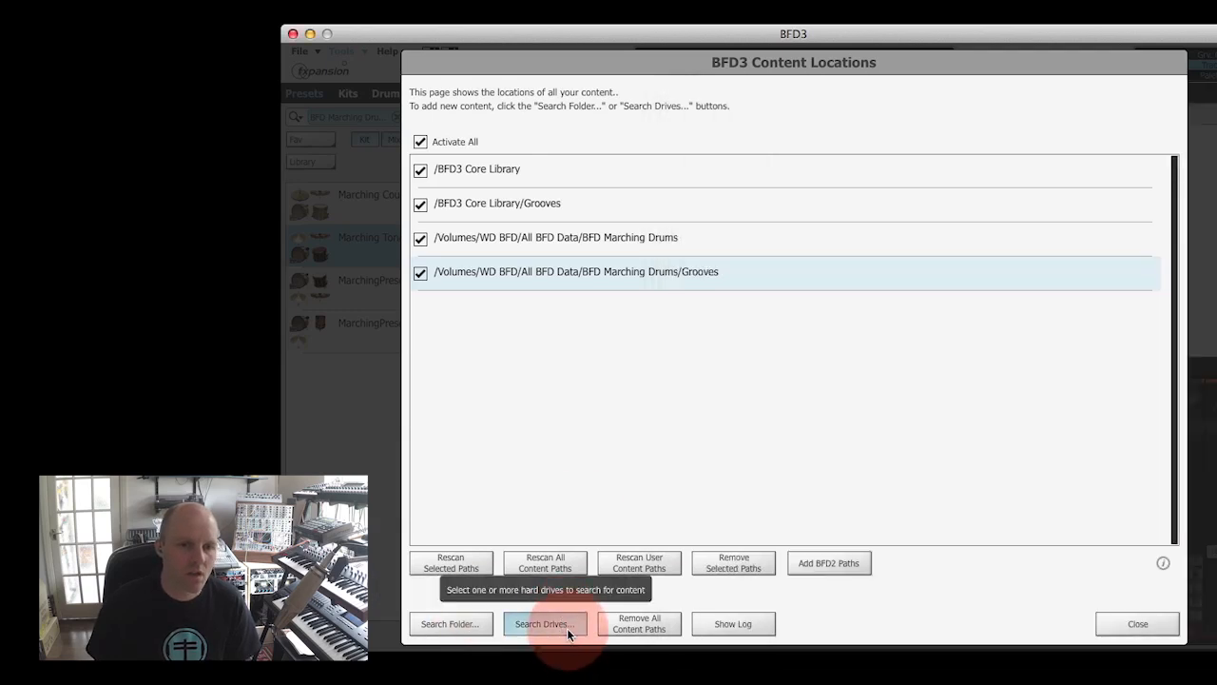
Search only the /Volumes/WD BFD drive, adding paths like XFL, BFD2, Eco and Percussion.
click(544, 622)
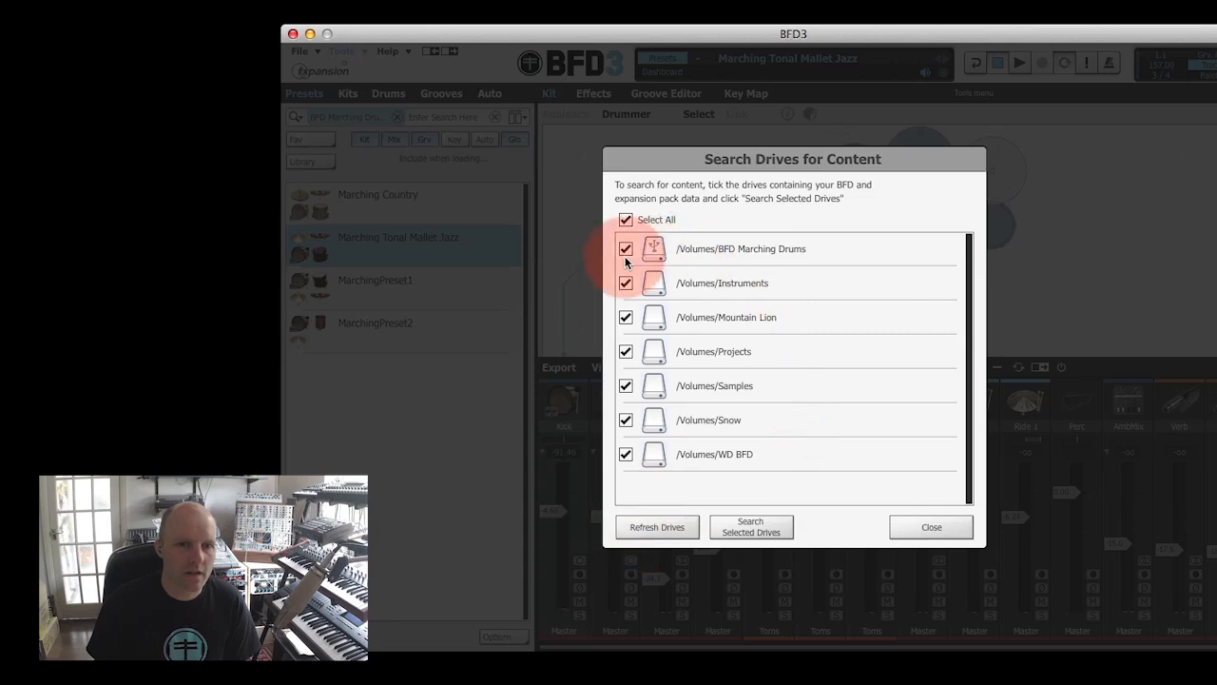
click(626, 317)
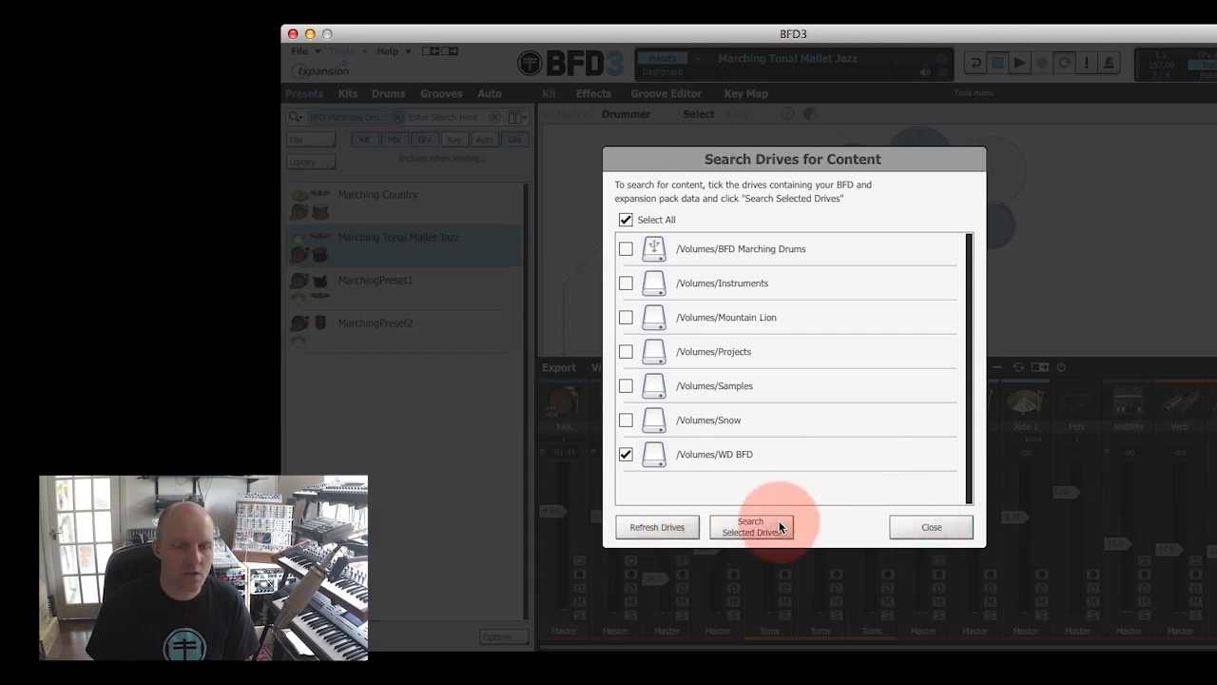
click(750, 525)
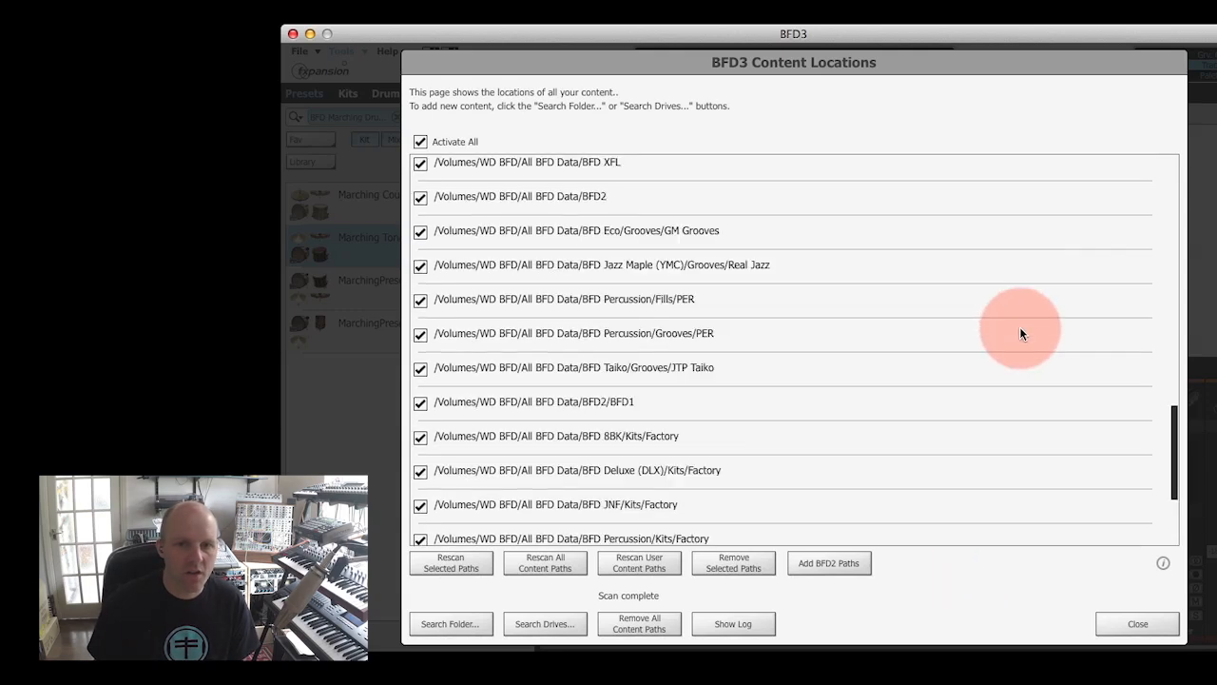
scroll(down, 3)
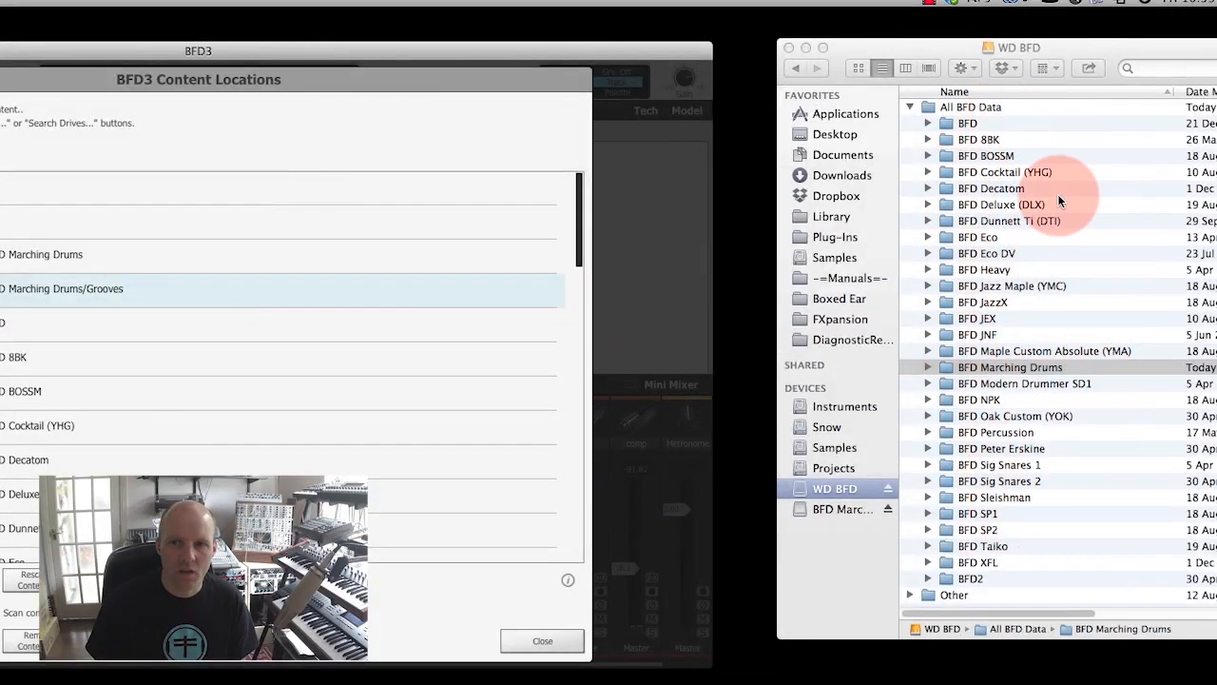
click(972, 106)
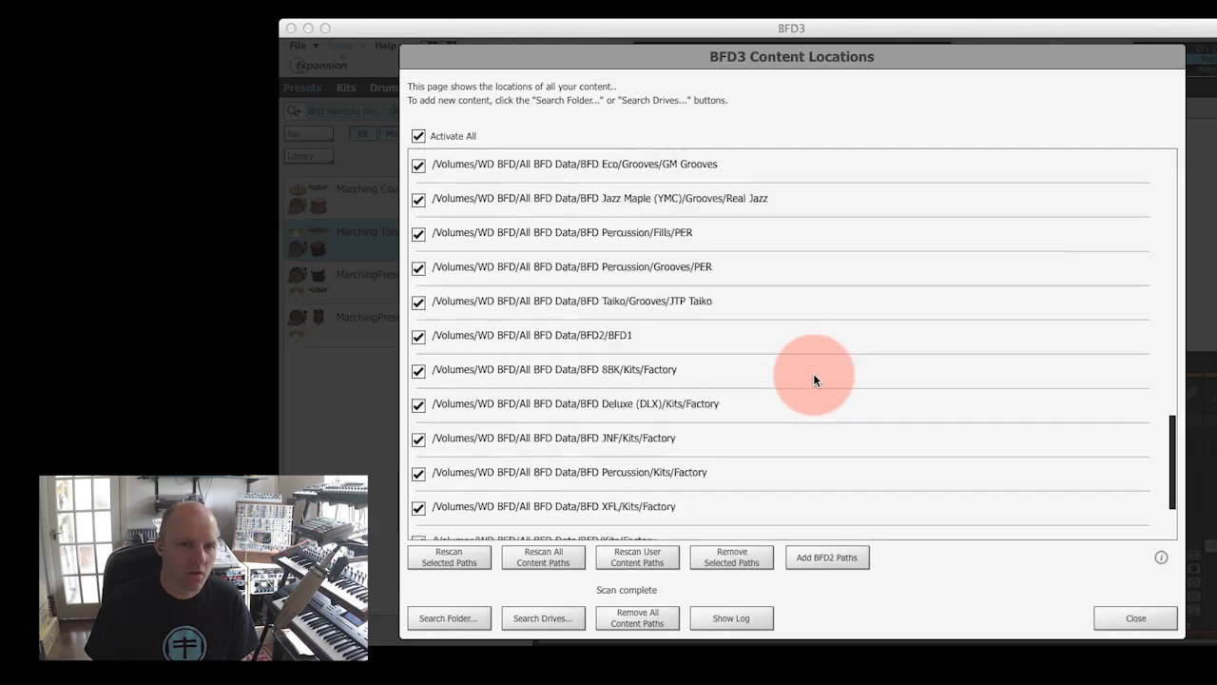
scroll(down, 3)
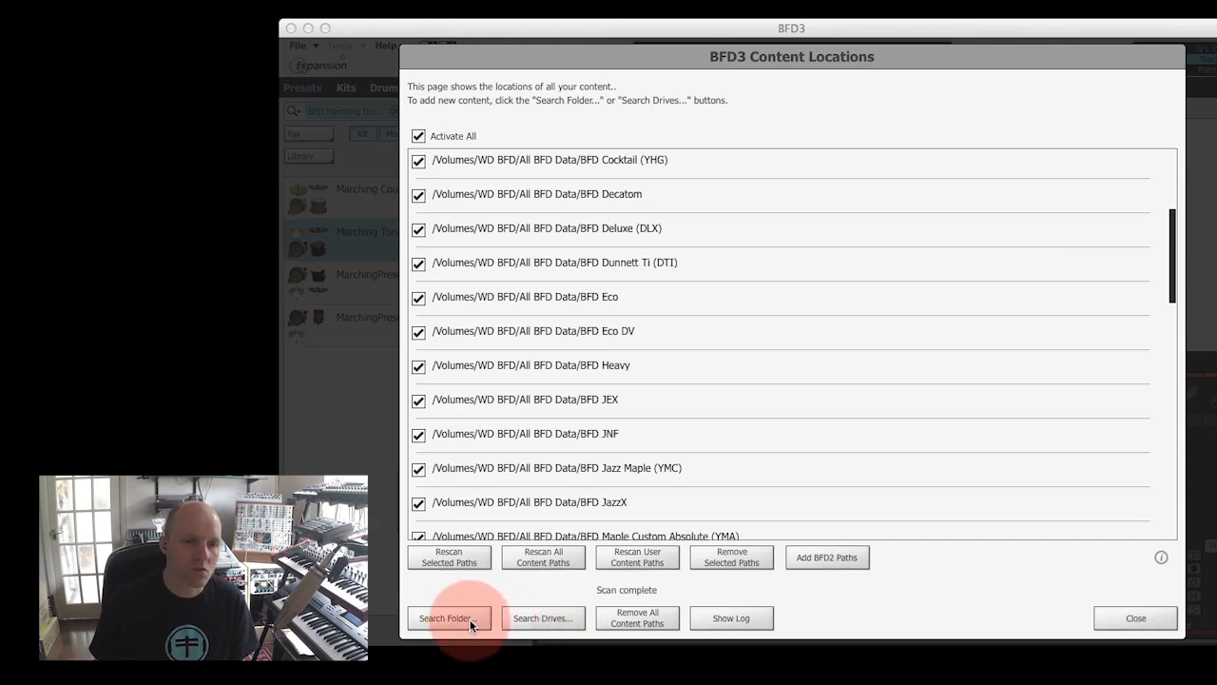
mouse_move(448, 617)
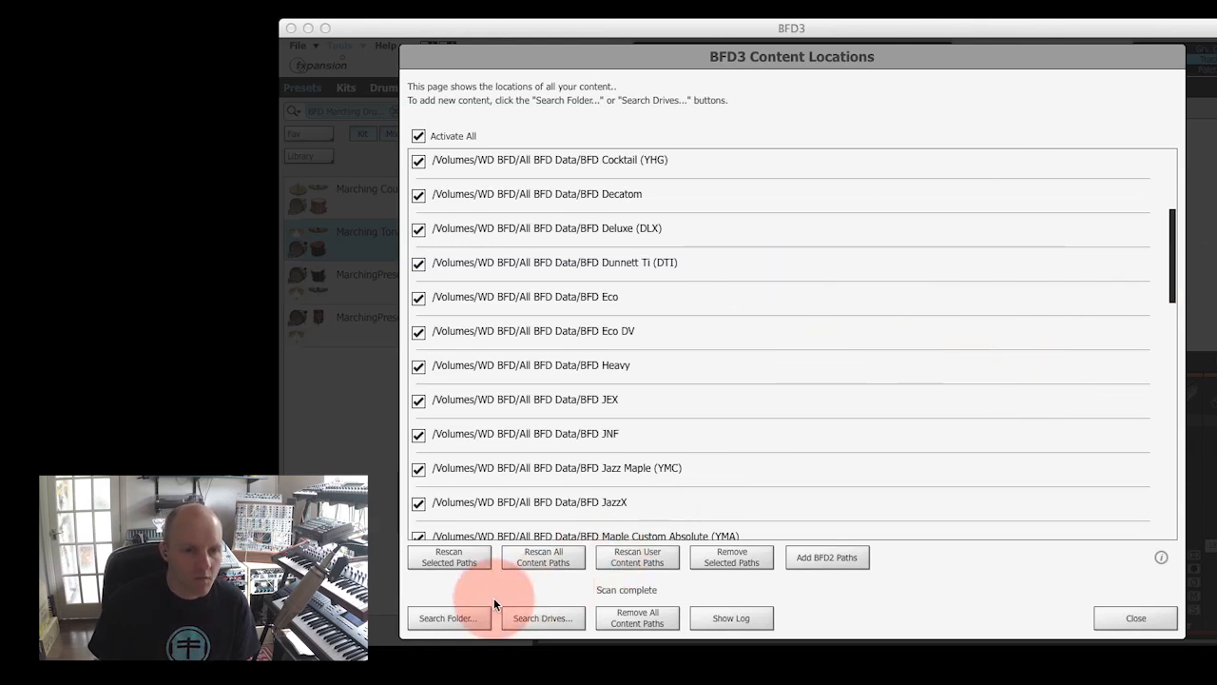
scroll(down, 3)
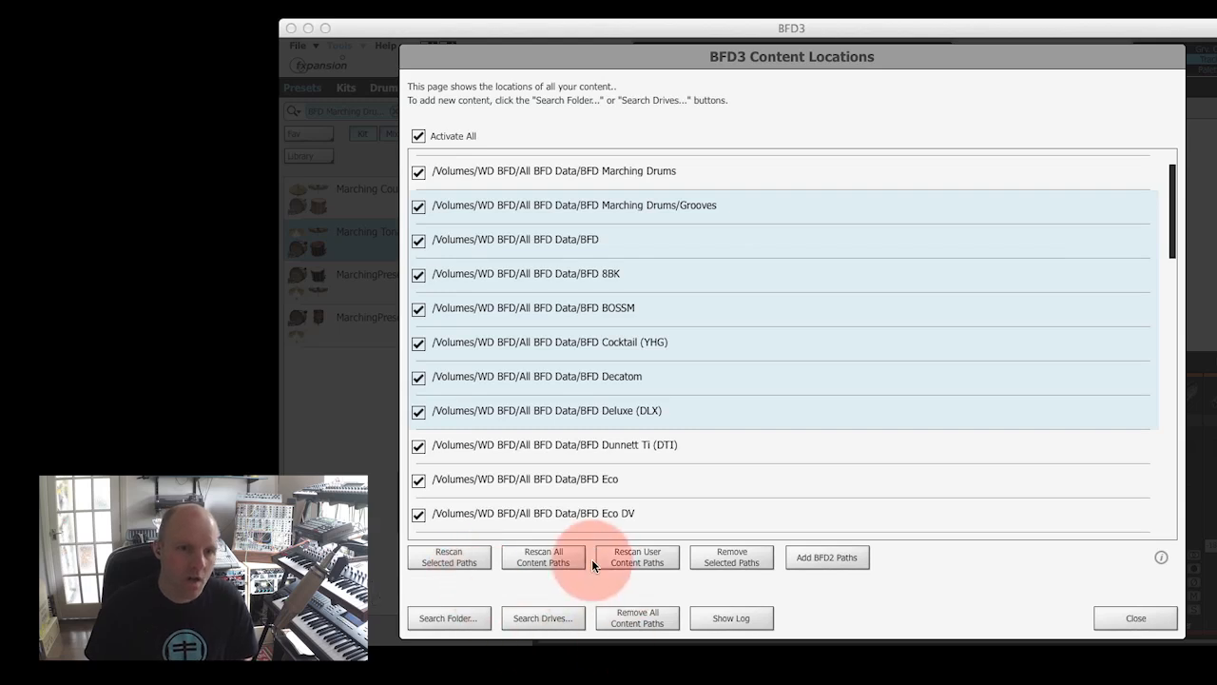
mouse_move(543, 558)
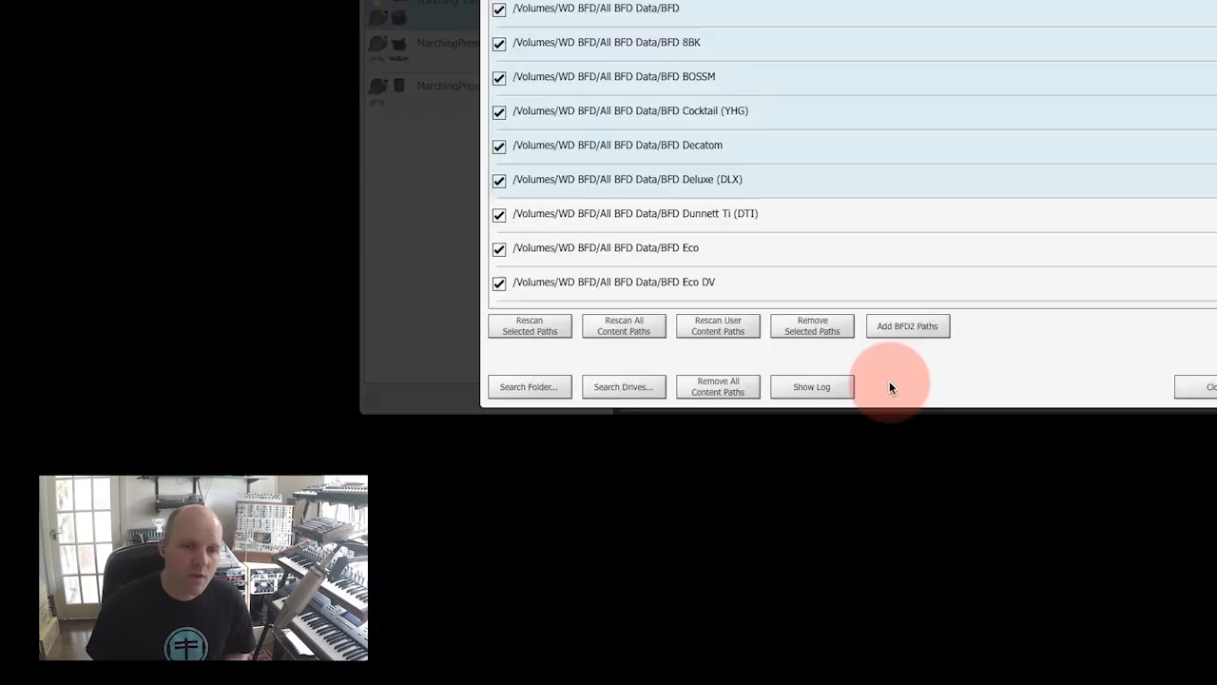
click(811, 386)
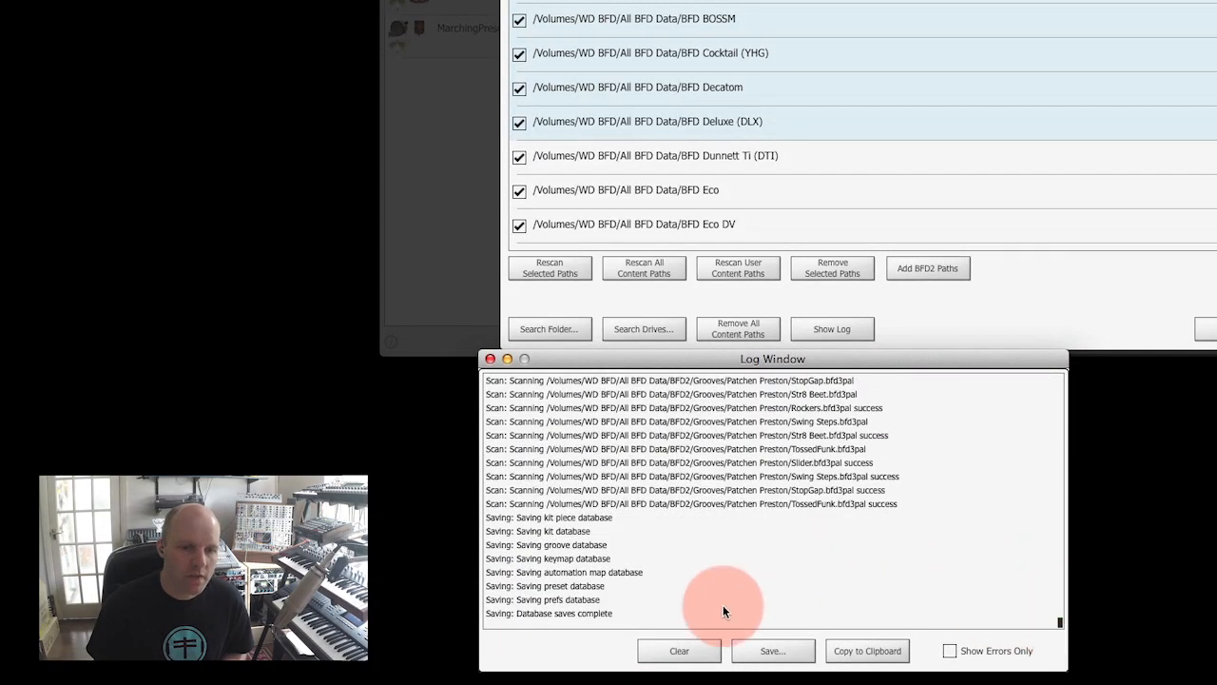
click(489, 358)
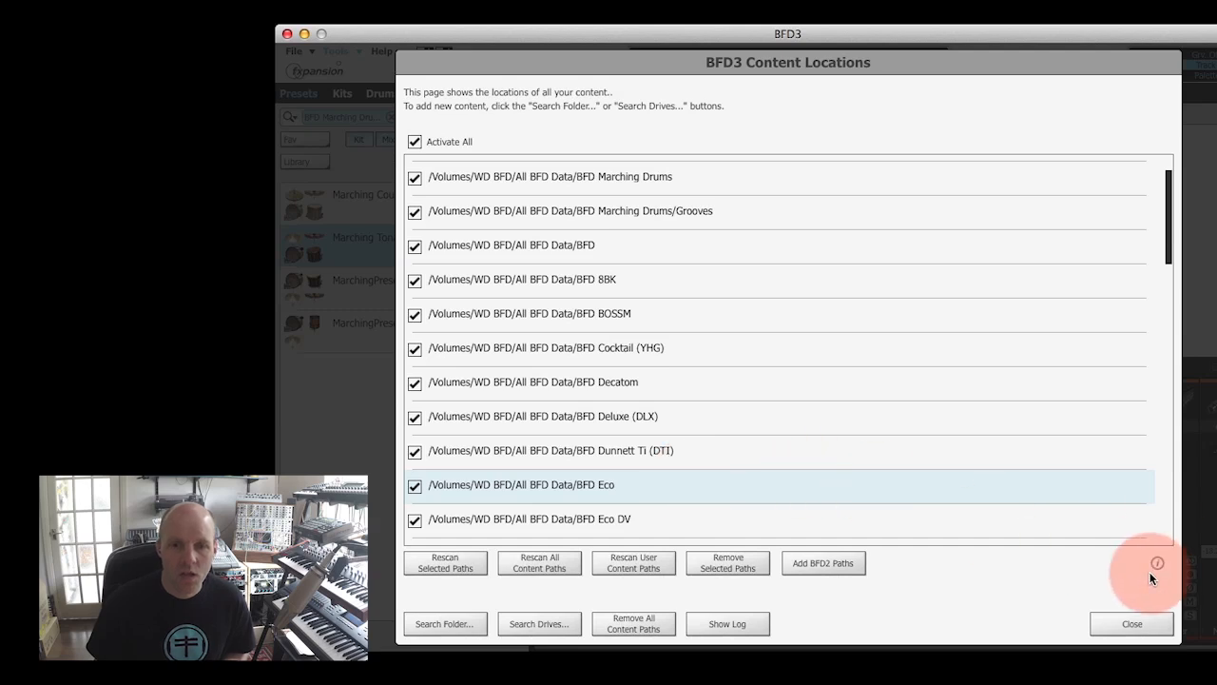
Close the BFD3 Content Locations dialog to return to the main window.
click(1157, 562)
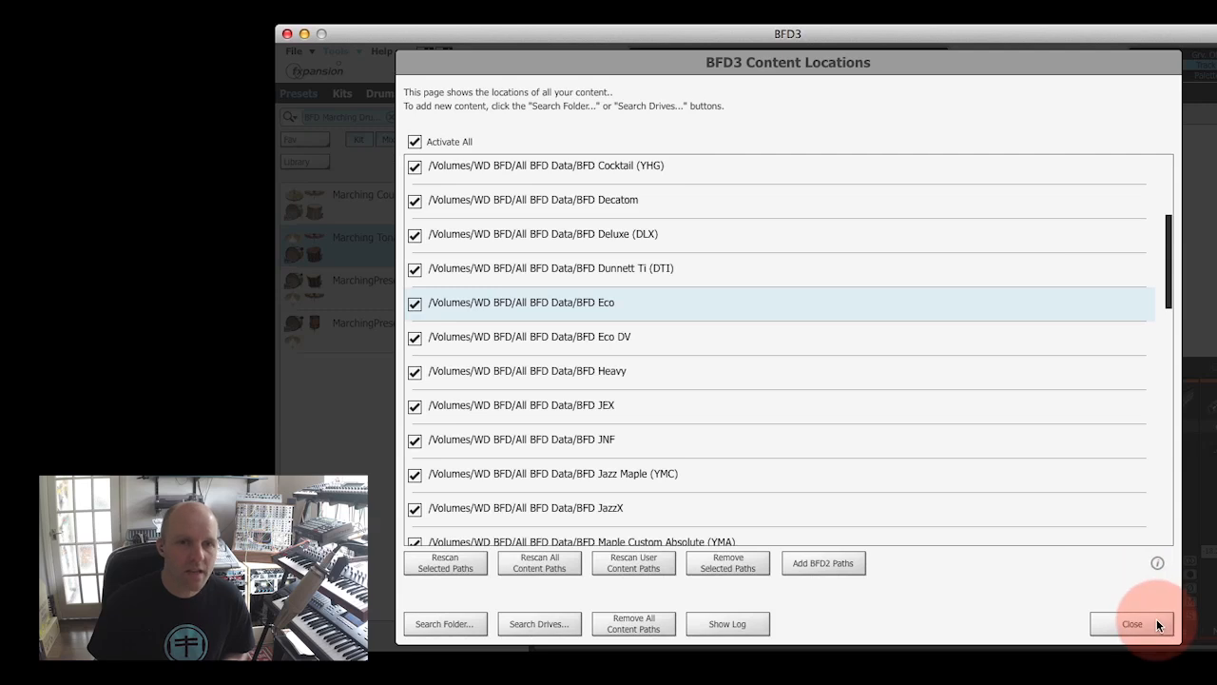
click(1132, 624)
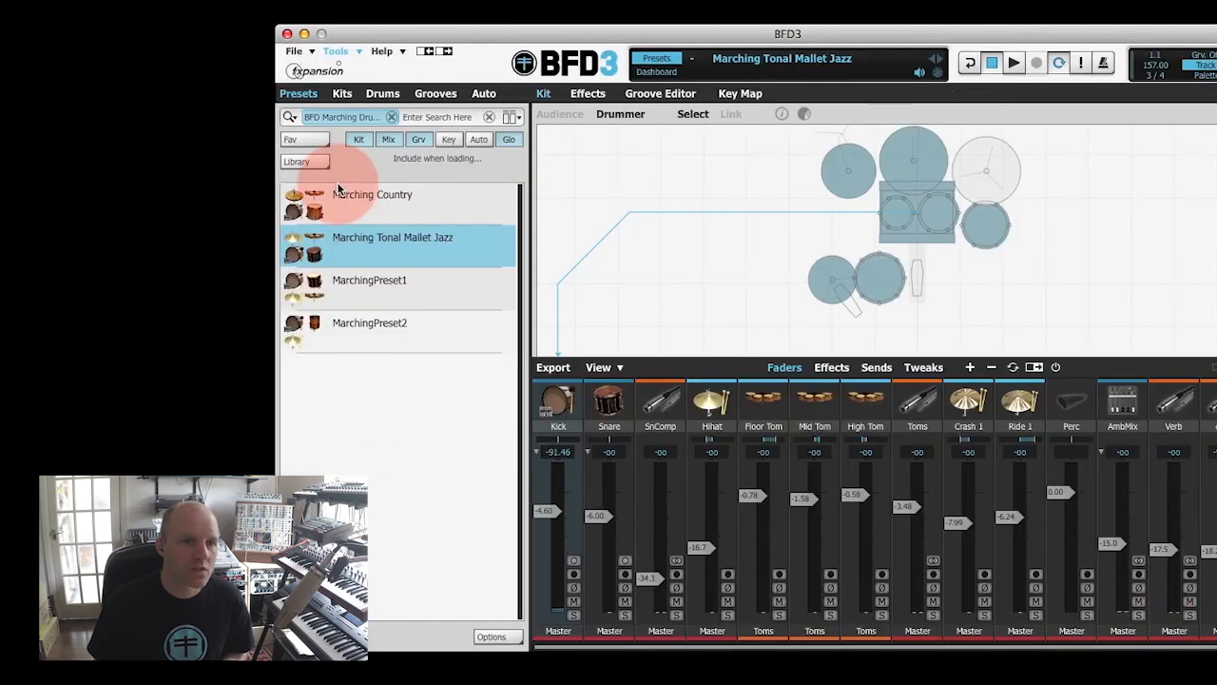
Show presets from all libraries and filter kits to the BFD Percussion library.
click(304, 161)
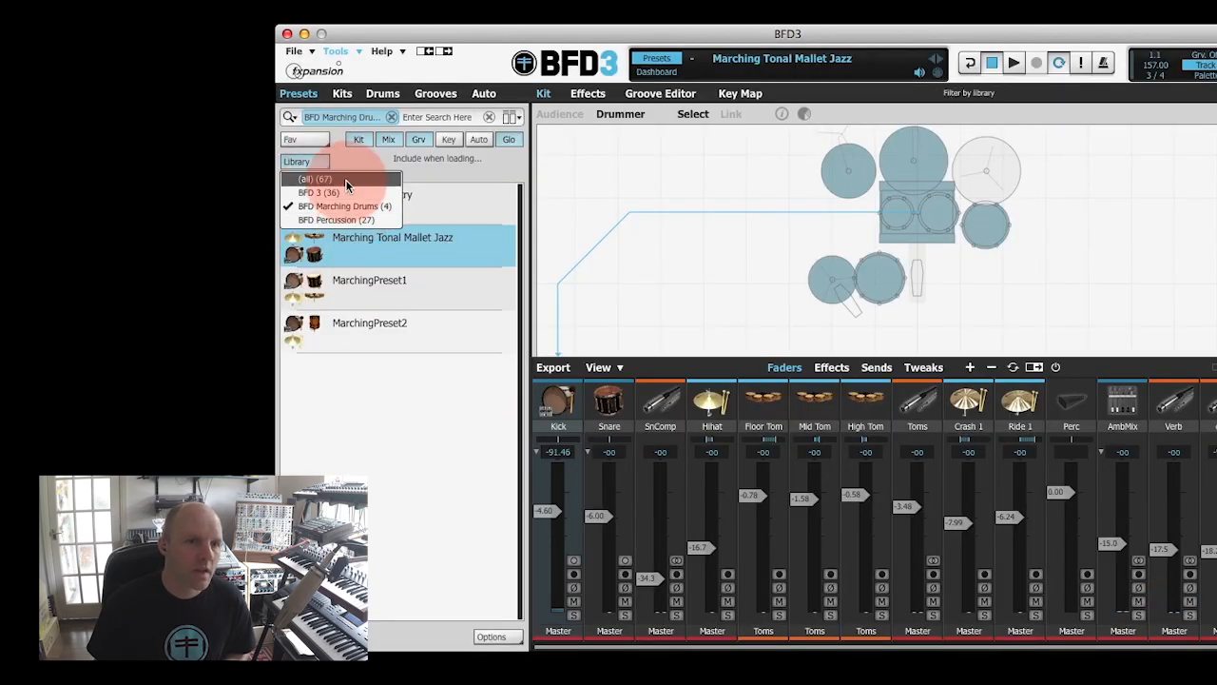
click(342, 93)
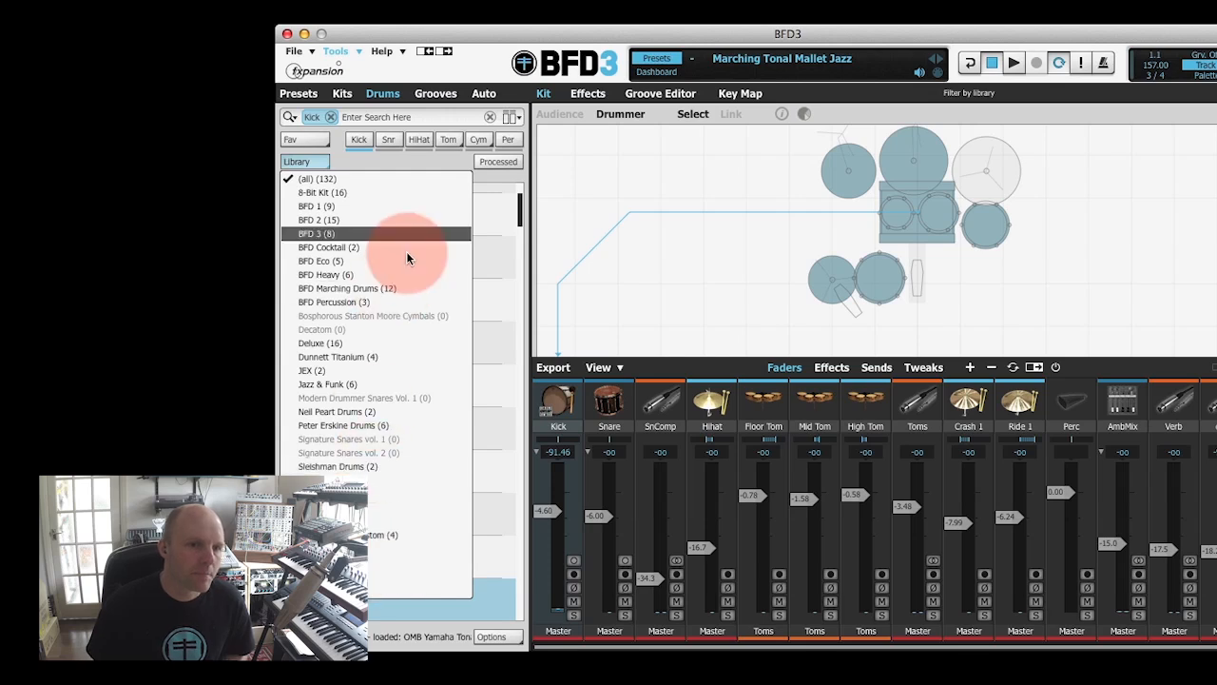
click(318, 275)
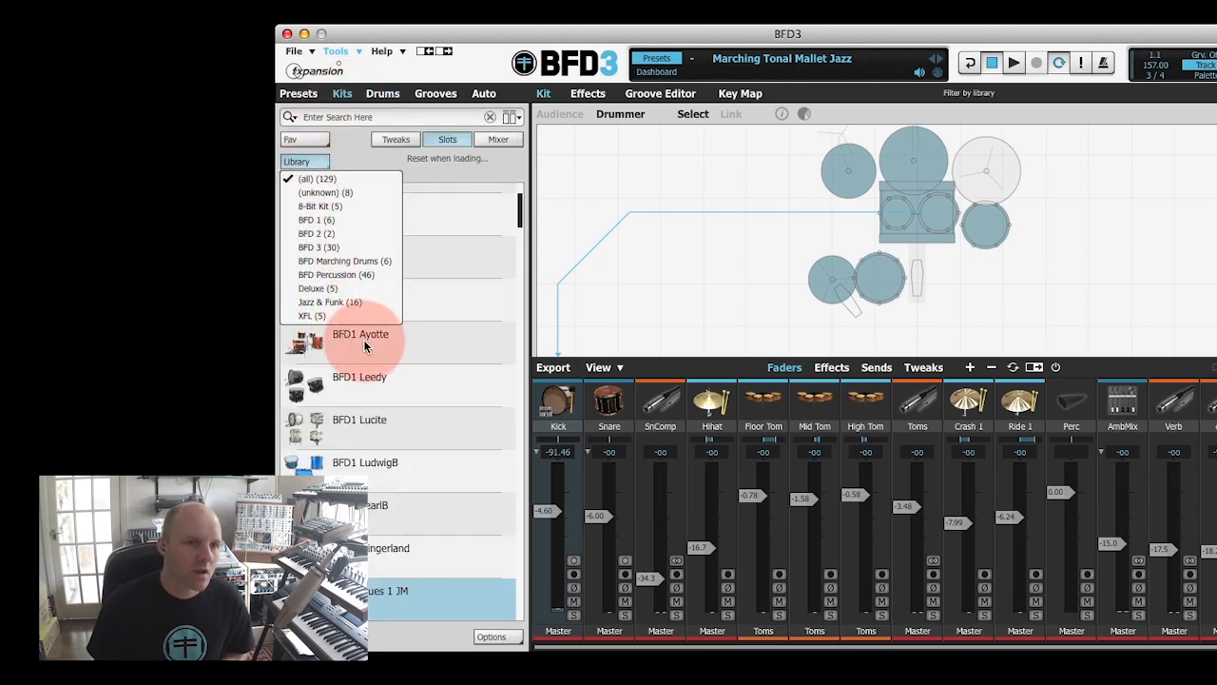
click(335, 274)
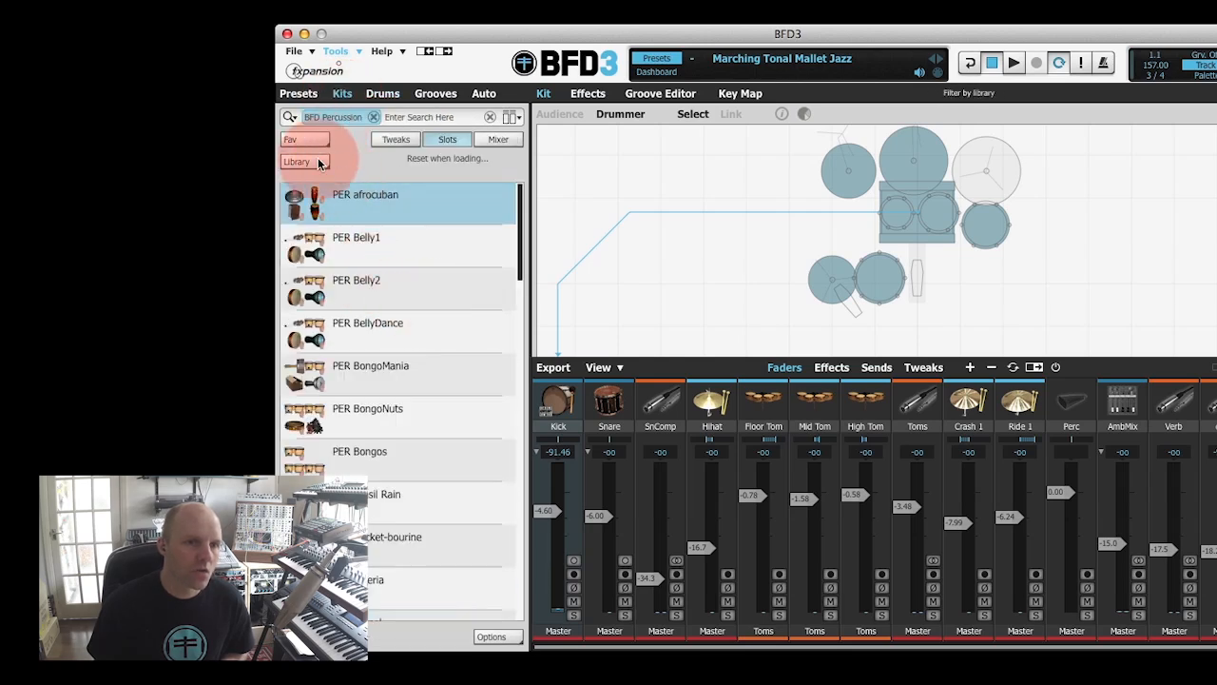
Filter kits to the Jazz & Funk library and select JNF Fusion Brush Set.
click(299, 161)
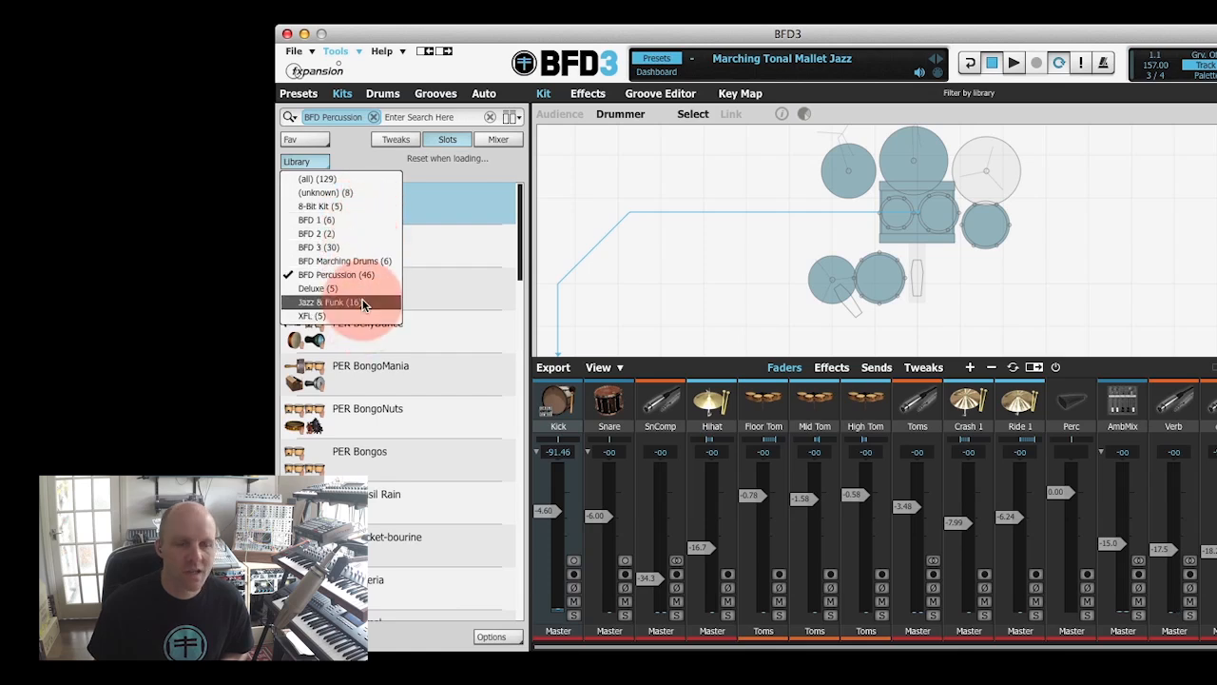
click(328, 301)
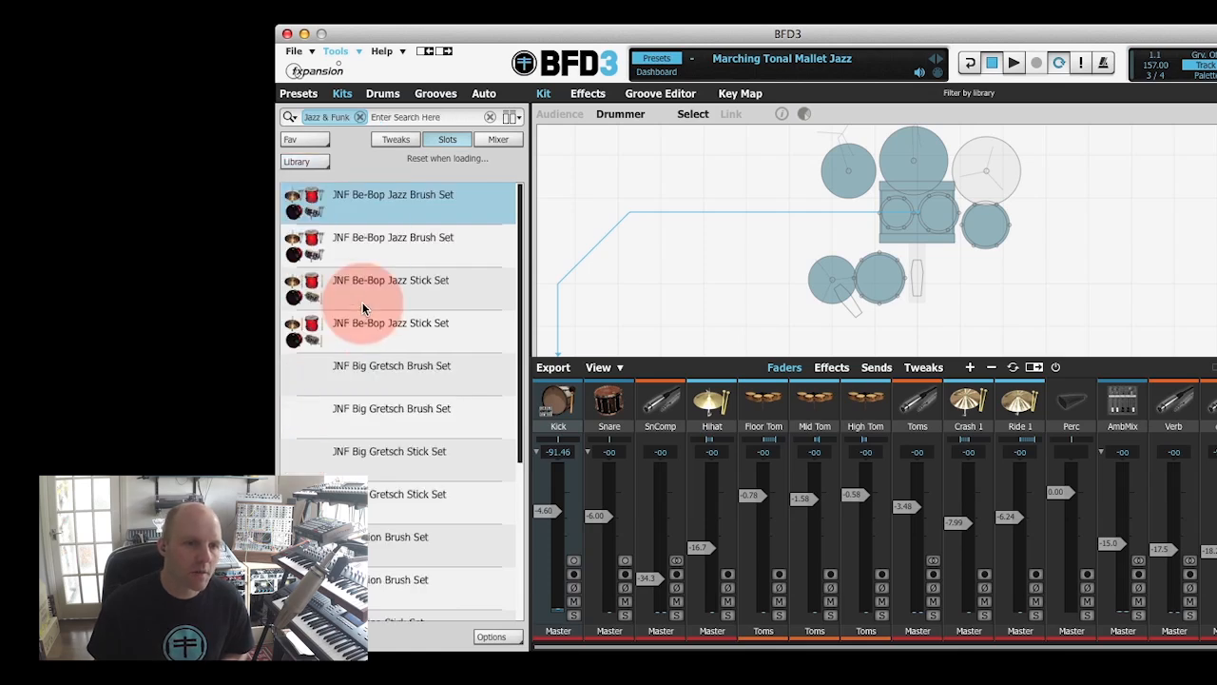
scroll(down, 3)
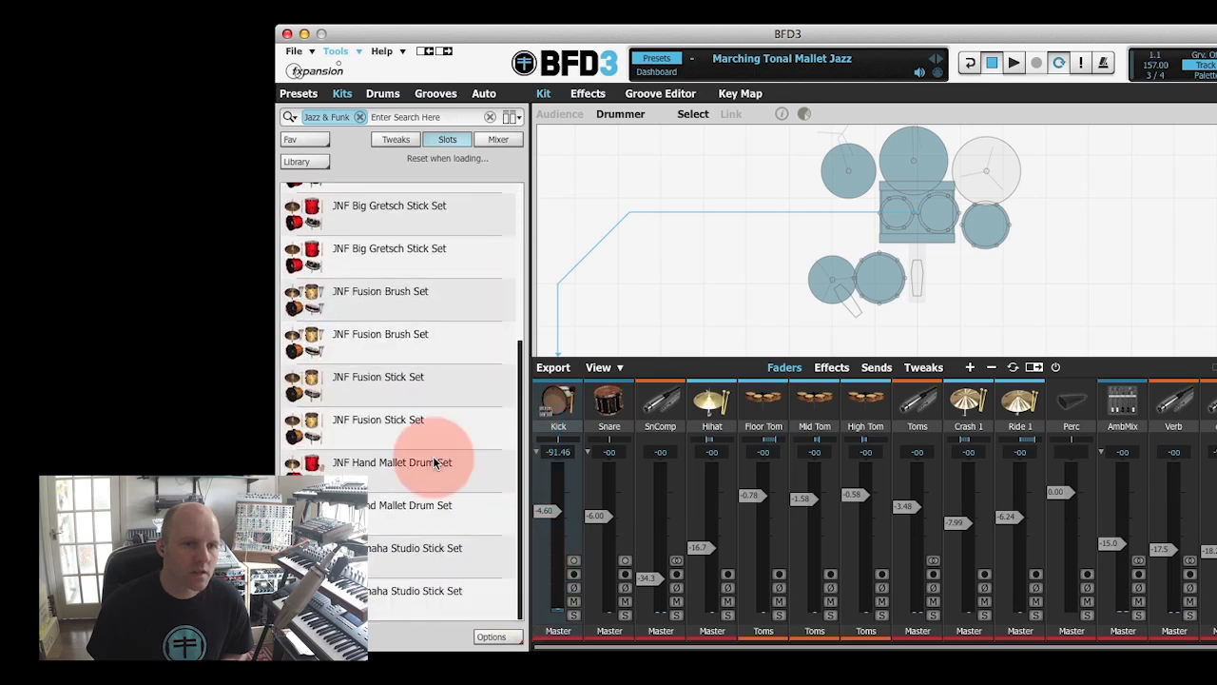
click(381, 341)
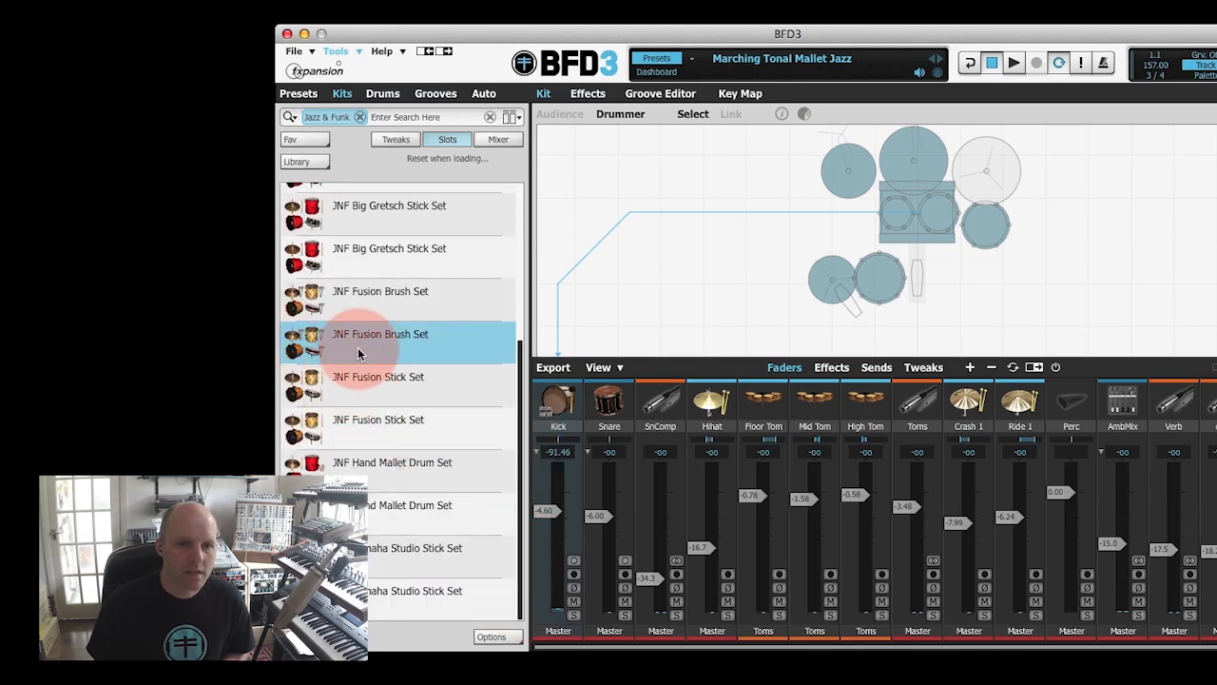